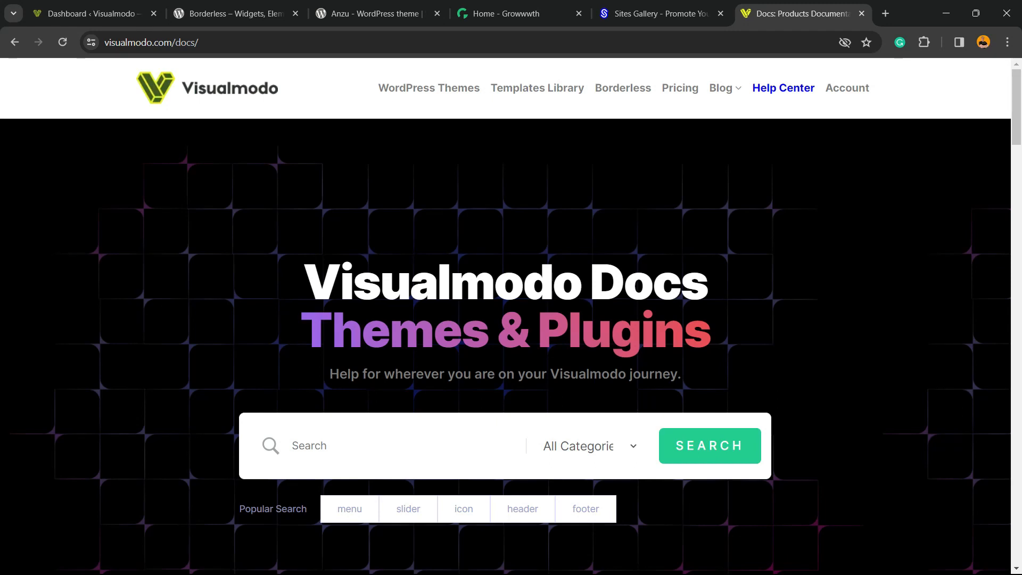
# - Scroll the Visualmodo Docs page and open the Beyond WordPress Theme Documentation article
pyautogui.scroll(-3)
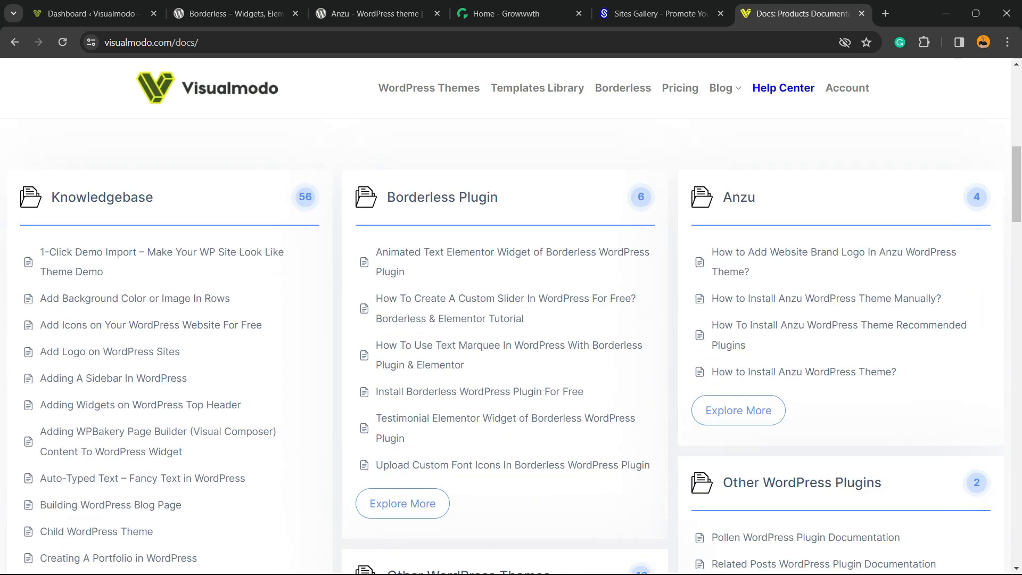
pyautogui.scroll(-3)
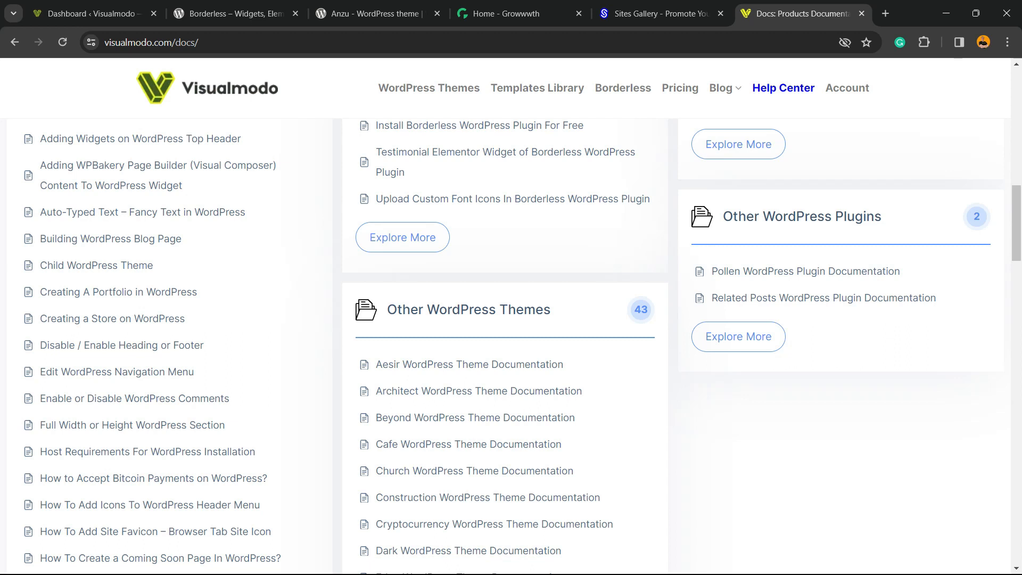
pyautogui.scroll(-3)
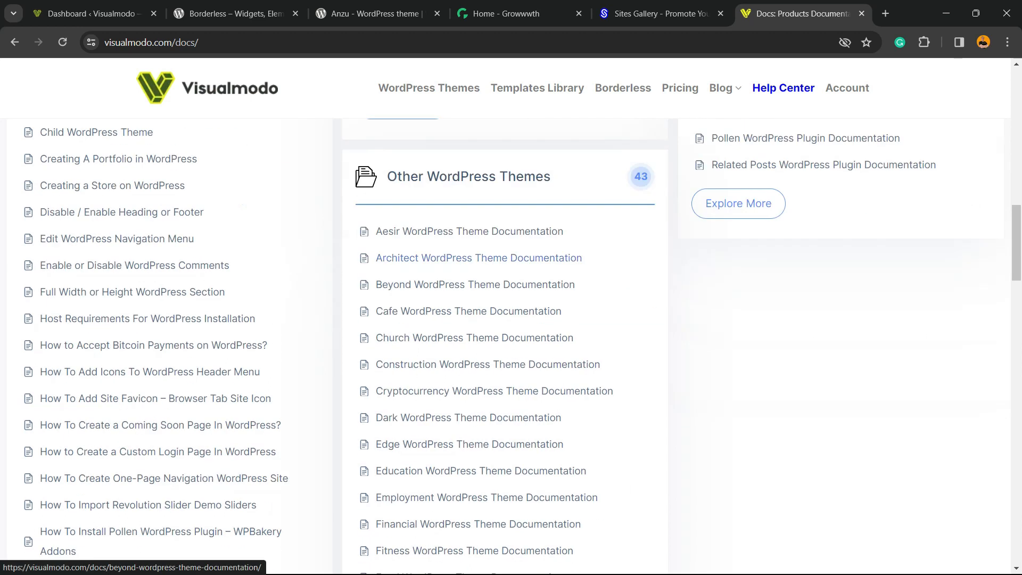
pyautogui.scroll(3)
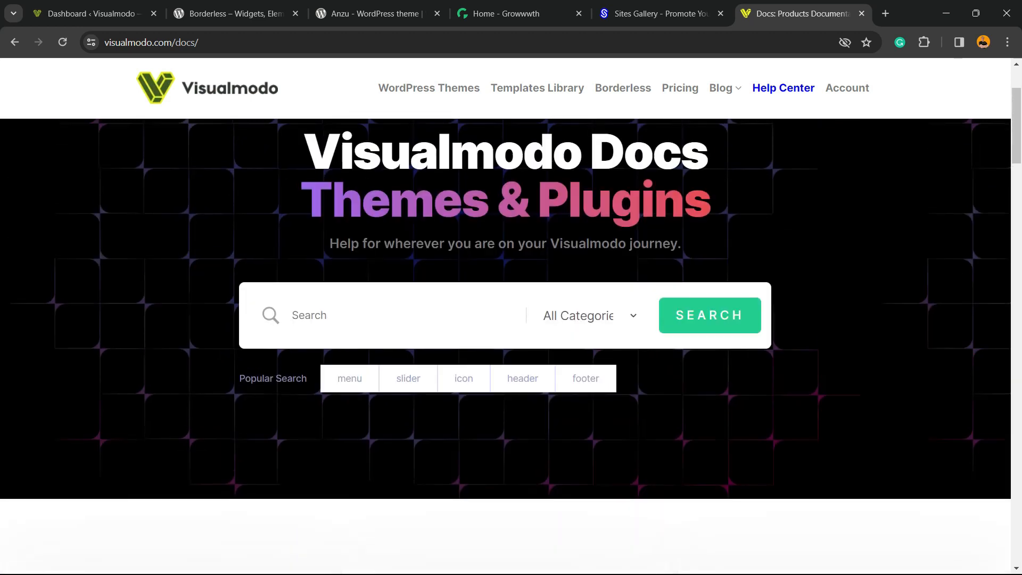
pyautogui.scroll(-3)
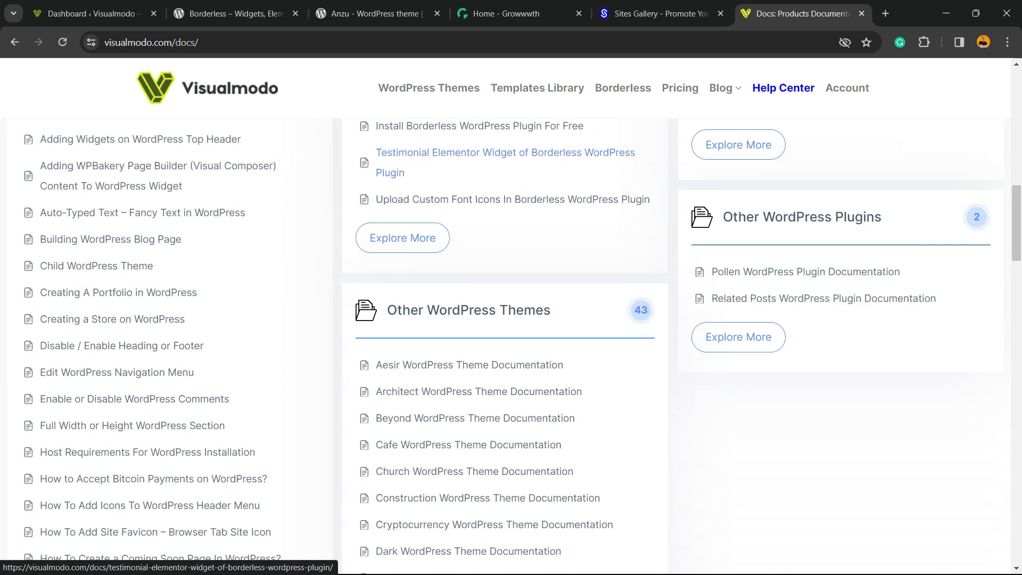
pyautogui.scroll(-3)
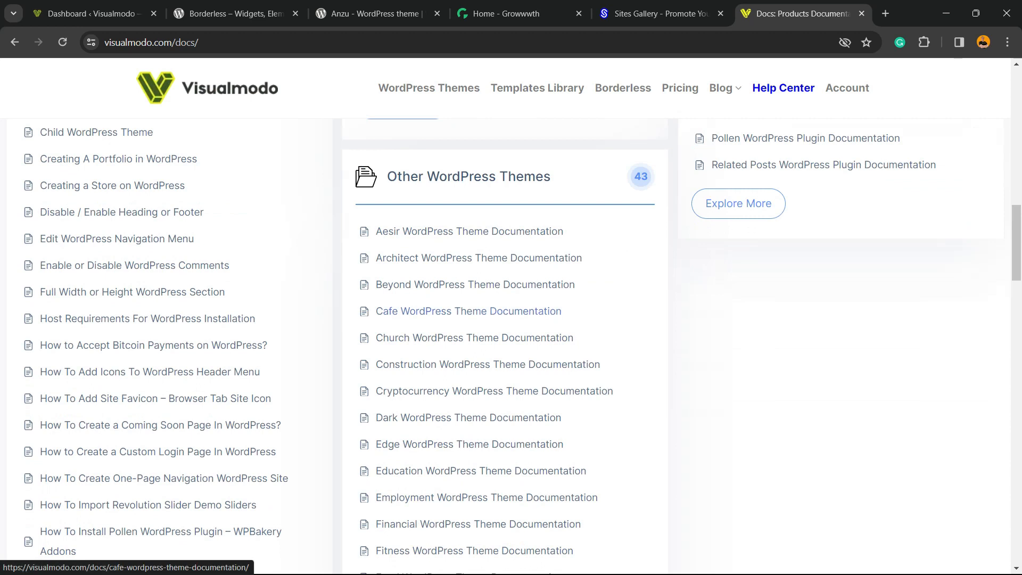
pyautogui.click(473, 285)
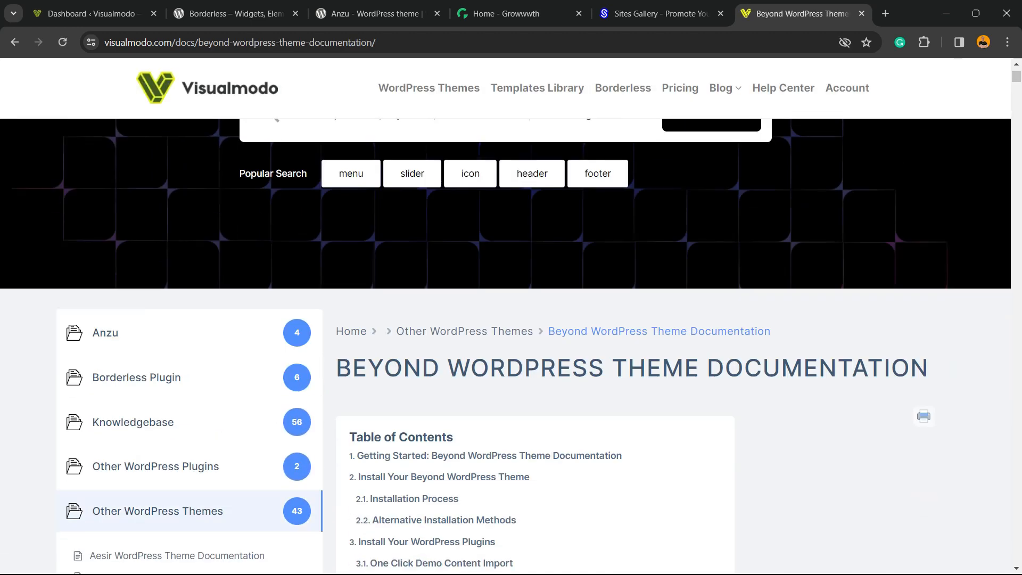
# - Jump to the Slider Show – Page Options and Installation Process sections
pyautogui.scroll(-3)
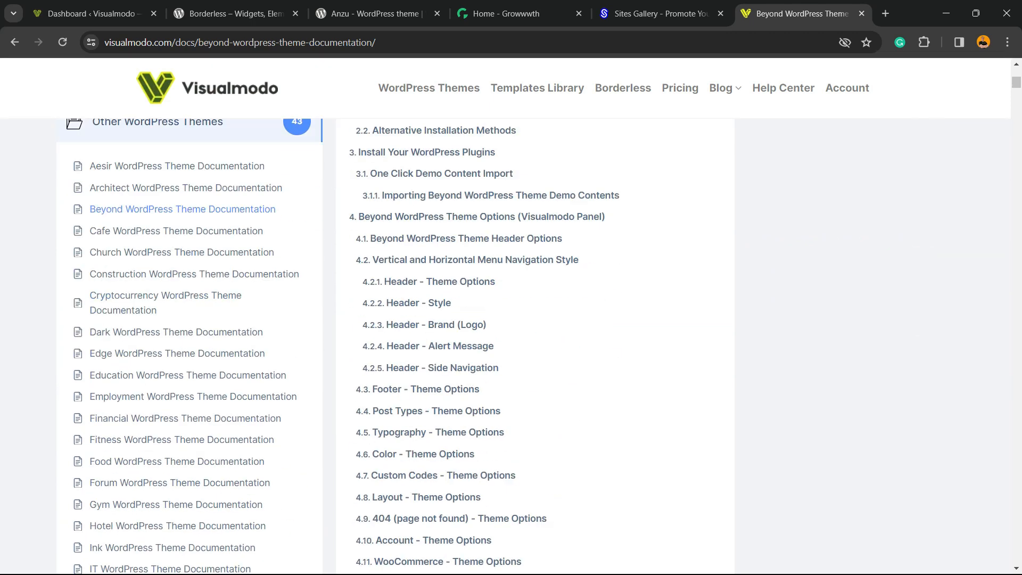
pyautogui.scroll(-3)
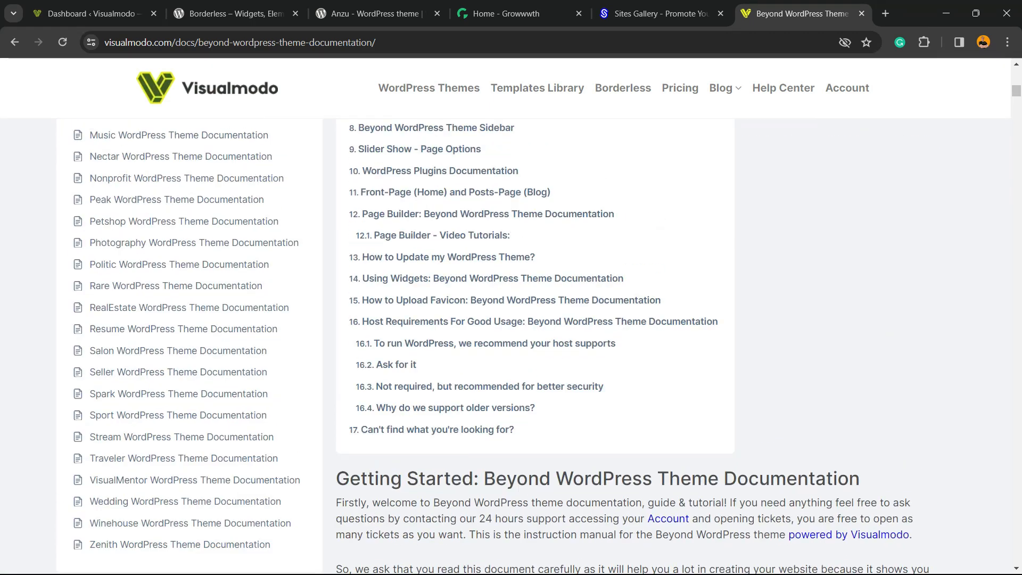
pyautogui.click(419, 149)
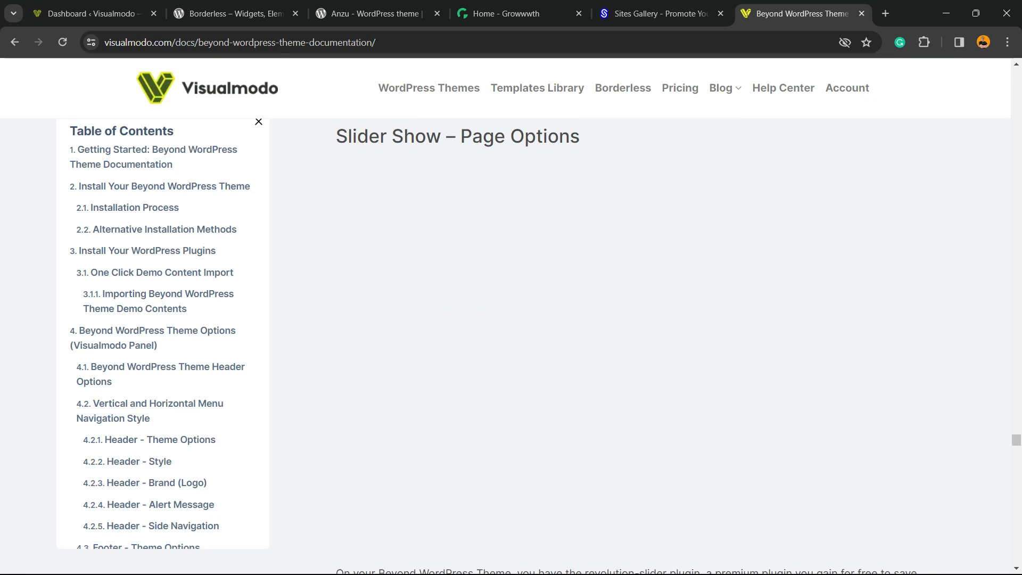
pyautogui.scroll(-3)
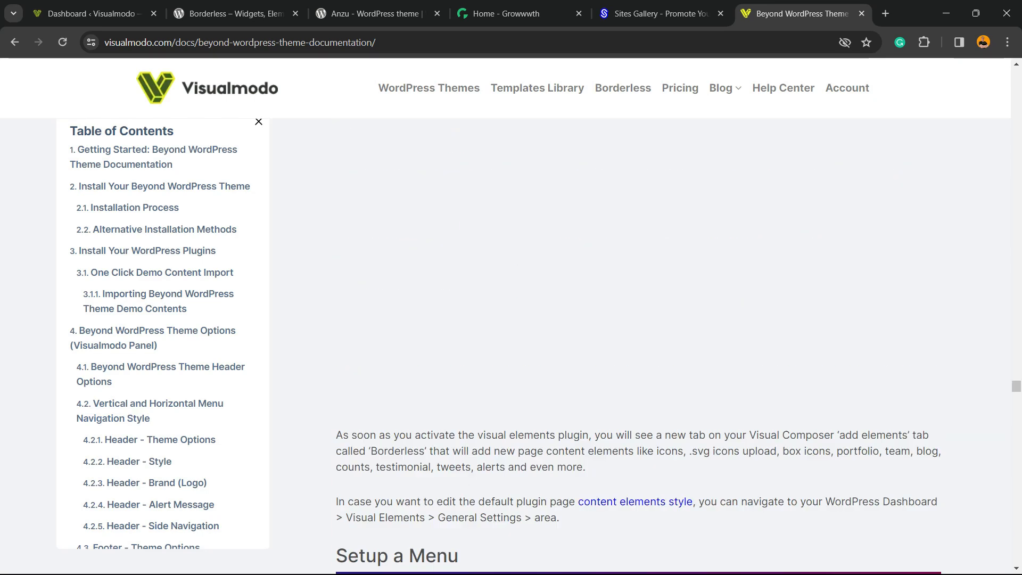
pyautogui.scroll(-3)
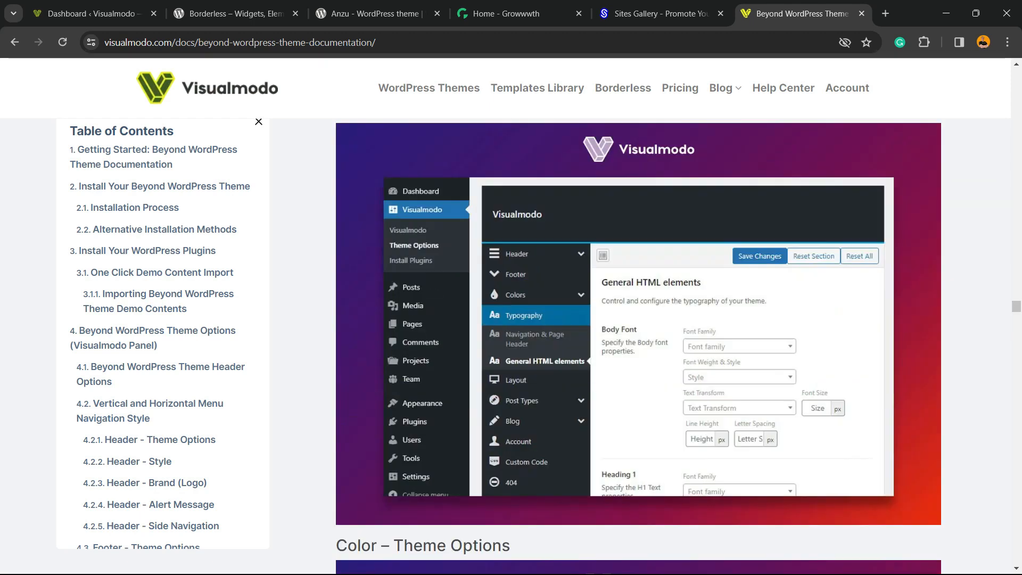
pyautogui.click(134, 207)
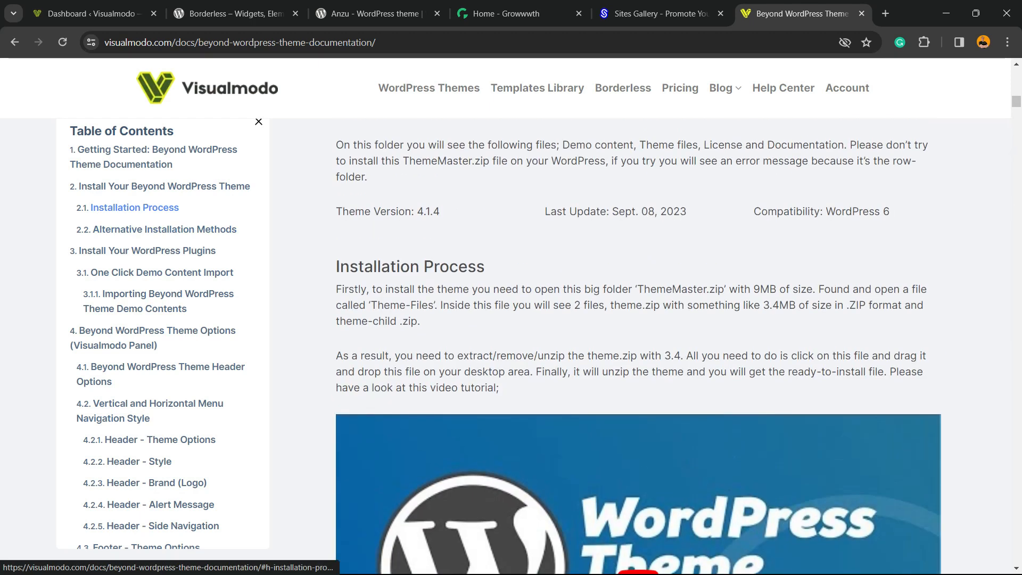
pyautogui.scroll(-3)
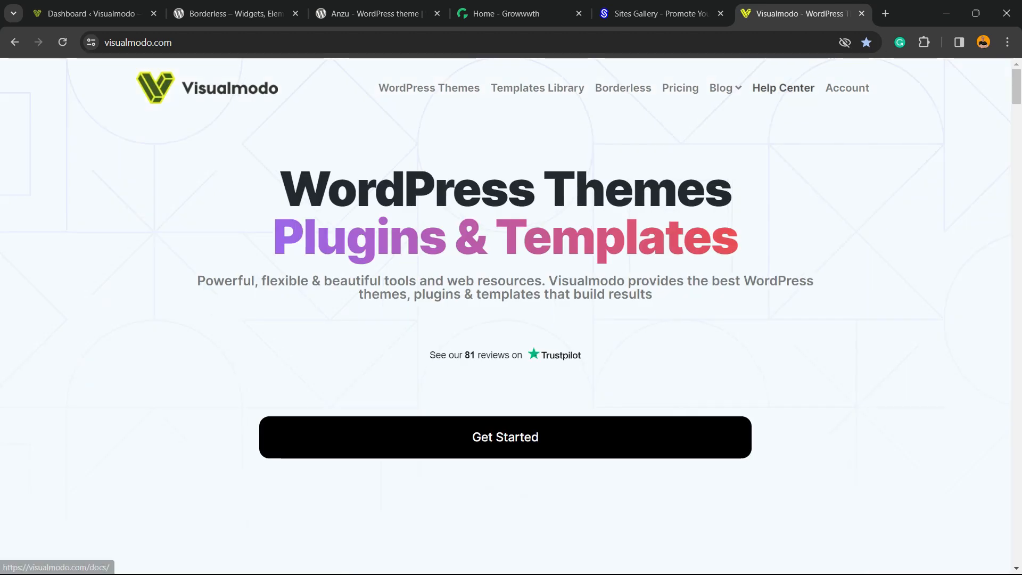
# - From the WordPress admin, search plugins for BetterDocs, install it and activate it
pyautogui.click(782, 88)
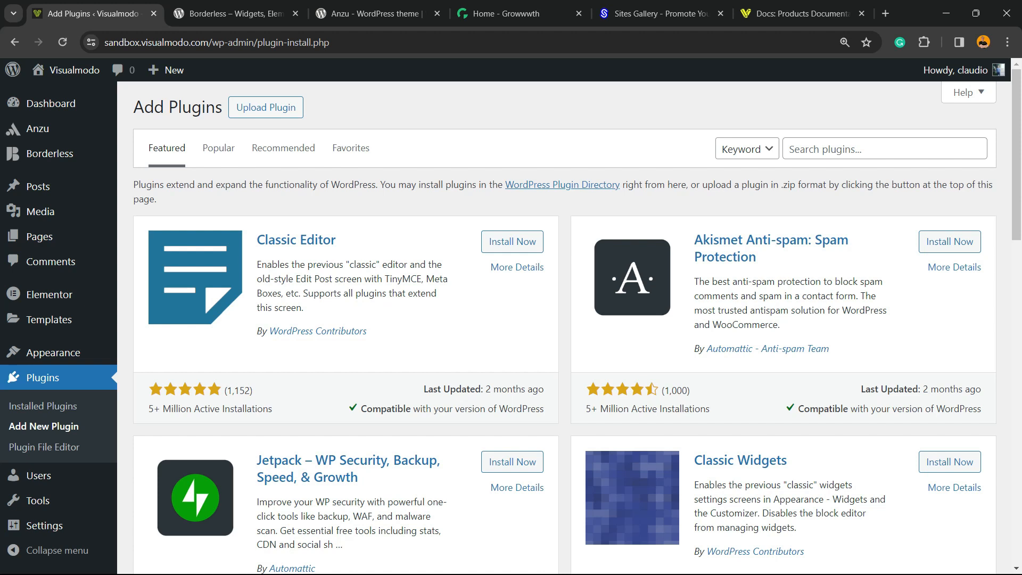
pyautogui.write('BetterDocs')
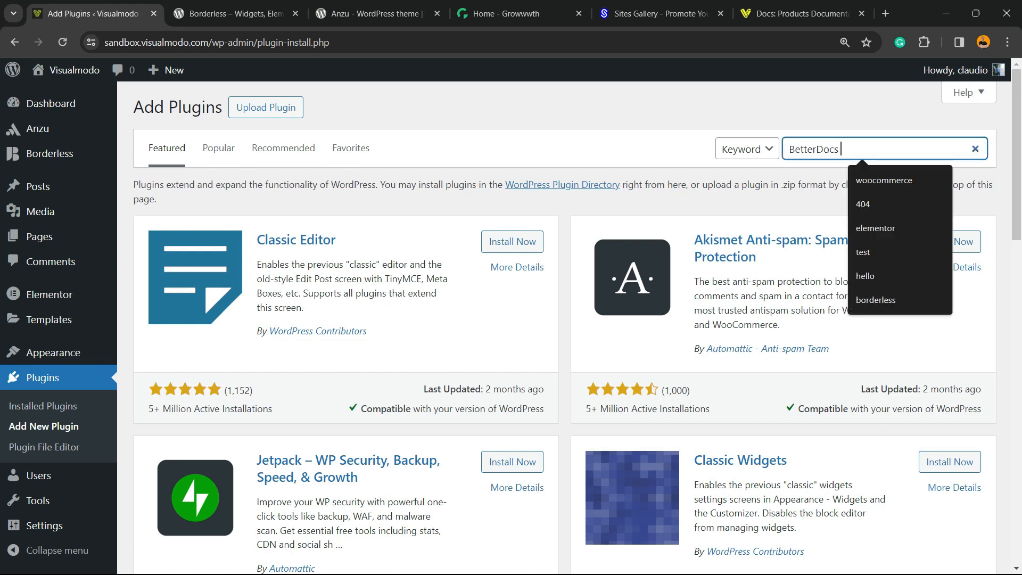
pyautogui.press('Enter')
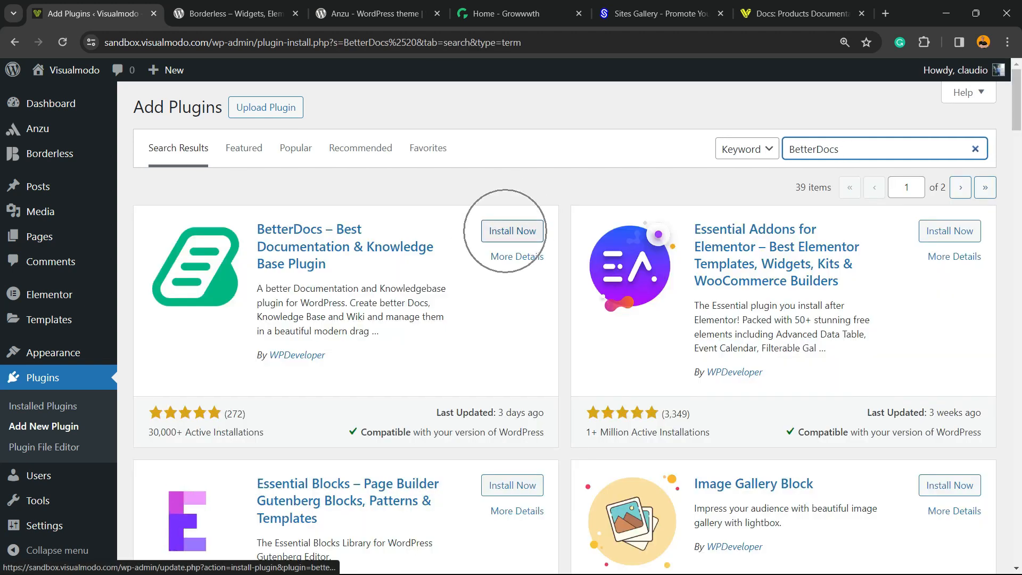
pyautogui.click(512, 231)
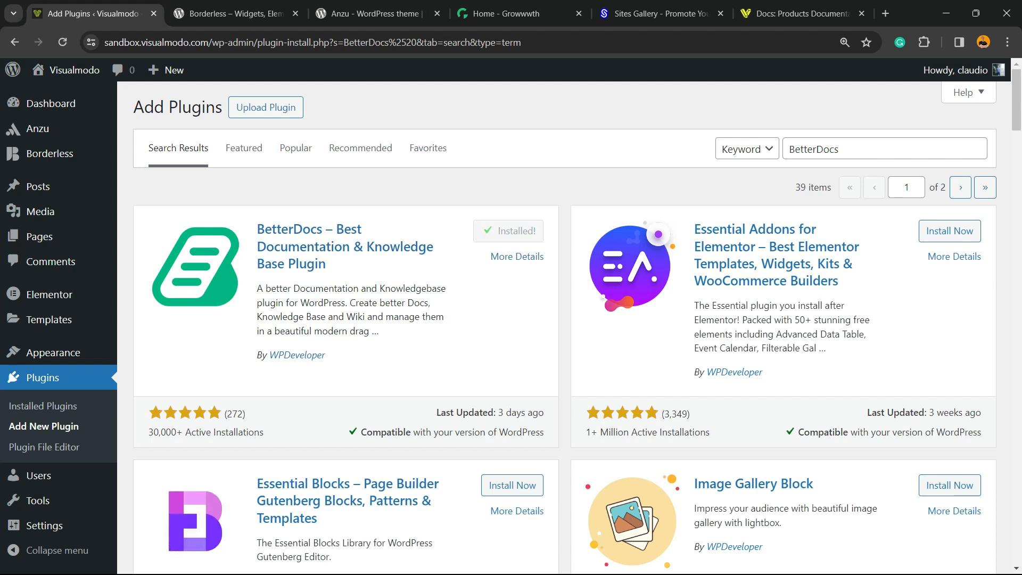
pyautogui.click(516, 231)
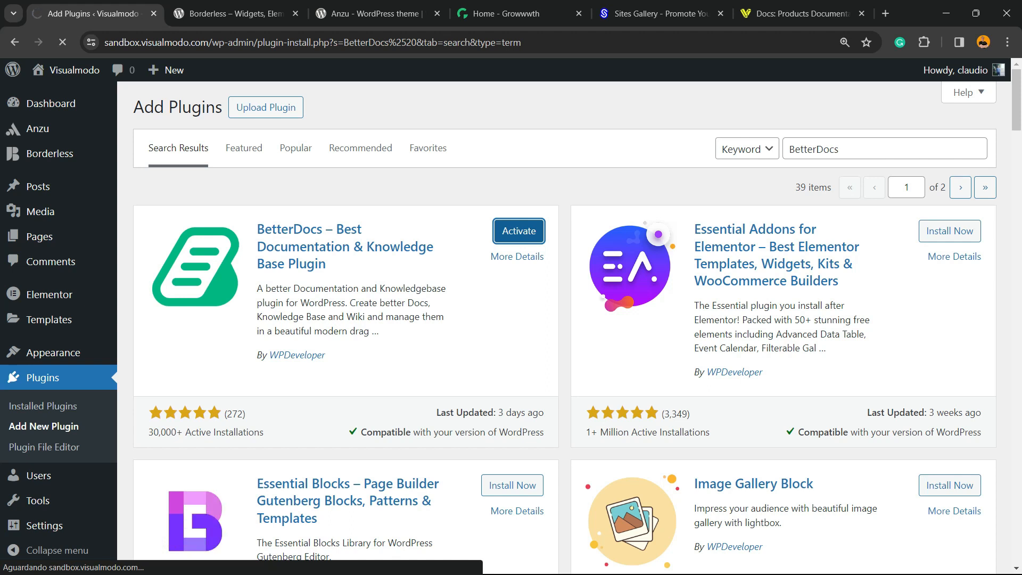
# - Let BetterDocs activation finish and scroll the Quick Setup Getting Started step
pyautogui.click(518, 231)
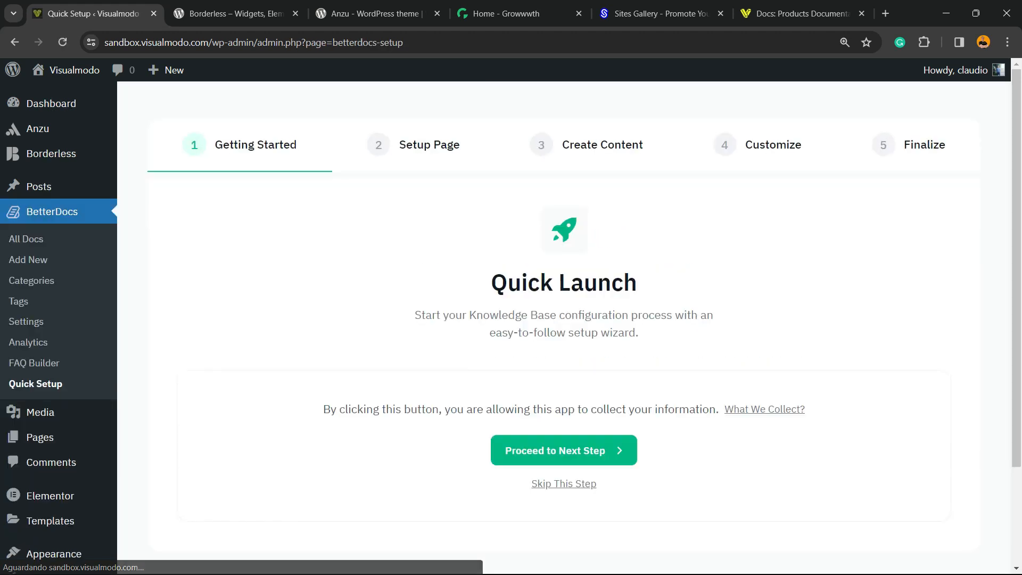
pyautogui.scroll(-3)
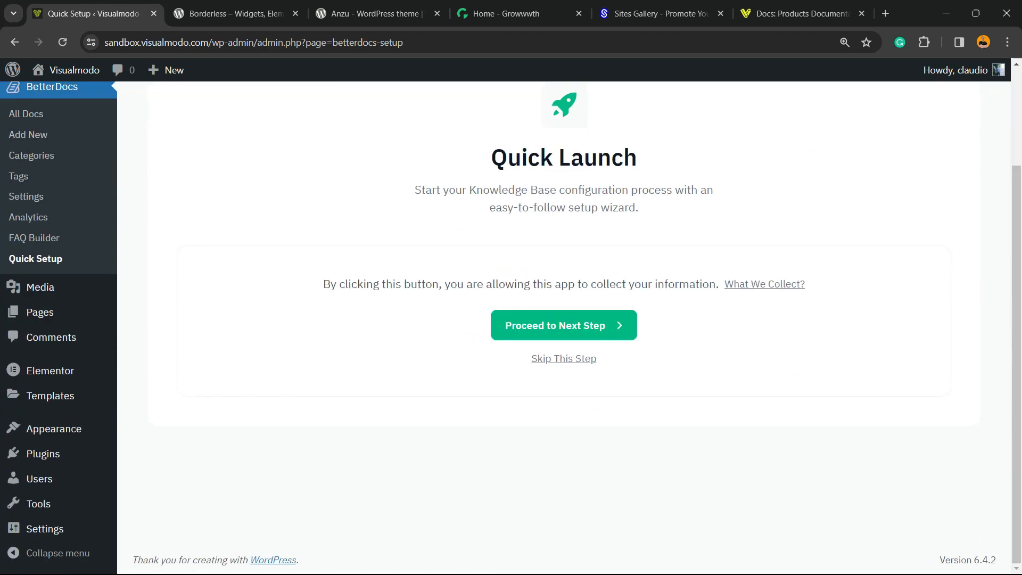
# - Keep the 'Docs' page title and 'docs/' permalink, turn on FAQ Schema, and continue
pyautogui.click(563, 325)
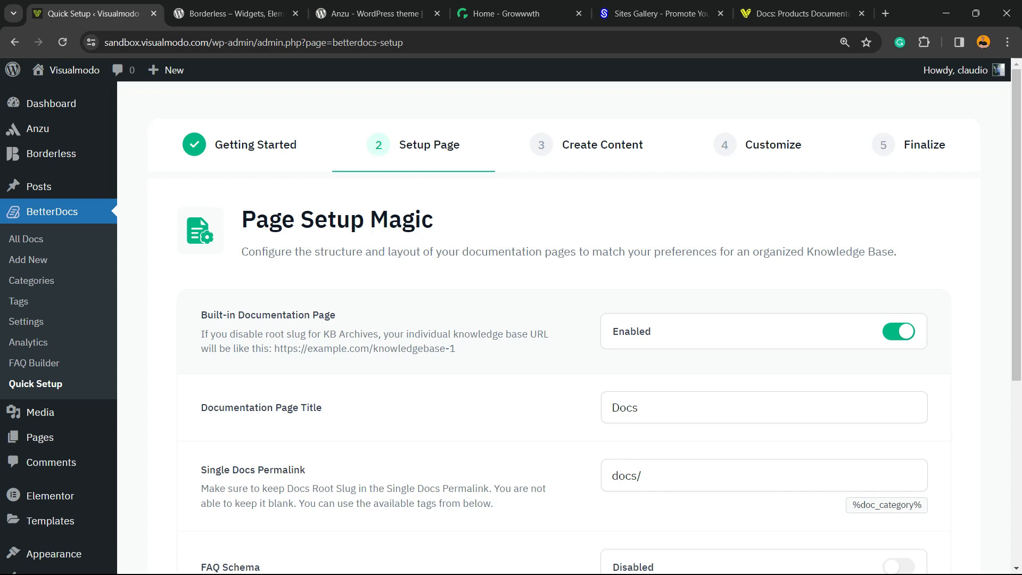
pyautogui.moveTo(319, 348); pyautogui.dragTo(412, 348)
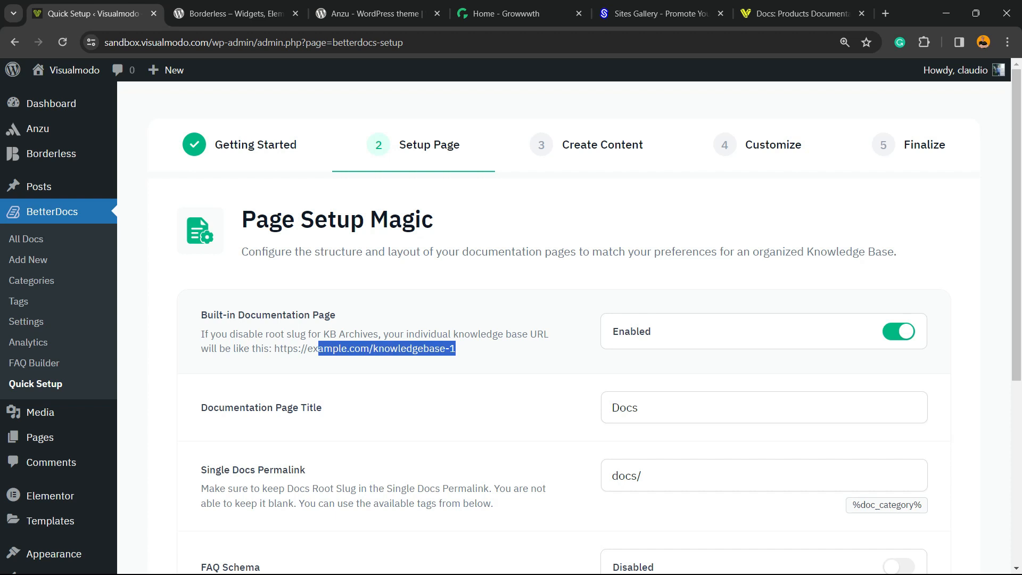
pyautogui.scroll(-3)
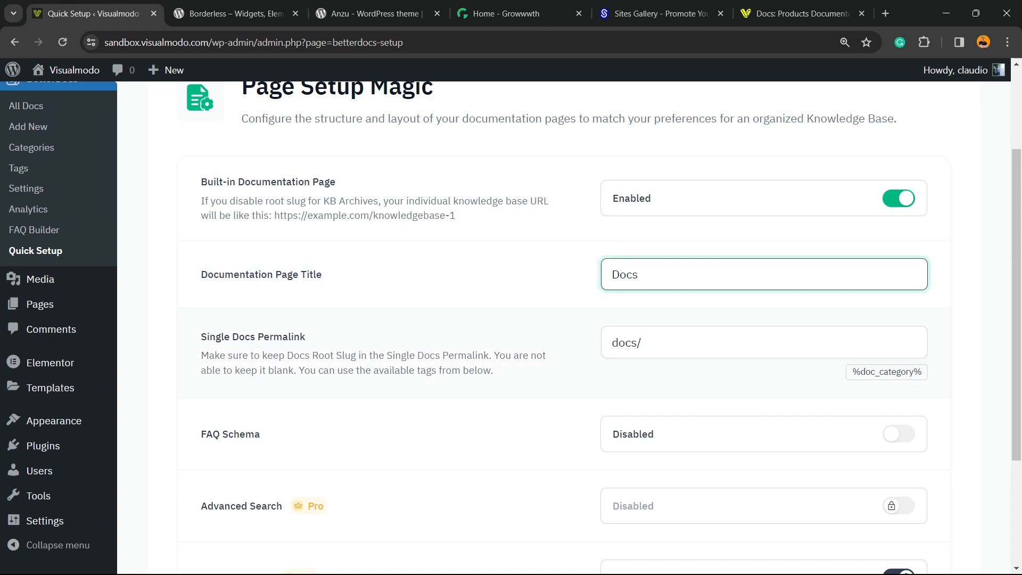
pyautogui.click(764, 342)
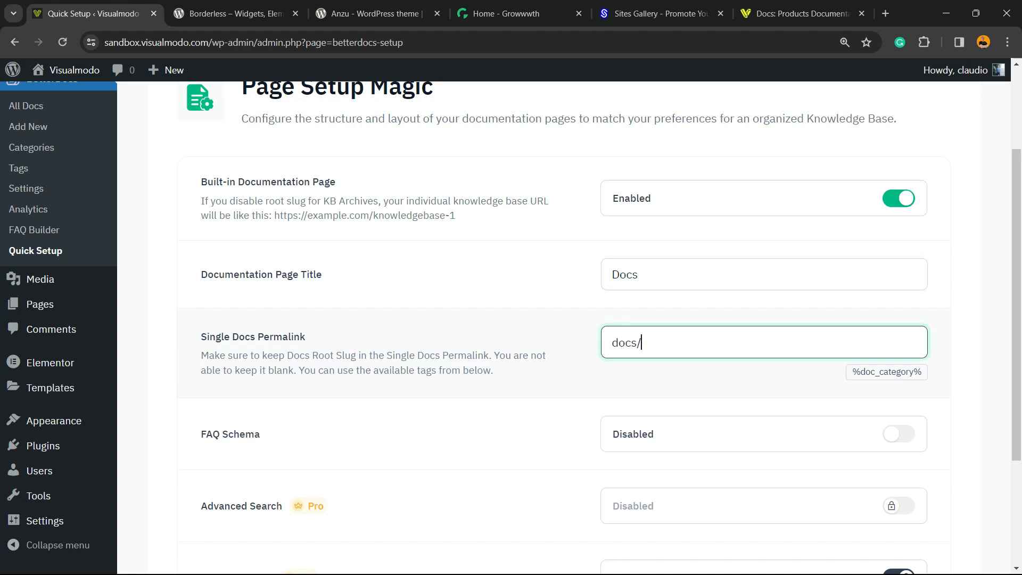
pyautogui.scroll(-3)
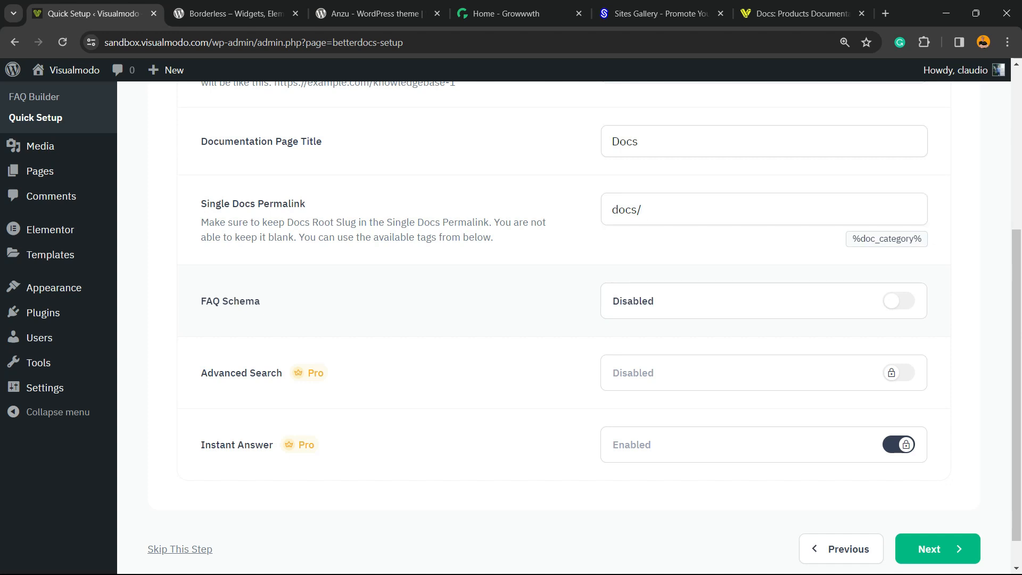
pyautogui.click(898, 300)
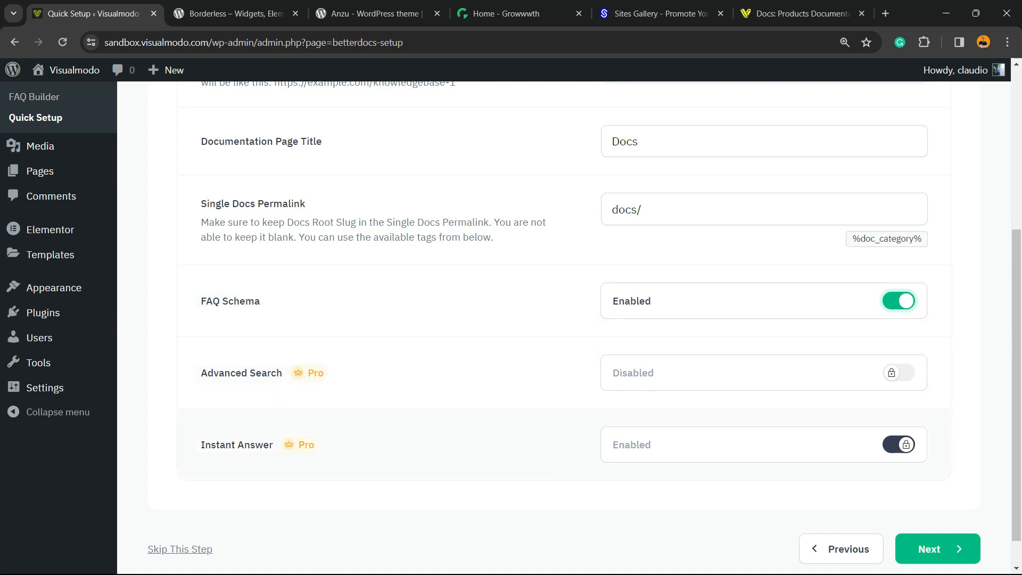
pyautogui.scroll(-3)
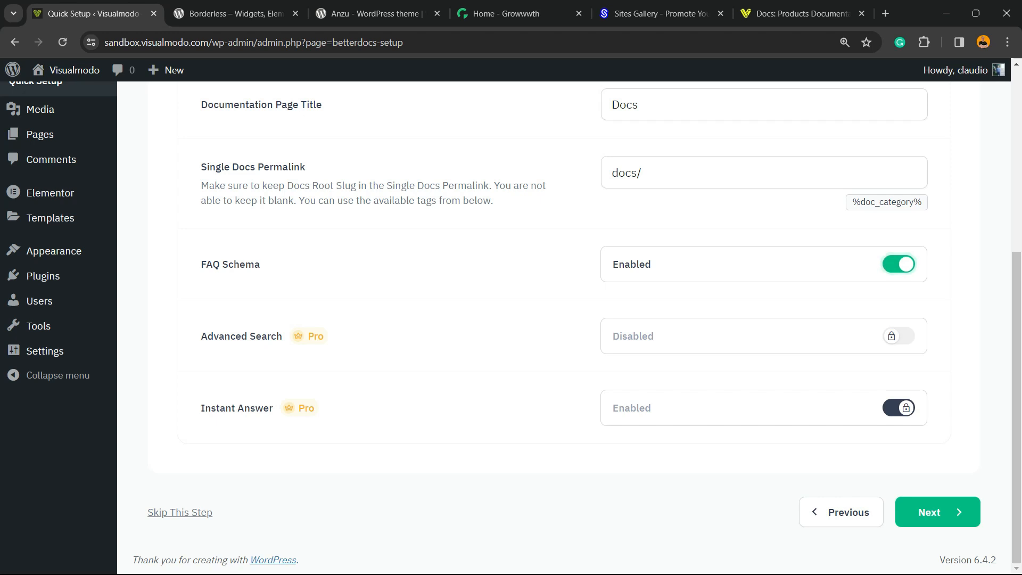
pyautogui.click(938, 512)
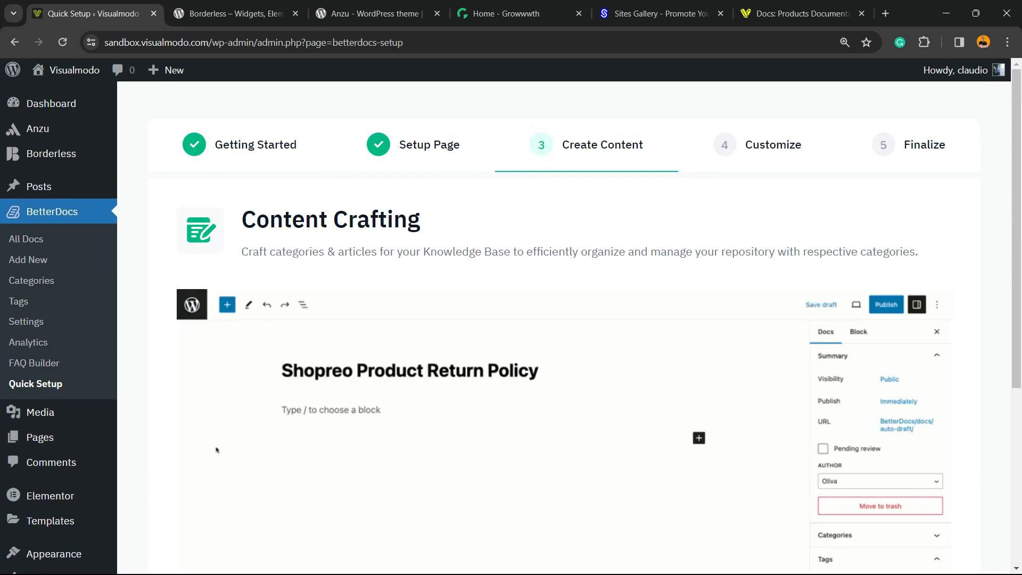
# - Go through the Create Content step of the BetterDocs wizard
pyautogui.click(886, 304)
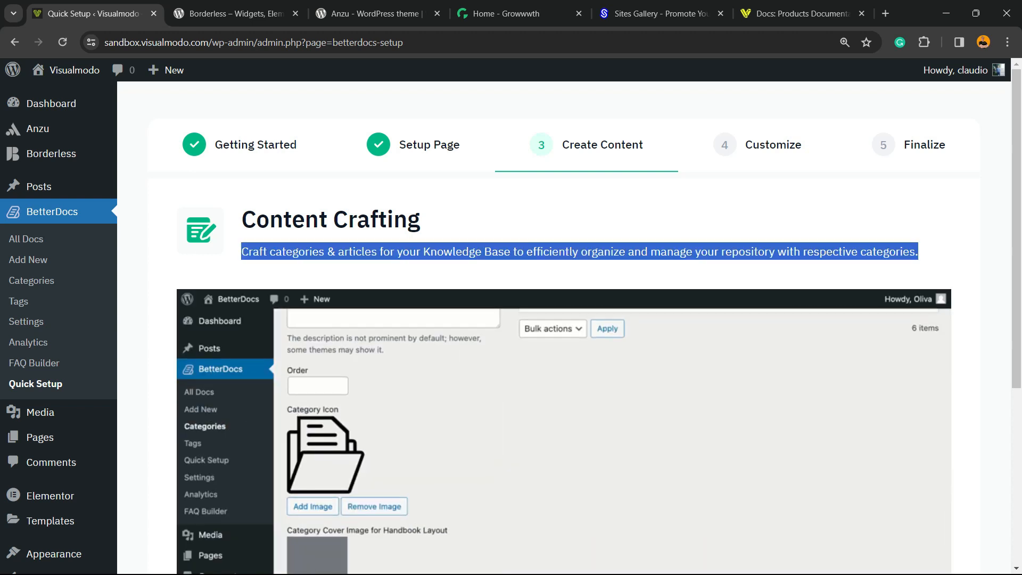
pyautogui.scroll(-3)
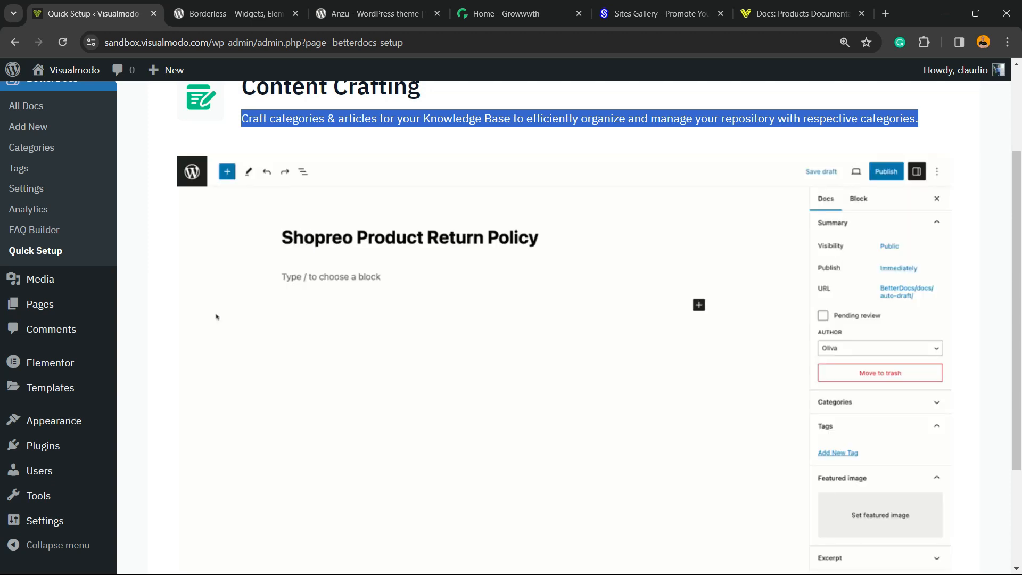
pyautogui.click(886, 171)
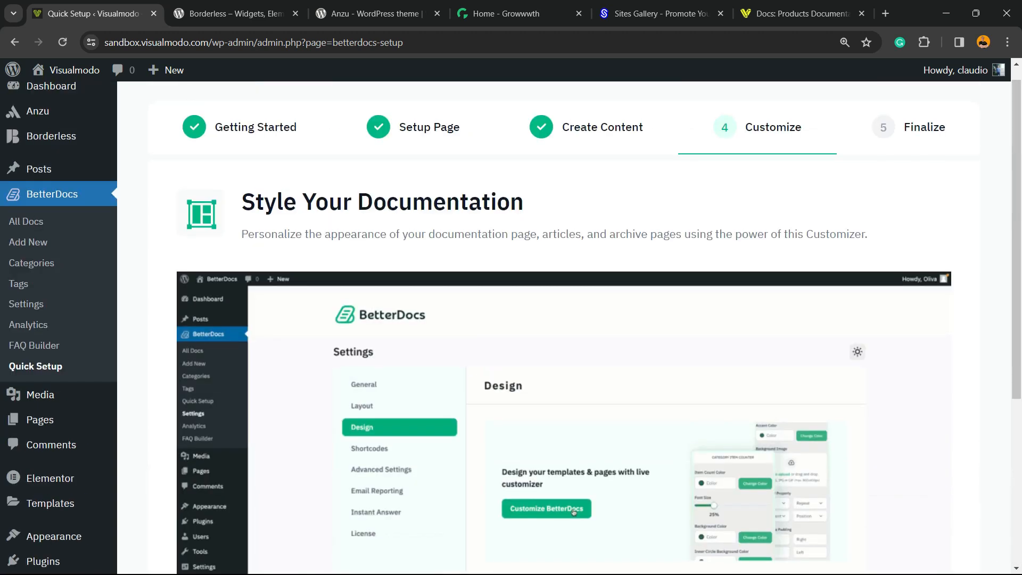
# - Go through the Customize step to reach the Finalize step
pyautogui.click(546, 508)
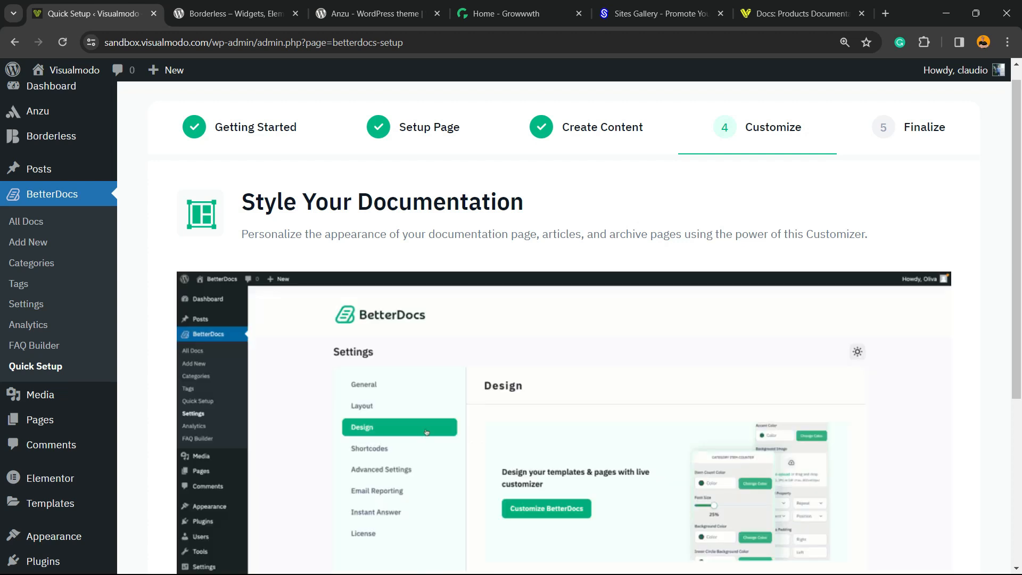
pyautogui.scroll(-3)
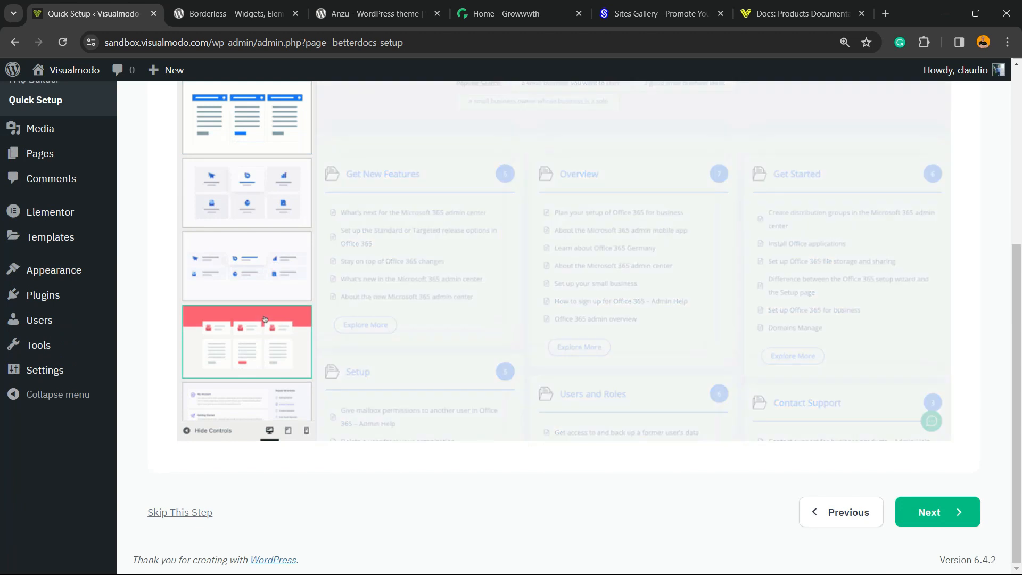
pyautogui.click(937, 511)
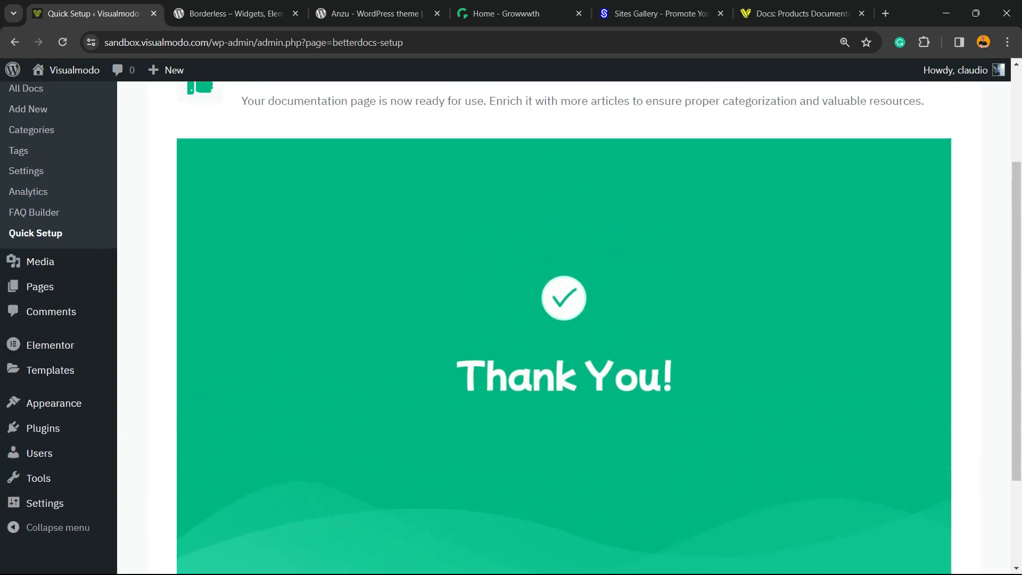
# - Finish the BetterDocs Quick Setup wizard
pyautogui.scroll(-3)
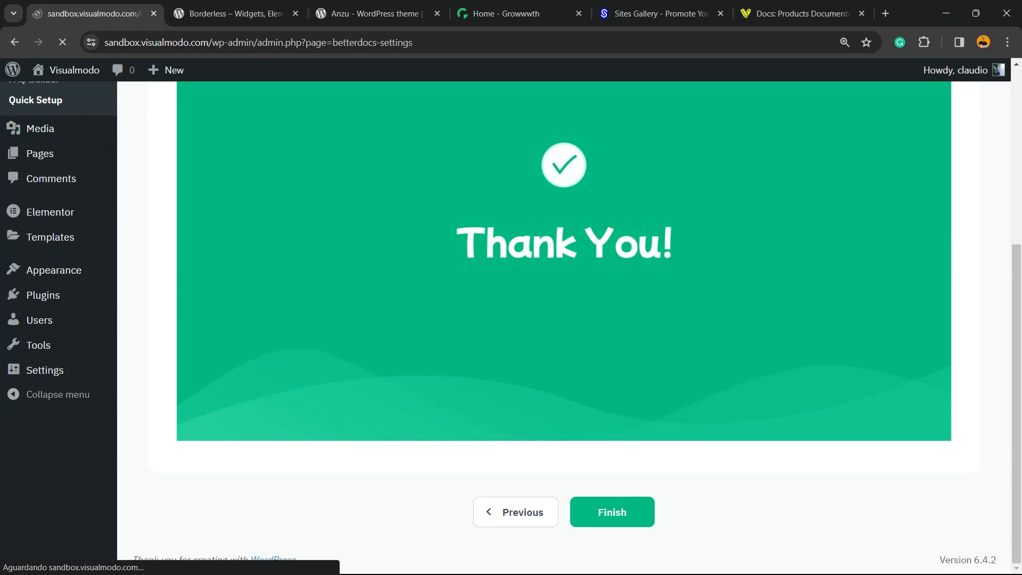
pyautogui.click(612, 512)
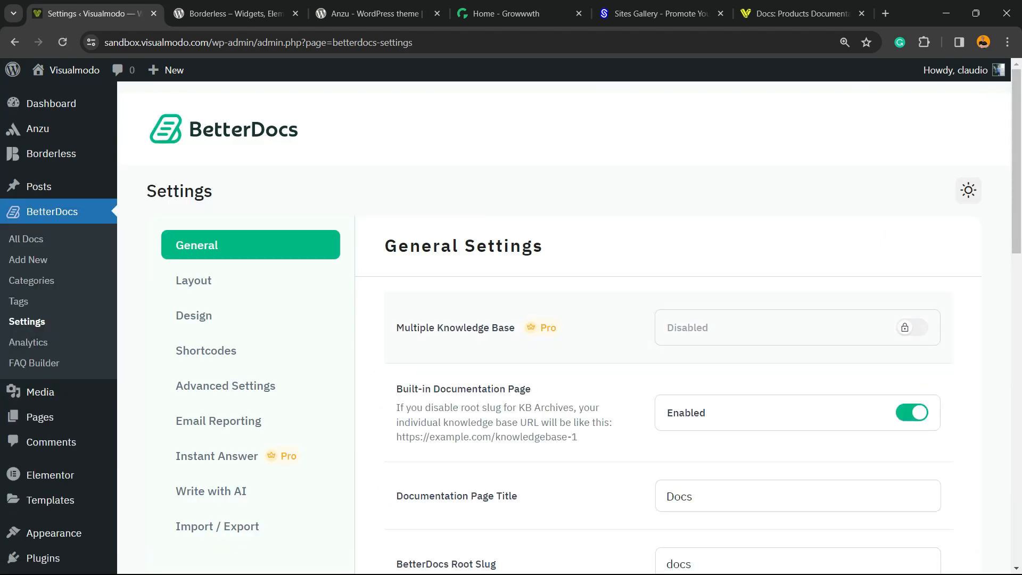
# - Scroll through the BetterDocs General and Layout settings
pyautogui.scroll(-3)
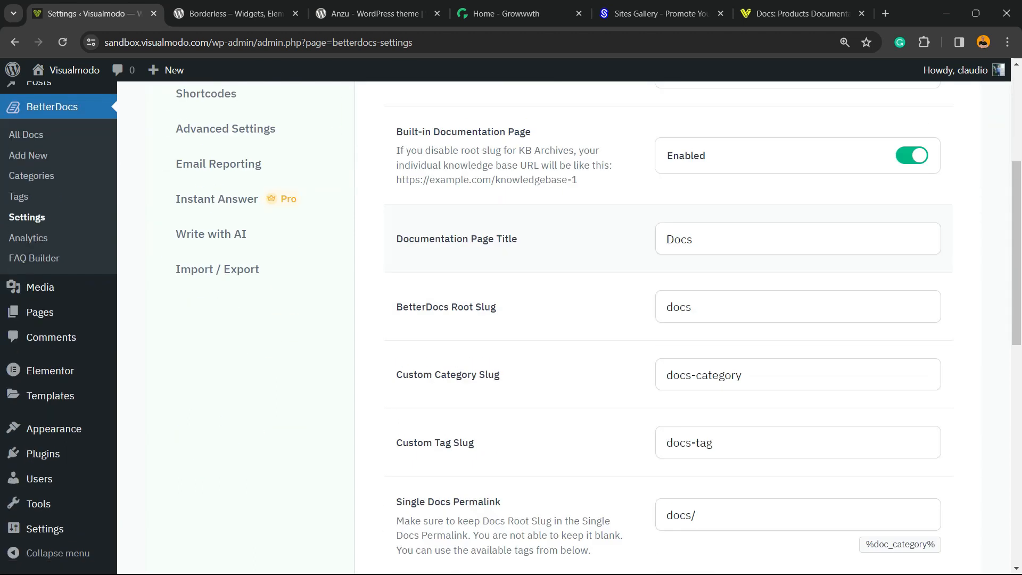
pyautogui.scroll(-3)
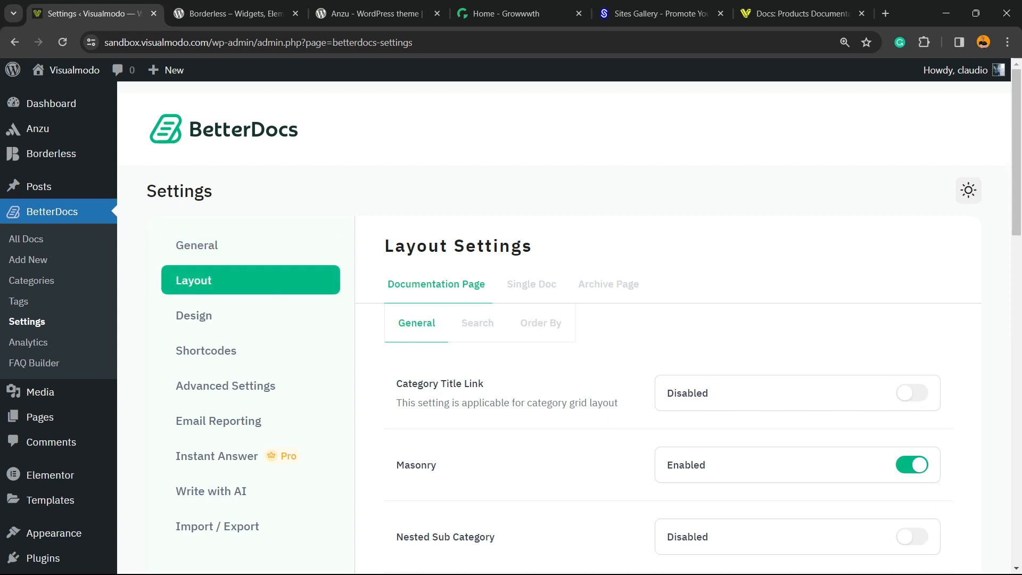
pyautogui.scroll(-3)
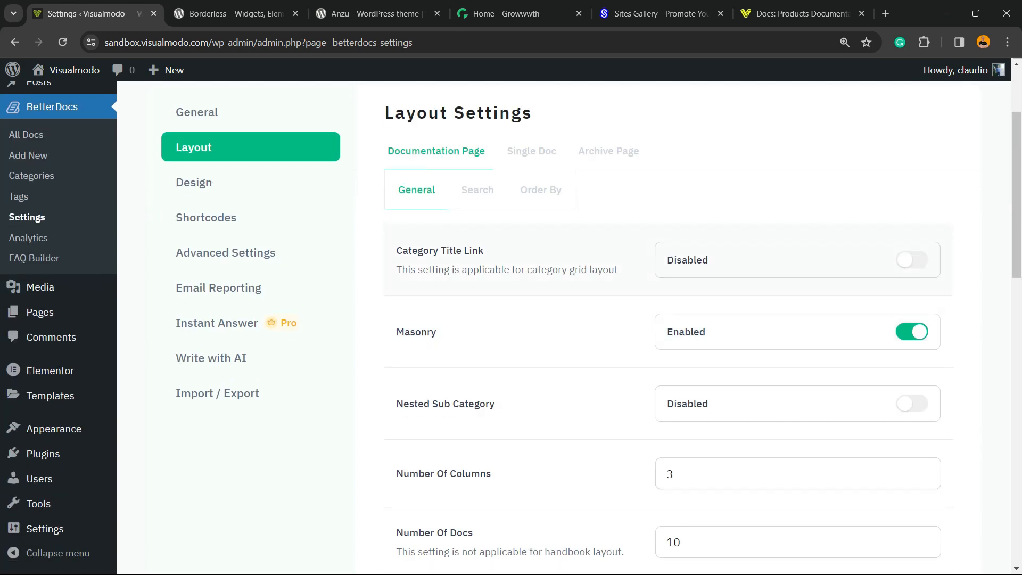
pyautogui.scroll(-3)
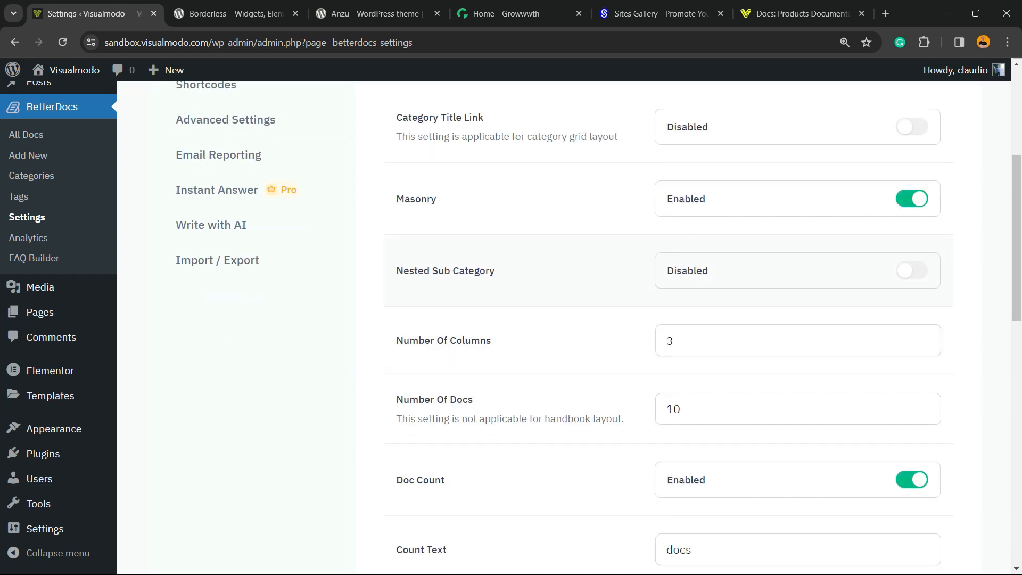
pyautogui.scroll(-3)
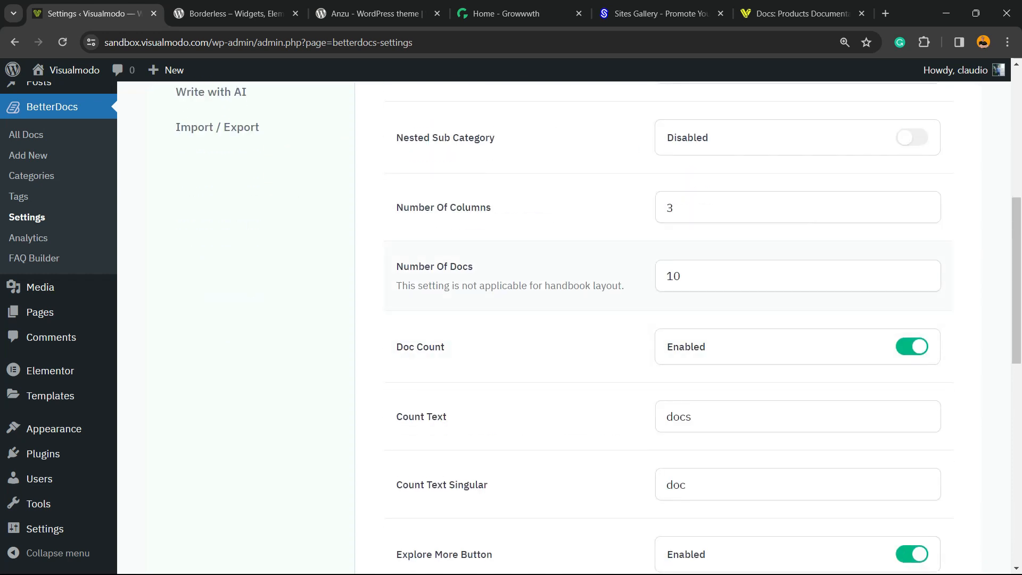
pyautogui.scroll(-3)
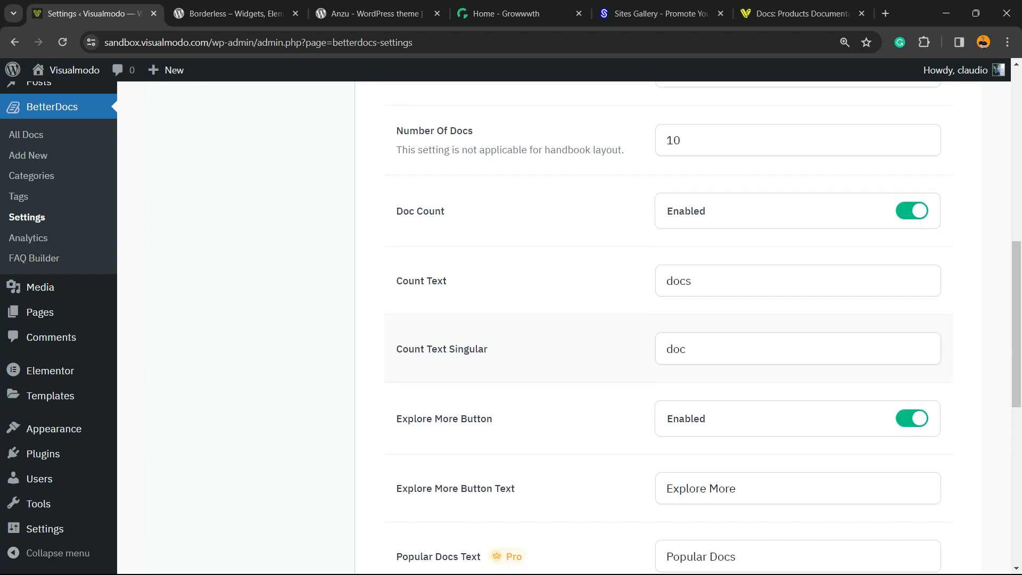
pyautogui.scroll(-3)
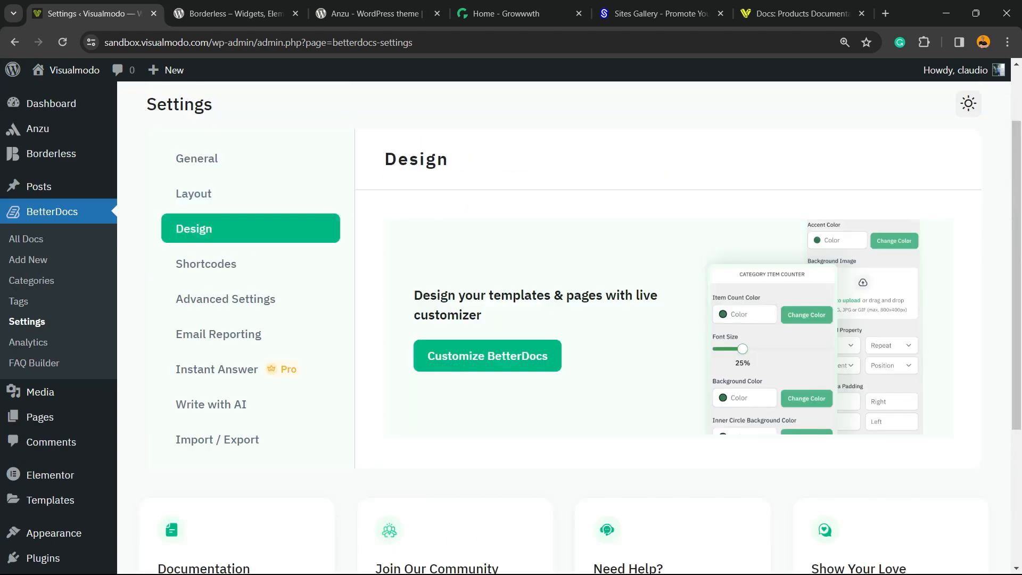
pyautogui.scroll(-3)
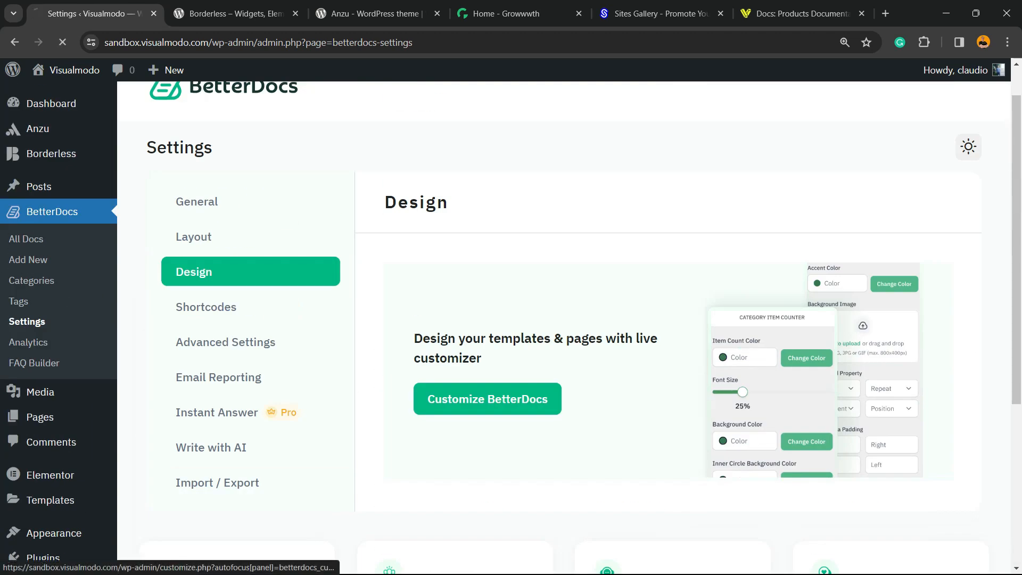
# - View the Design, Shortcodes, Write with AI and Import / Export settings tabs
pyautogui.click(487, 398)
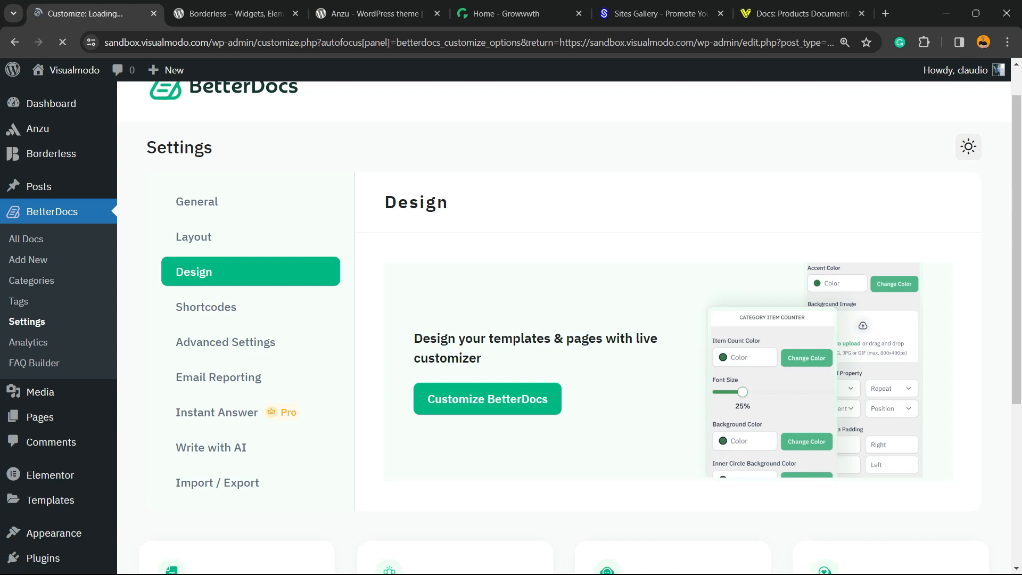
pyautogui.click(205, 306)
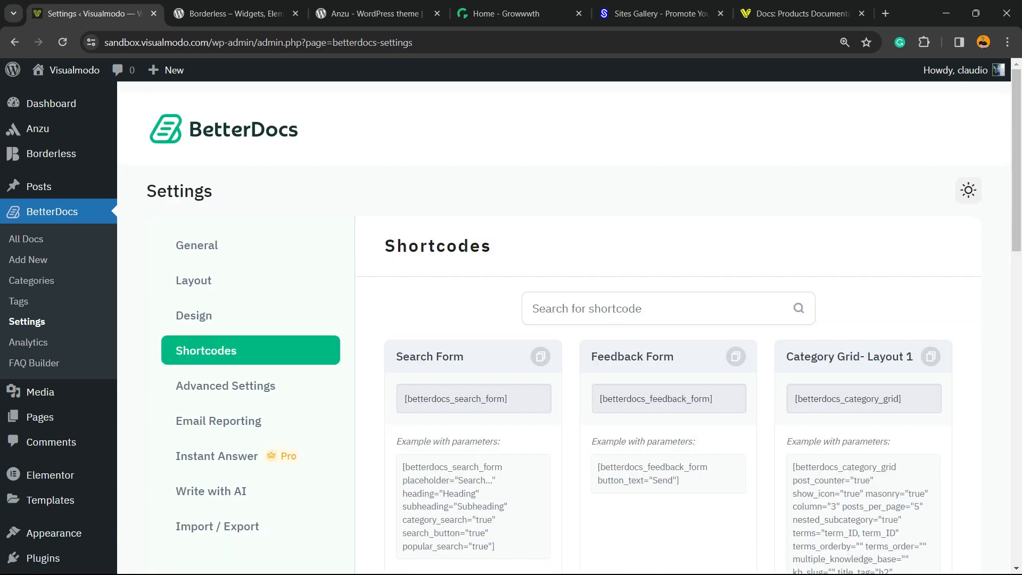
pyautogui.click(219, 421)
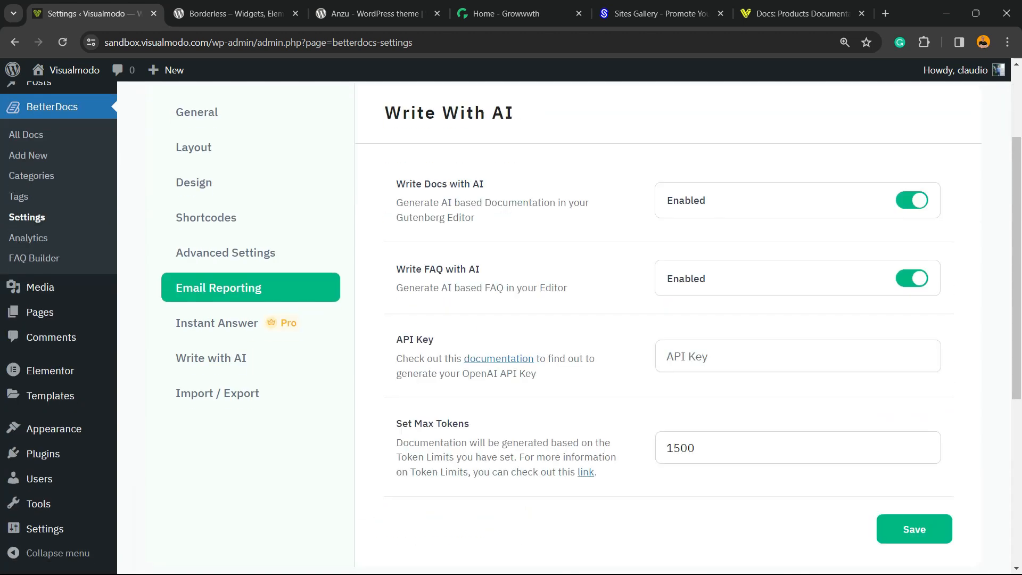
pyautogui.click(211, 358)
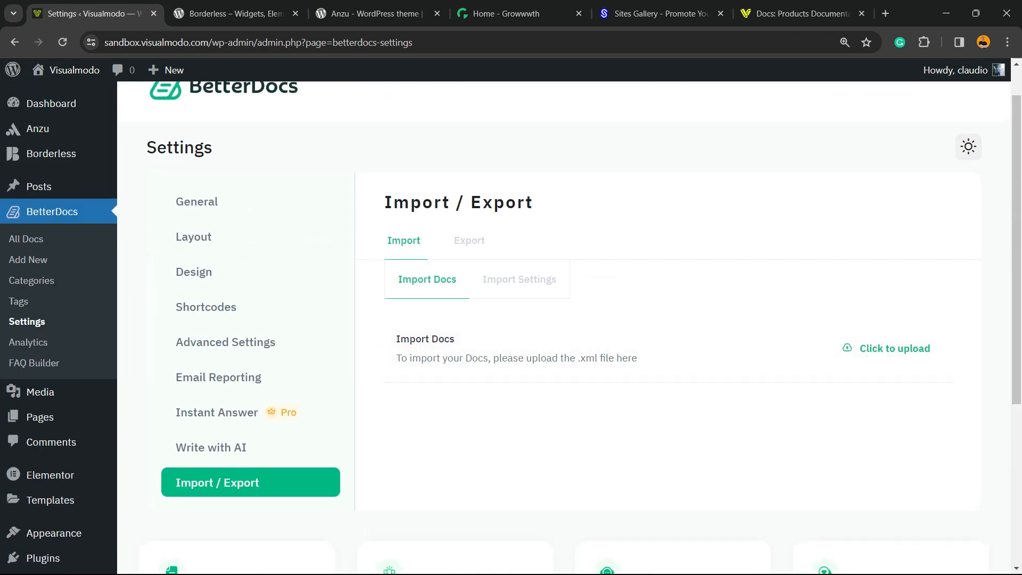
pyautogui.moveTo(26, 239)
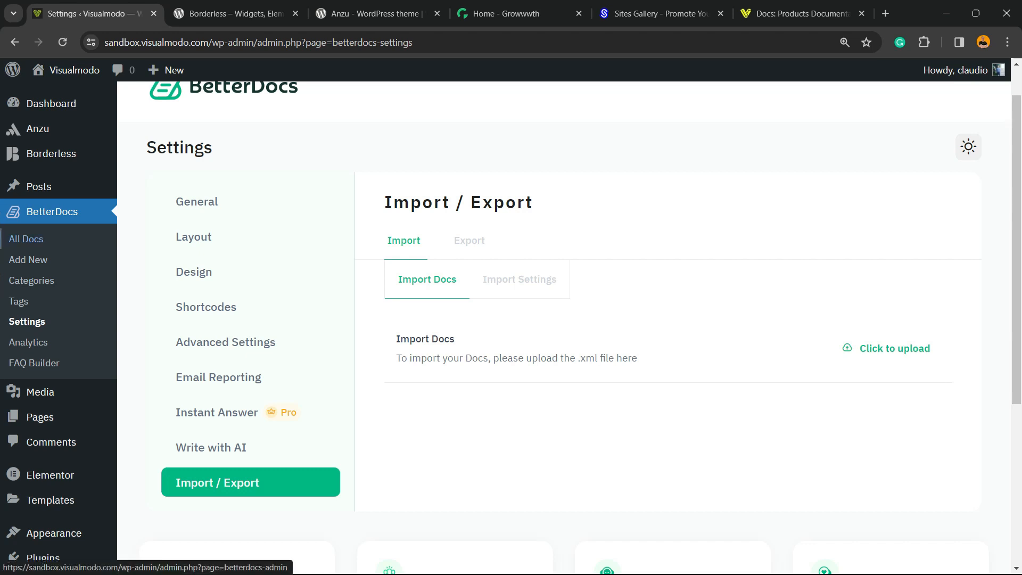
# - Open BetterDocs > All Docs from the sidebar
pyautogui.click(26, 239)
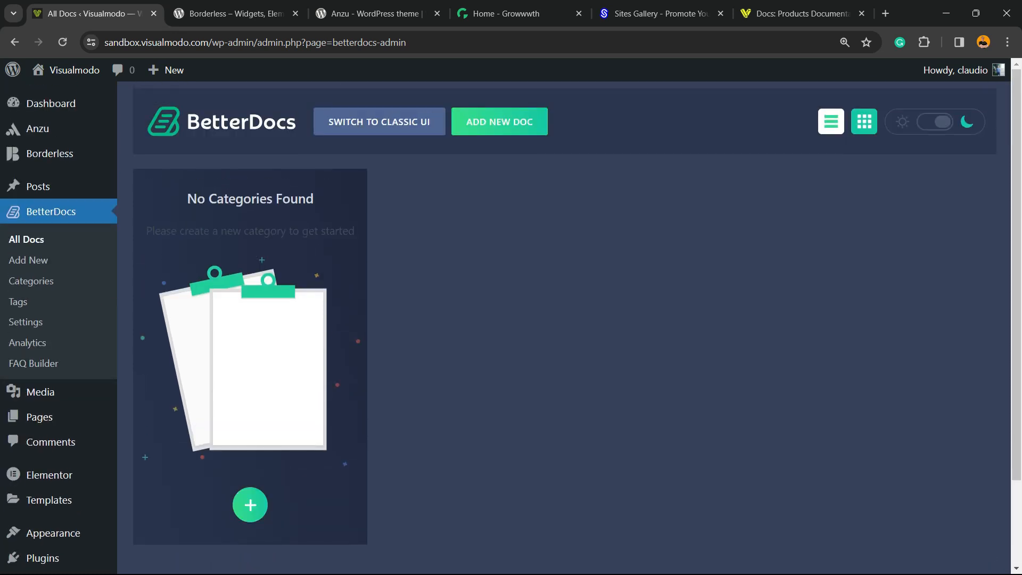
# - Create a docs category named RED
pyautogui.click(31, 280)
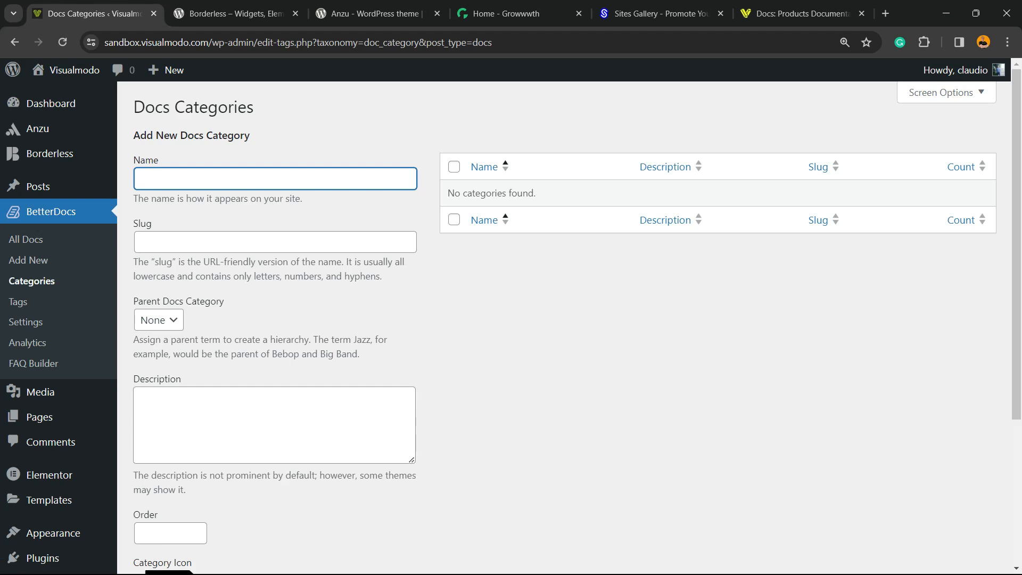
pyautogui.write('RE')
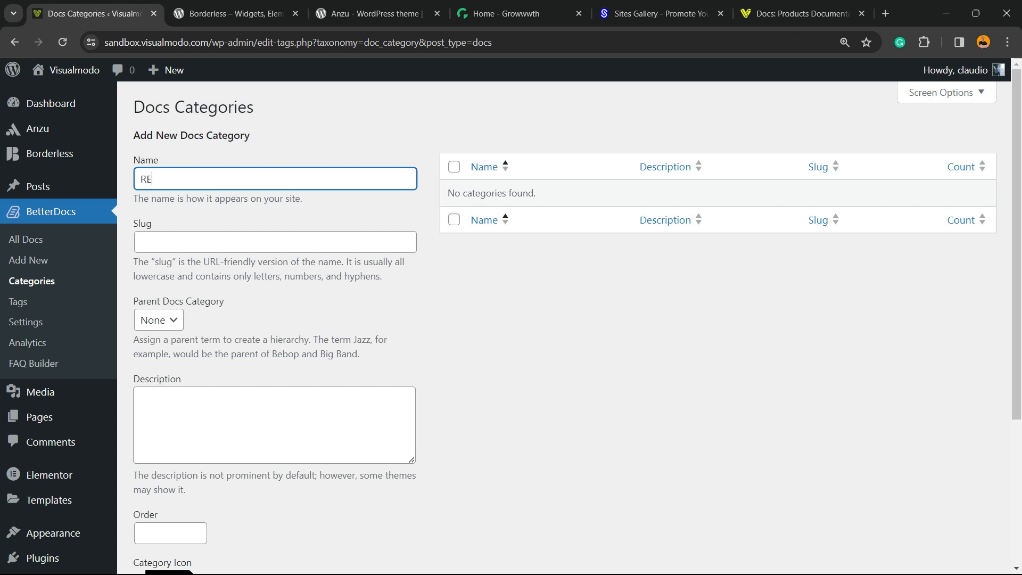
pyautogui.write('D')
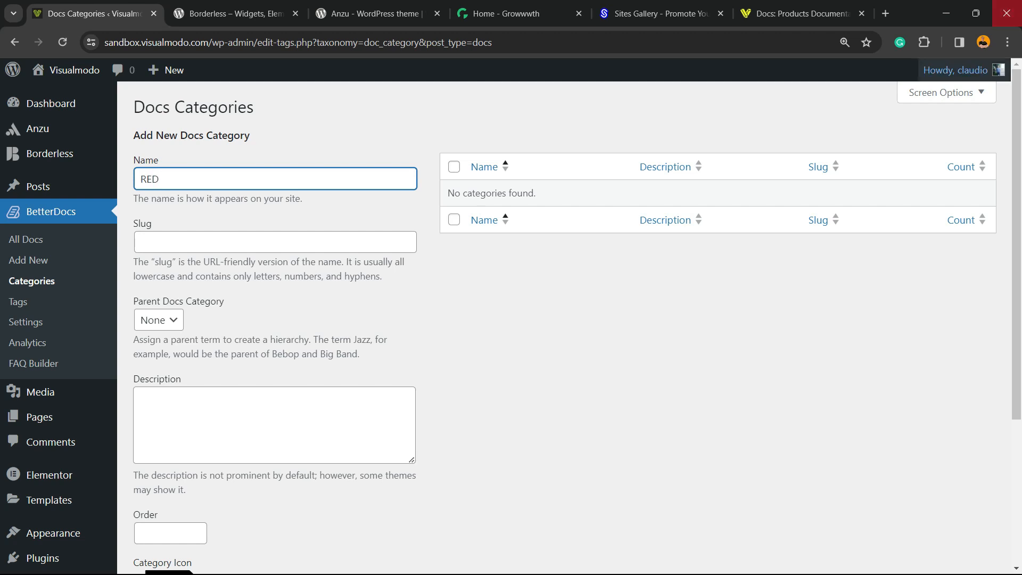
pyautogui.scroll(-3)
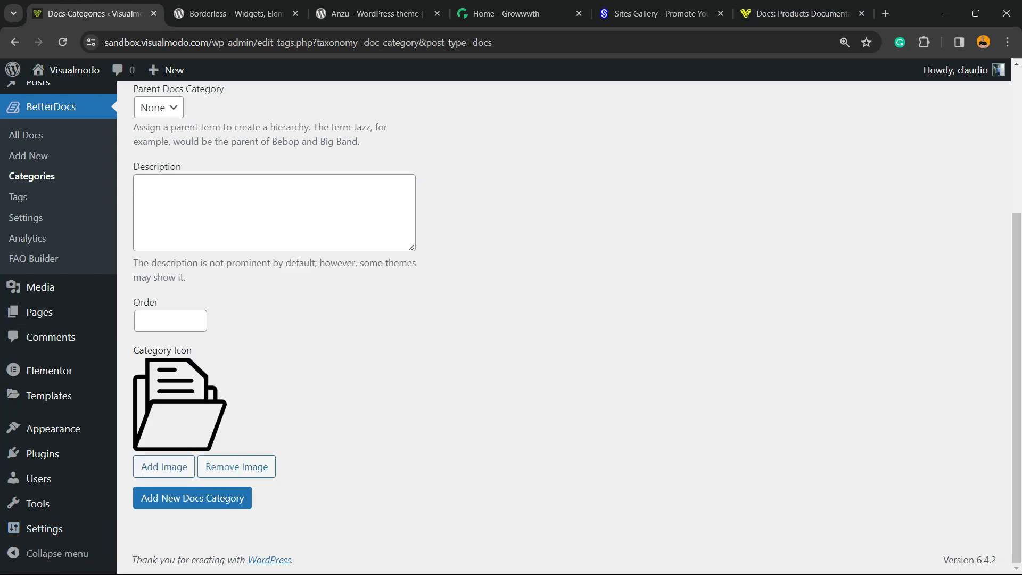
pyautogui.click(192, 498)
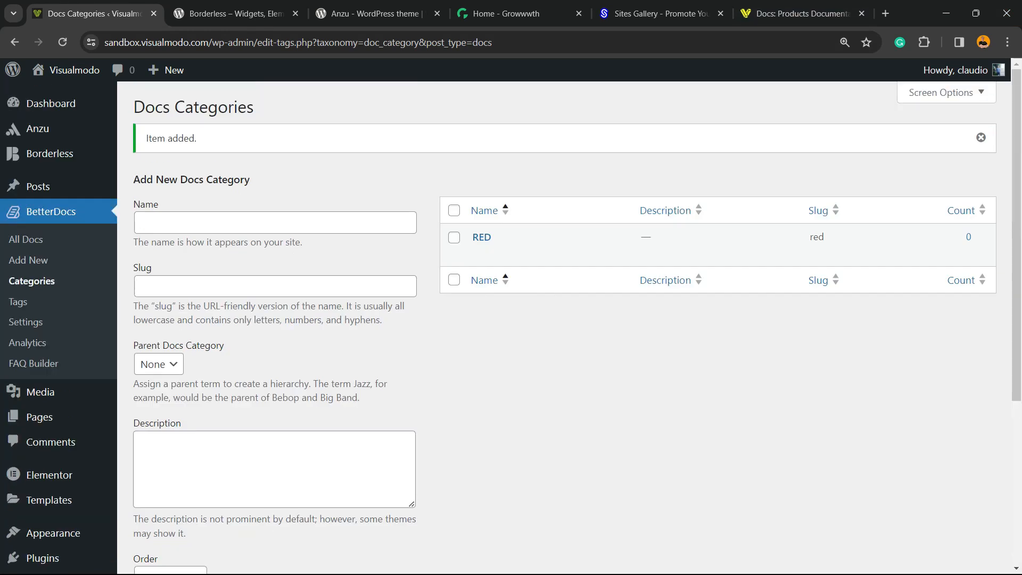
# - Start a second docs category named BLUE
pyautogui.click(275, 222)
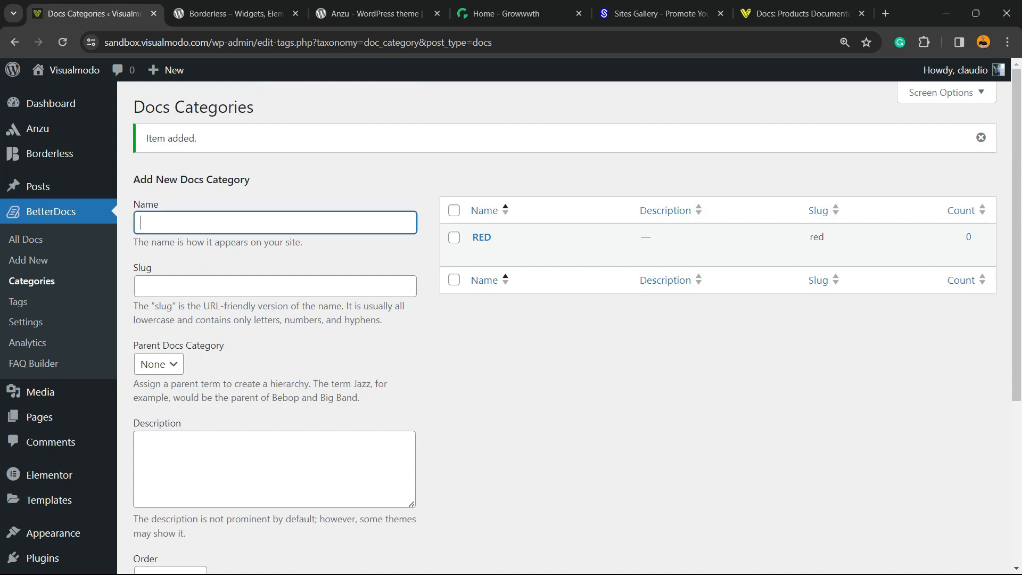
pyautogui.write('BLU')
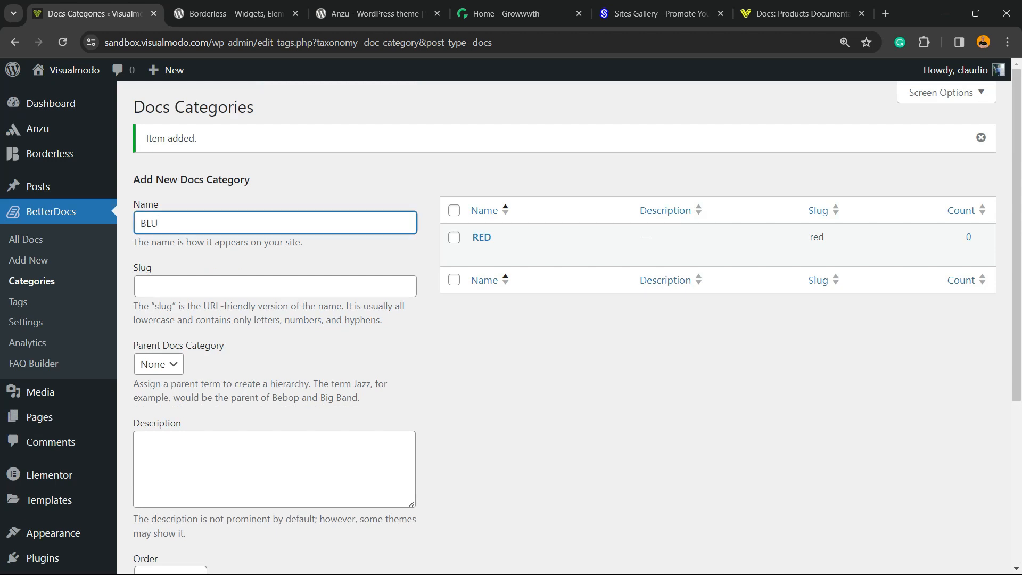
pyautogui.scroll(-3)
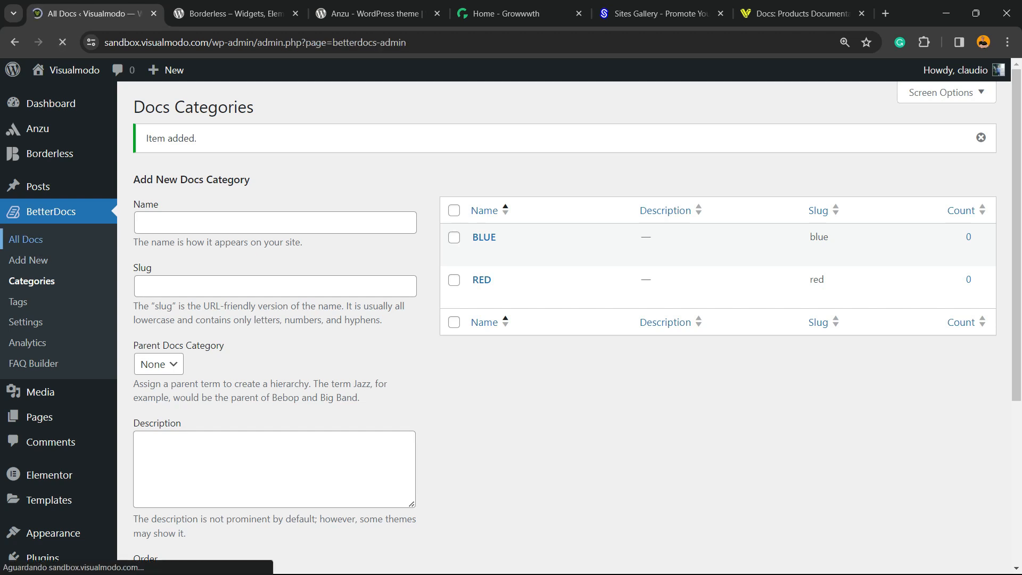
# - From All Docs, start a new doc in the RED category
pyautogui.click(26, 239)
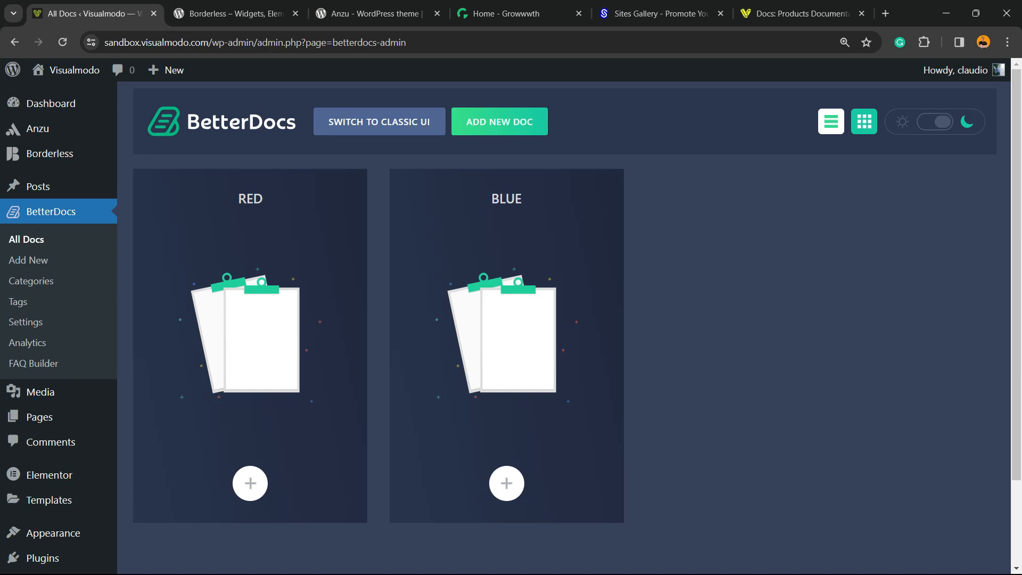
pyautogui.click(249, 482)
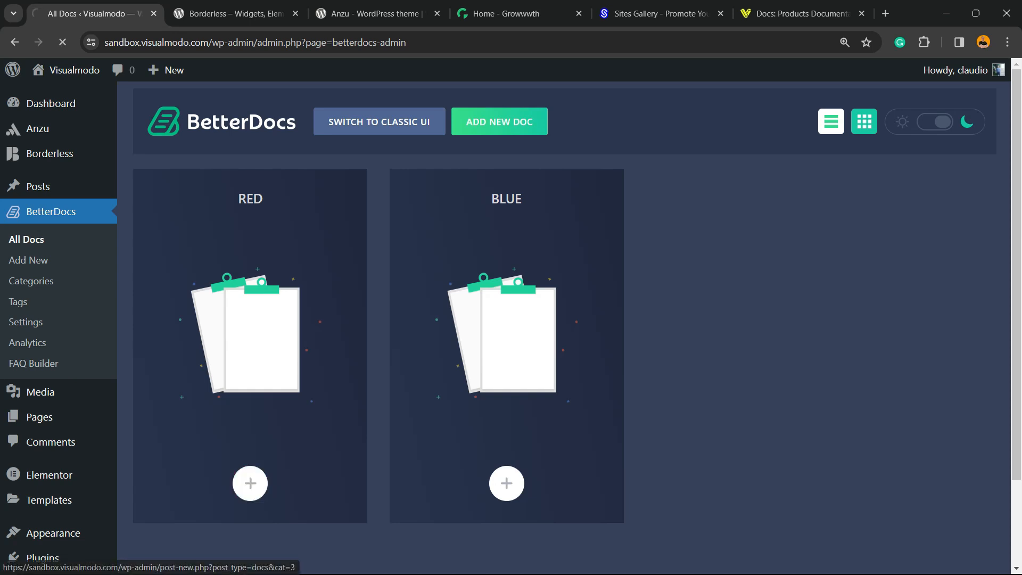
pyautogui.click(249, 483)
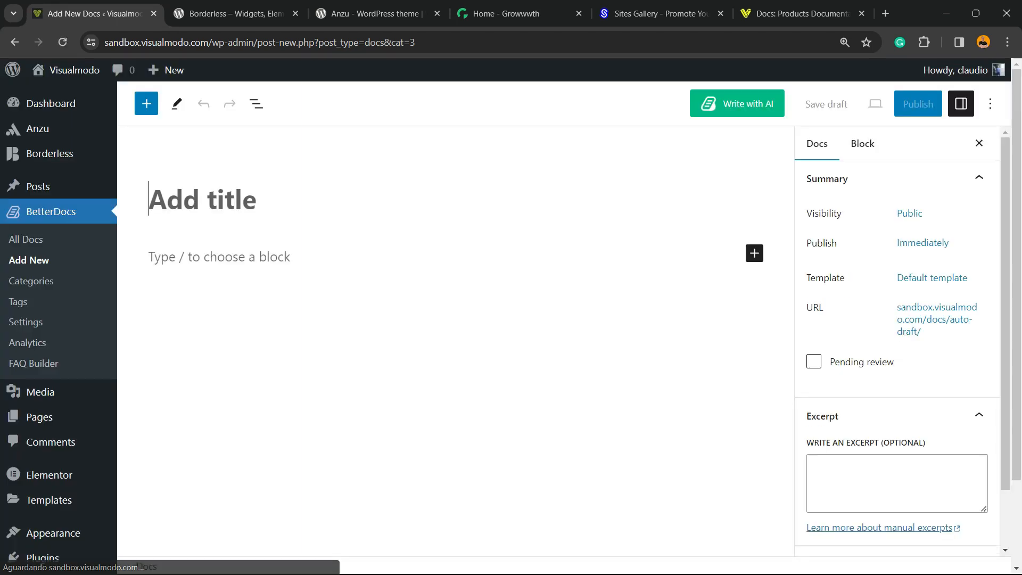
# - Write the RED guide 1 title and repeated 'RED guide 1' paragraph text
pyautogui.write('R')
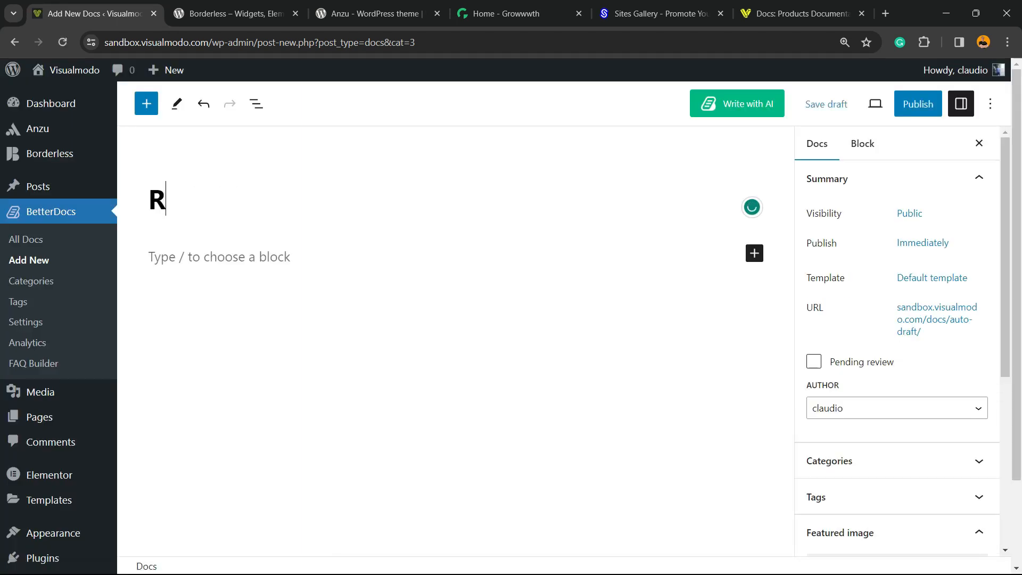
pyautogui.write('ED guide 1')
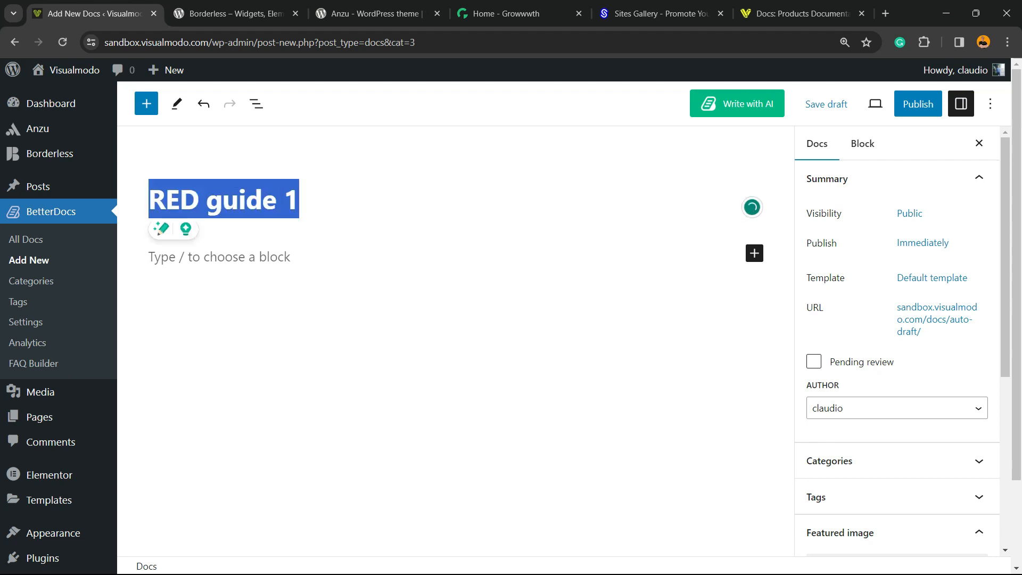
pyautogui.write('RED guide 1')
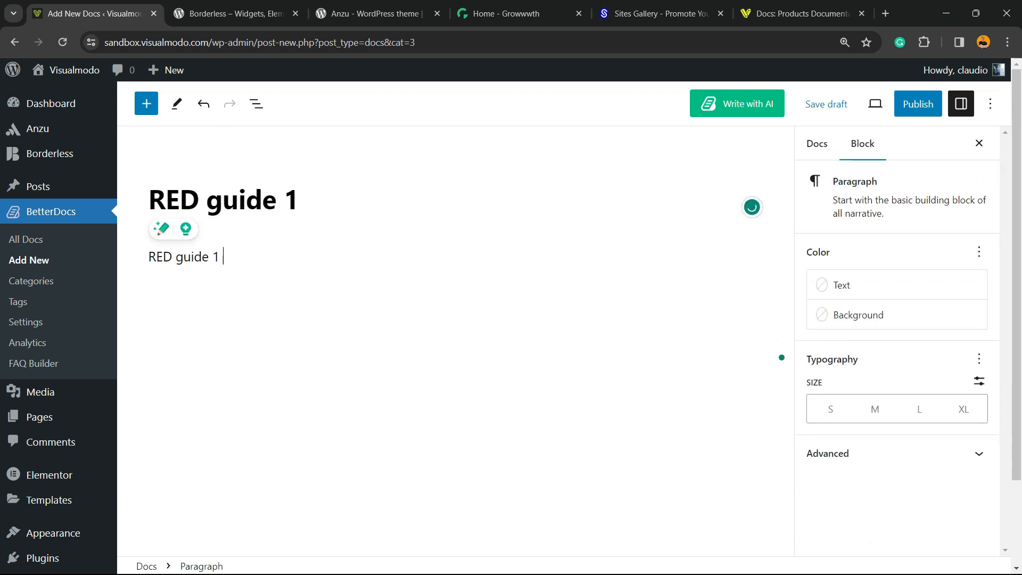
pyautogui.write('RED guide 1')
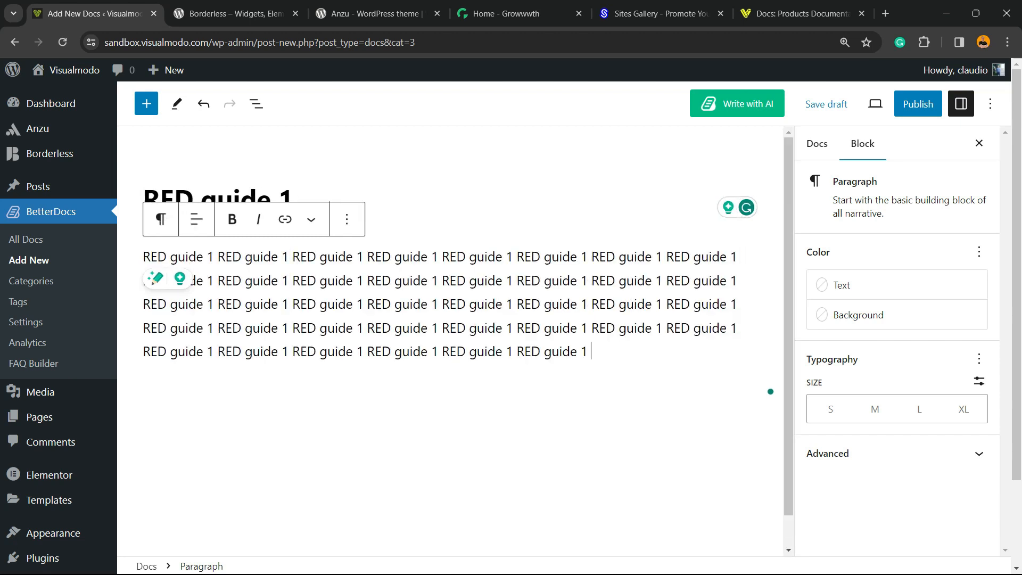
pyautogui.press('Enter')
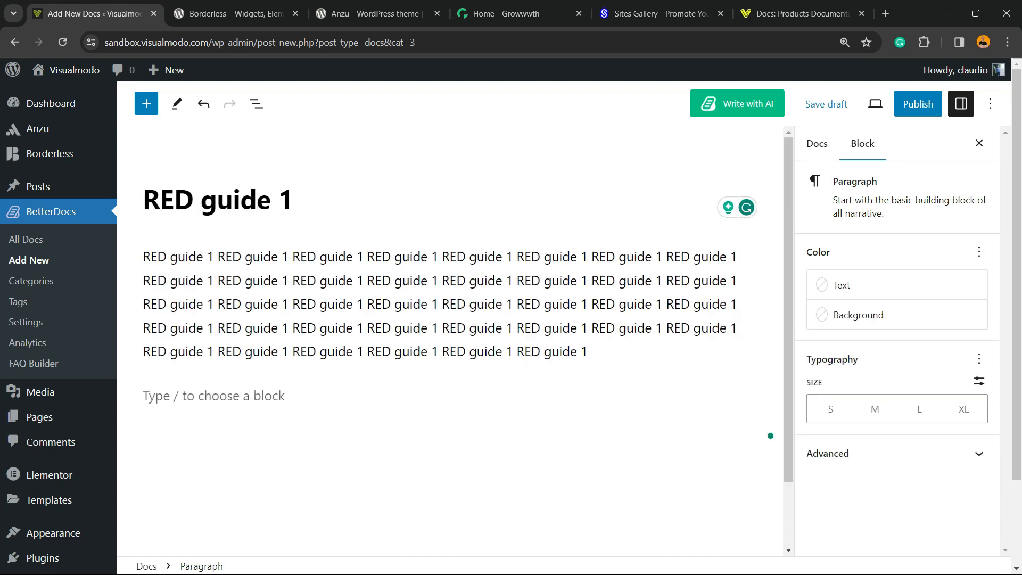
# - Add a Heading block and convert 'RED guide 1' paragraphs into subheadings
pyautogui.click(748, 392)
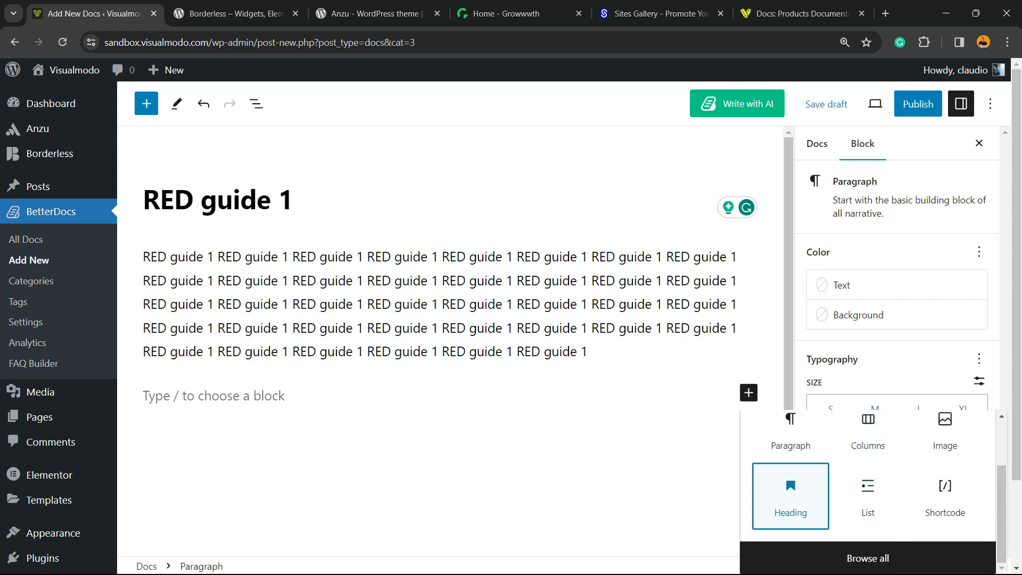
pyautogui.click(789, 495)
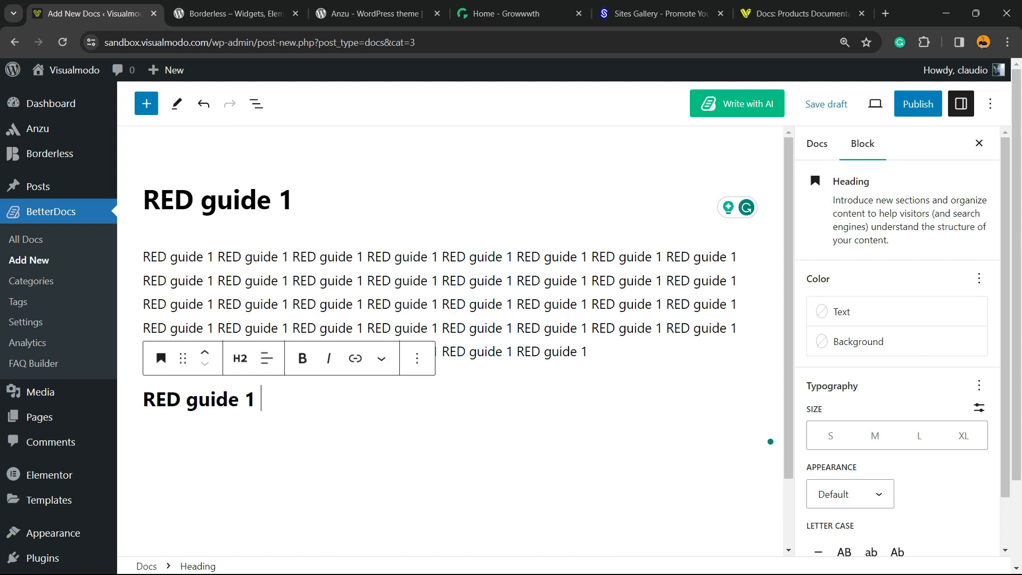
pyautogui.click(816, 143)
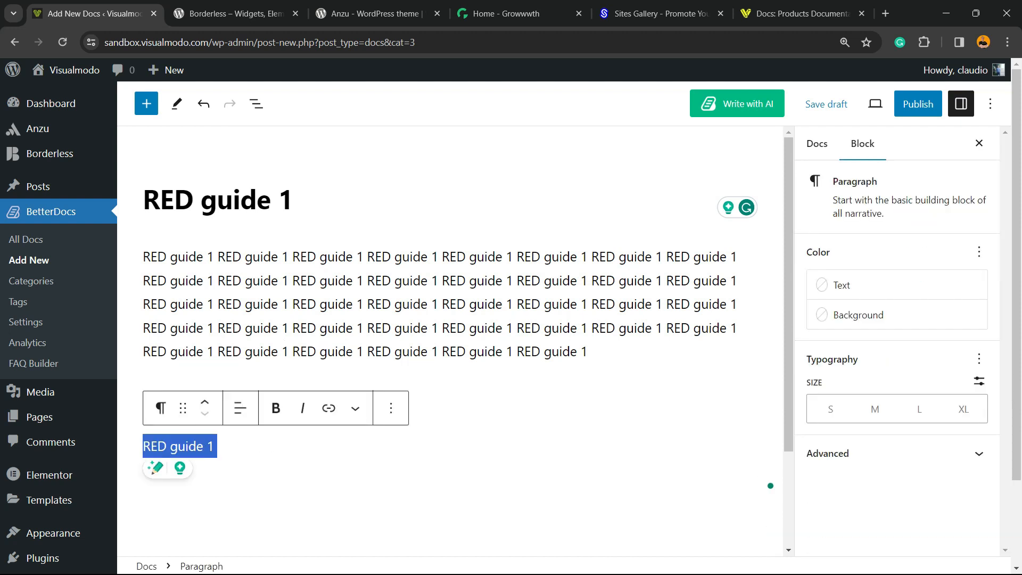
pyautogui.moveTo(275, 408)
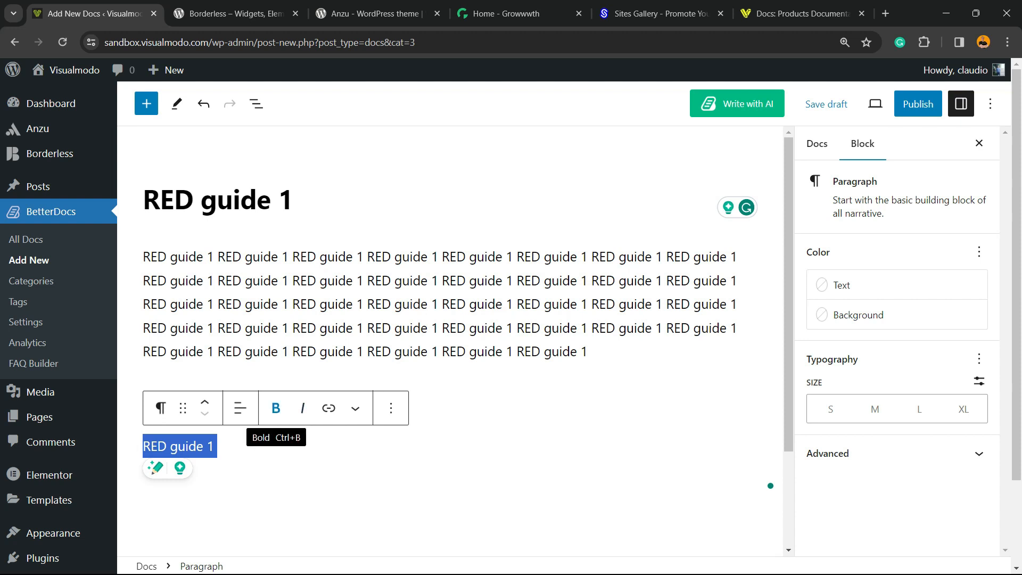
pyautogui.click(159, 408)
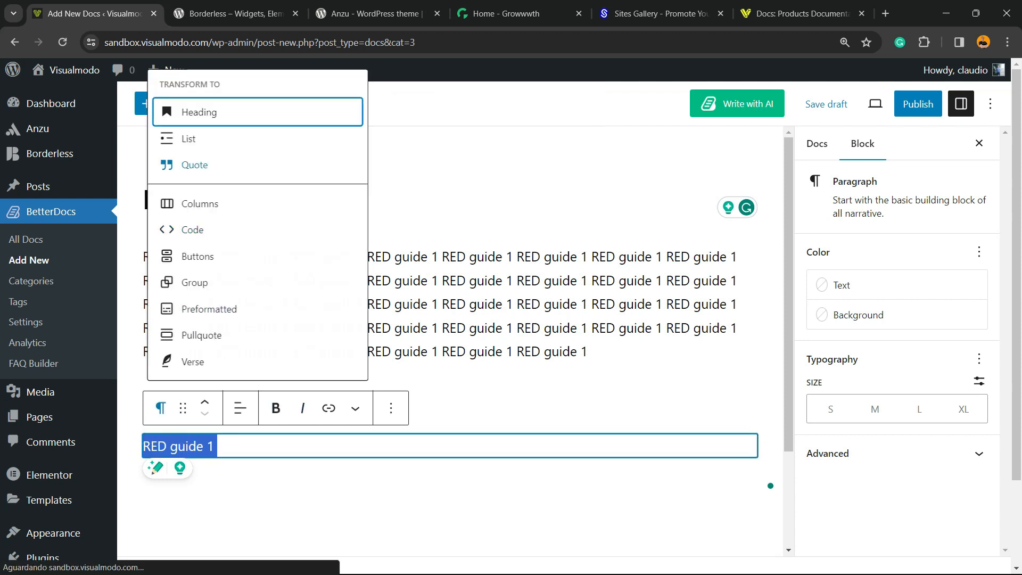
pyautogui.click(199, 111)
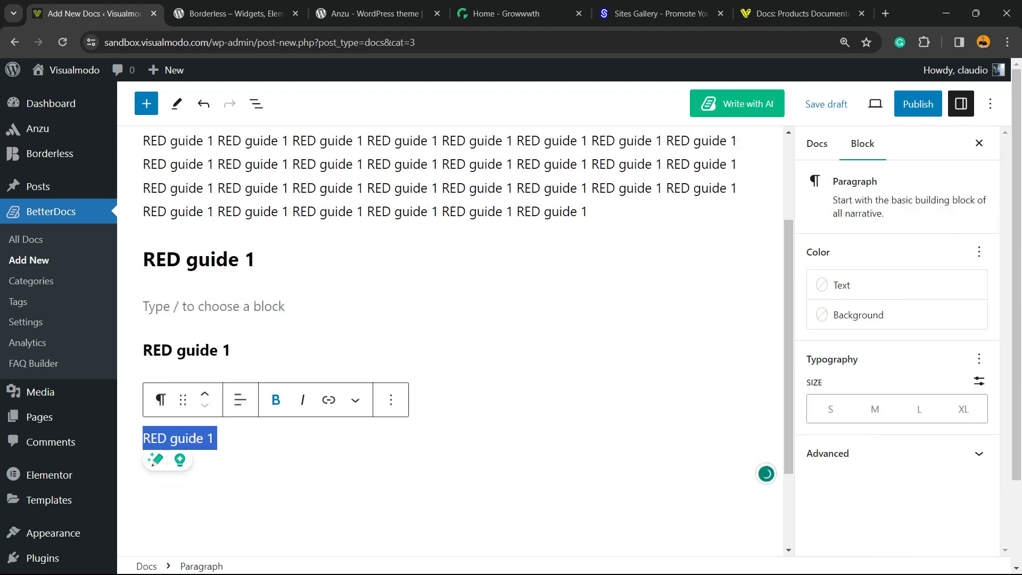
pyautogui.click(160, 399)
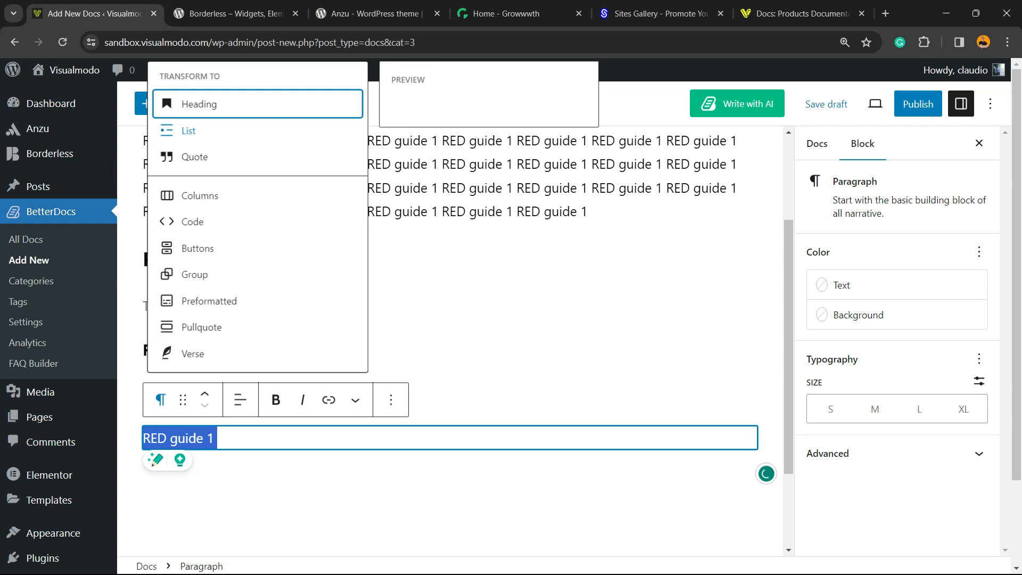
pyautogui.click(200, 103)
pyautogui.write('RED guide 1 RED guide 1 RED guide 1 RED guide 1')
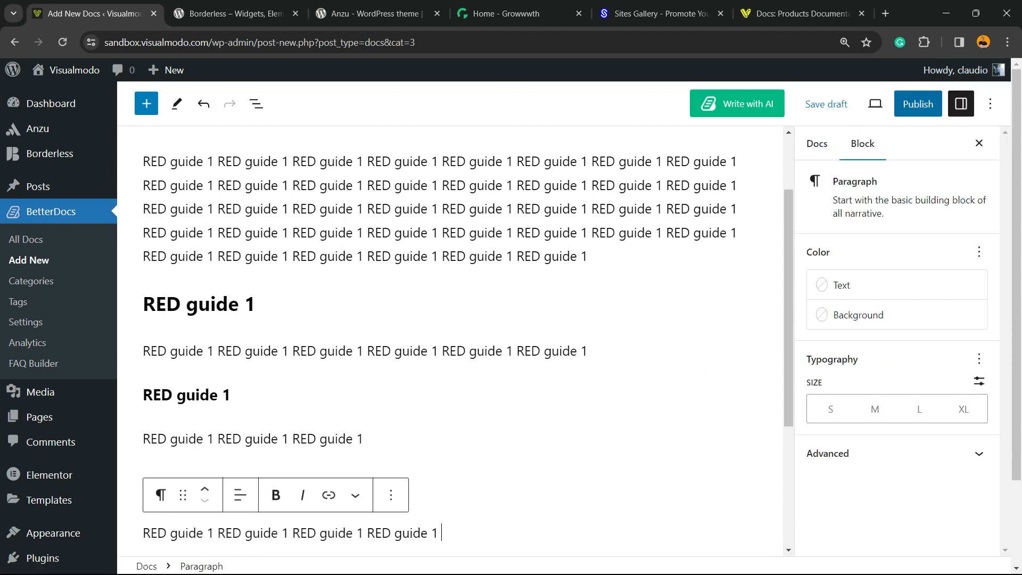
# - Publish the RED guide 1 doc and view its live page
pyautogui.click(917, 104)
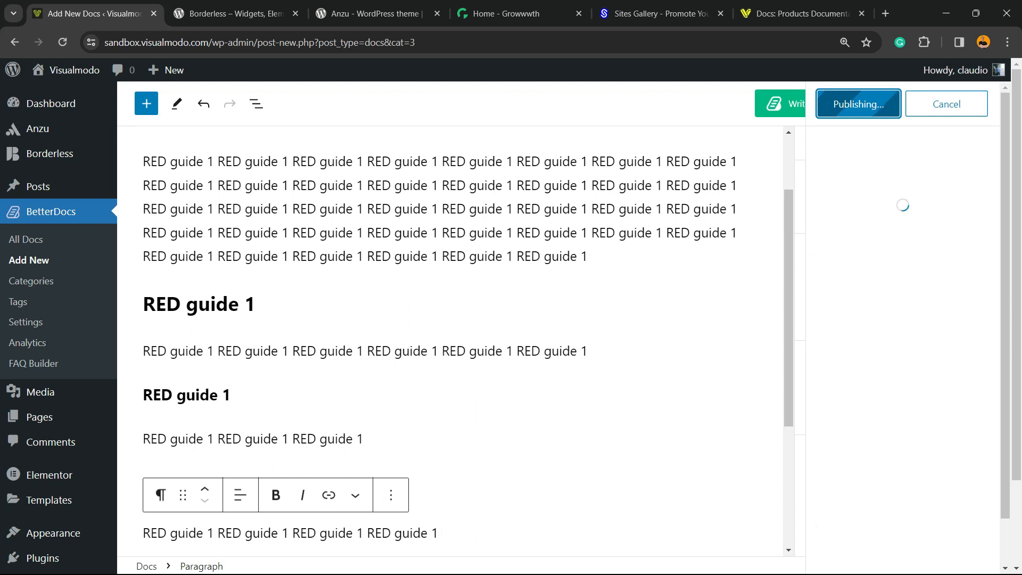
pyautogui.click(857, 103)
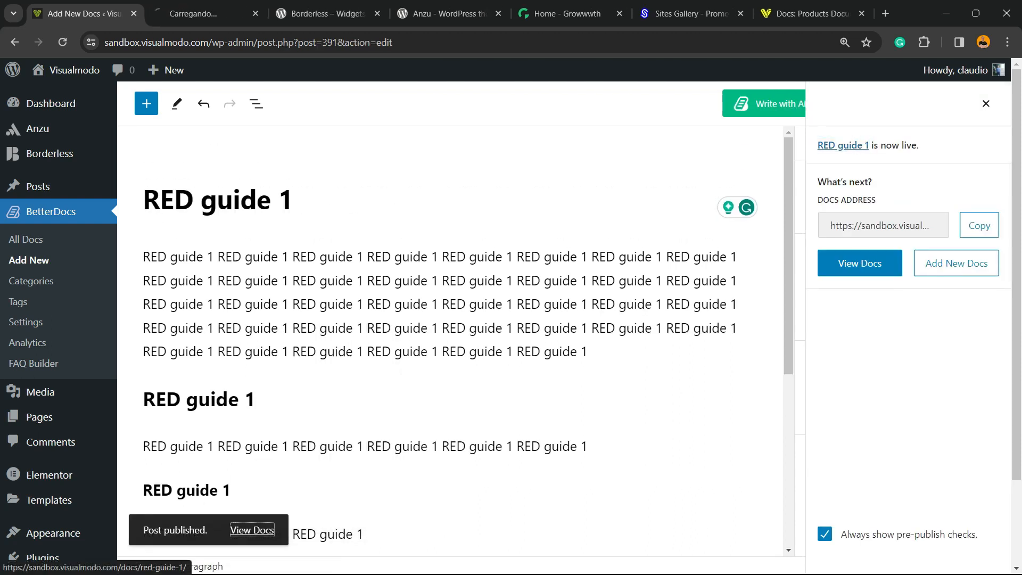
pyautogui.click(253, 530)
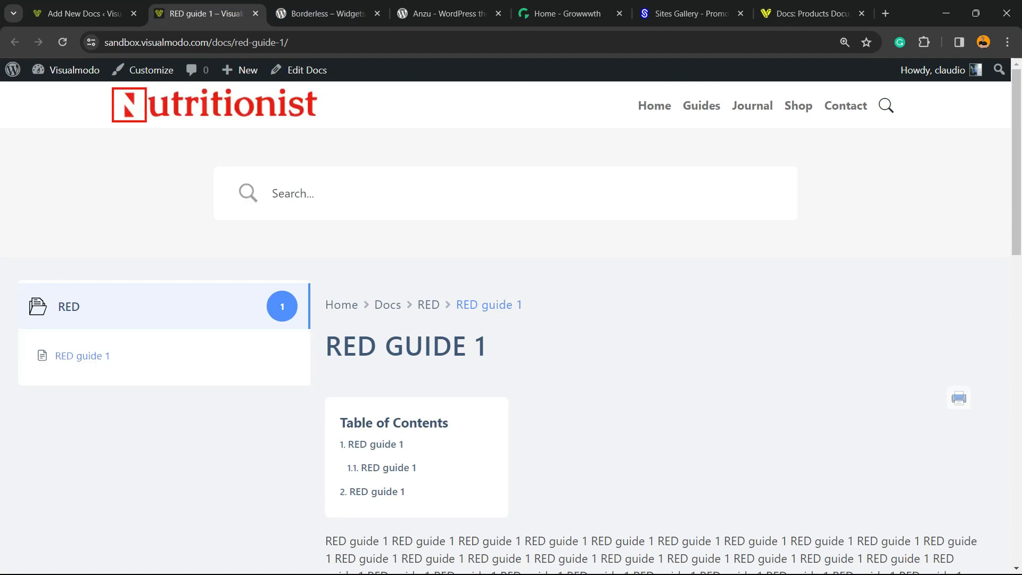
# - Search the live docs for 'red', returning RED guide 1 and RED
pyautogui.scroll(-3)
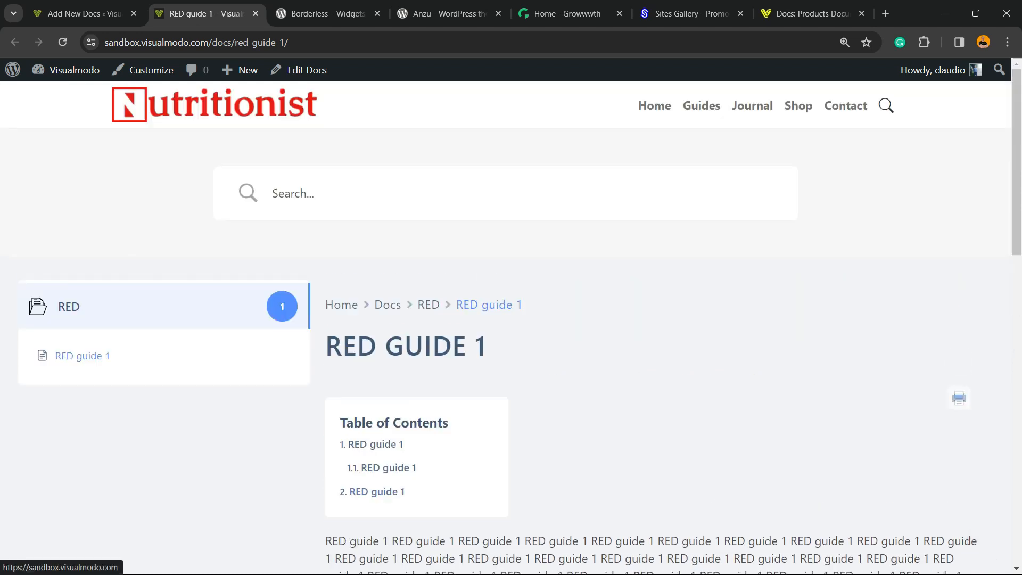
pyautogui.write('ggfg')
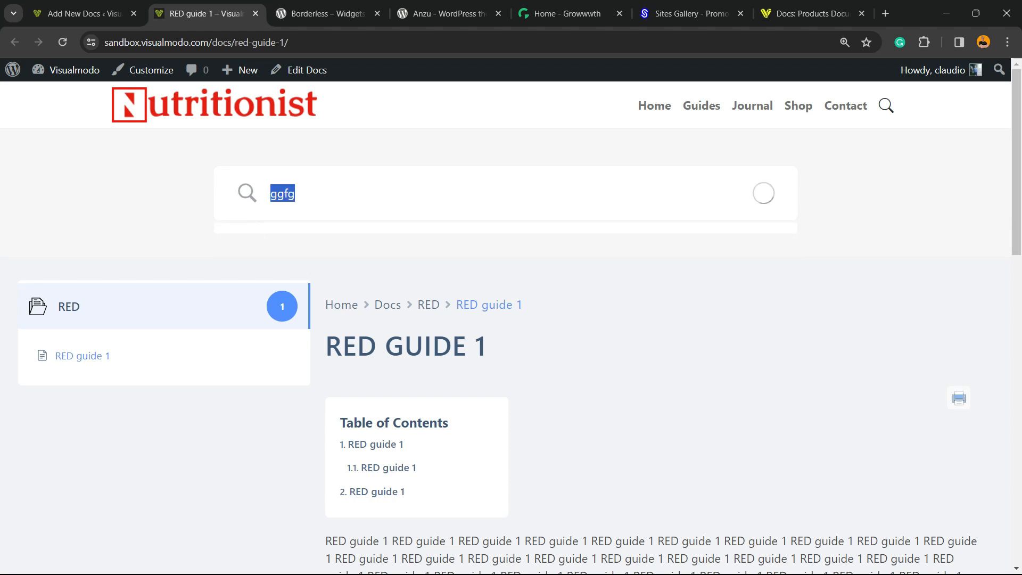
pyautogui.write('r')
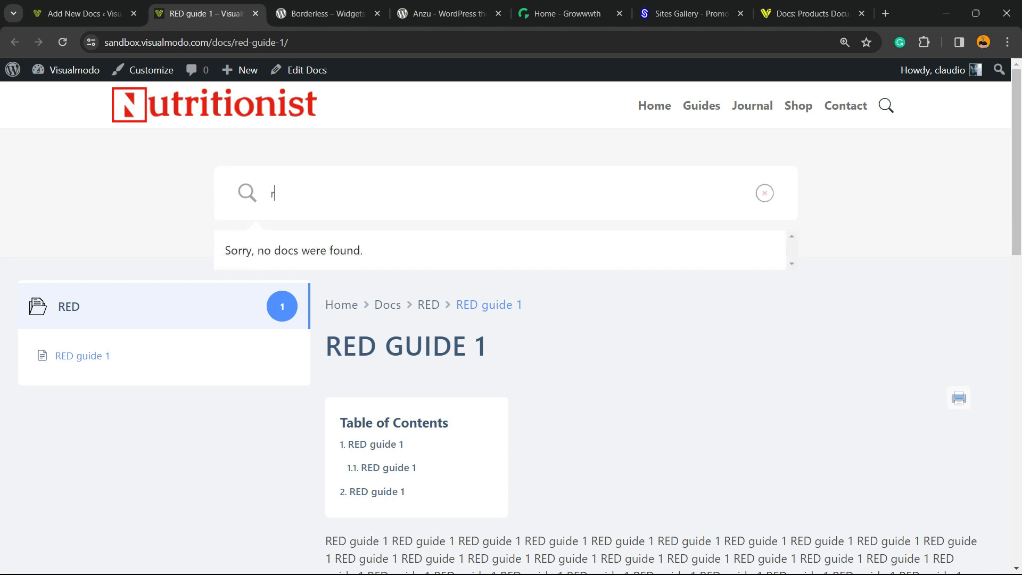
pyautogui.write('ed')
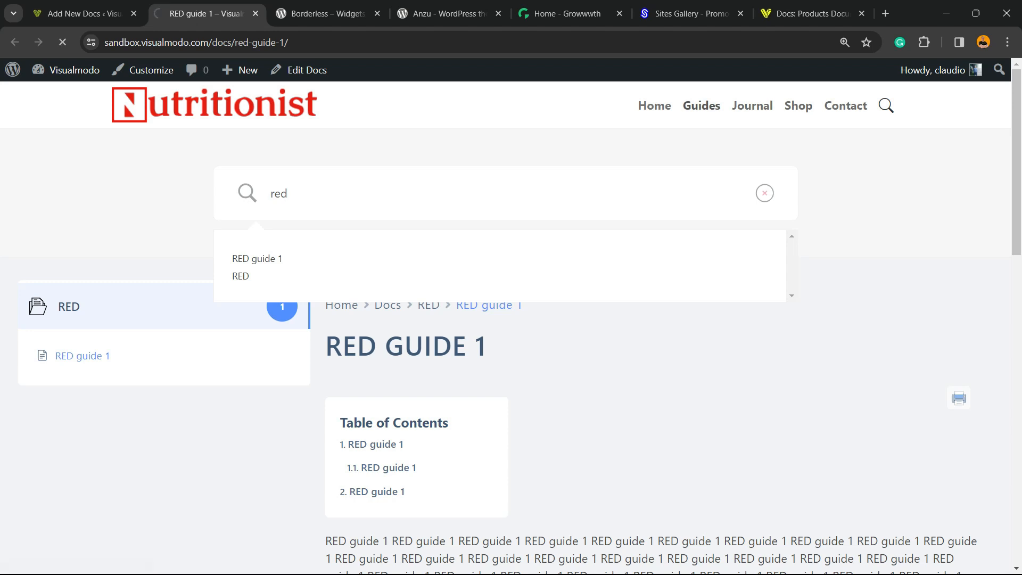
# - Visit the site's Guides page, then return to the RED guide 1 editor
pyautogui.click(701, 105)
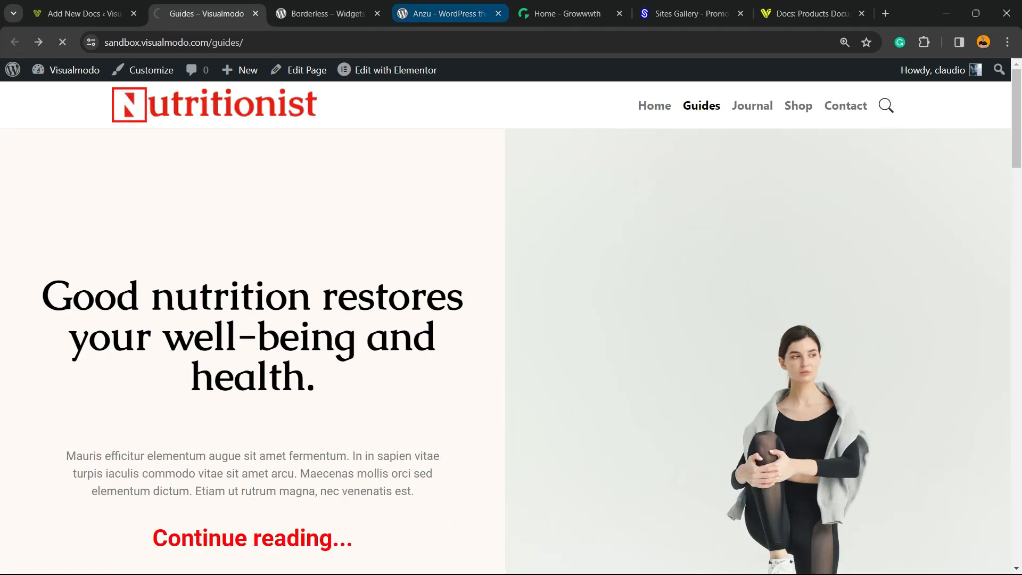
pyautogui.click(325, 14)
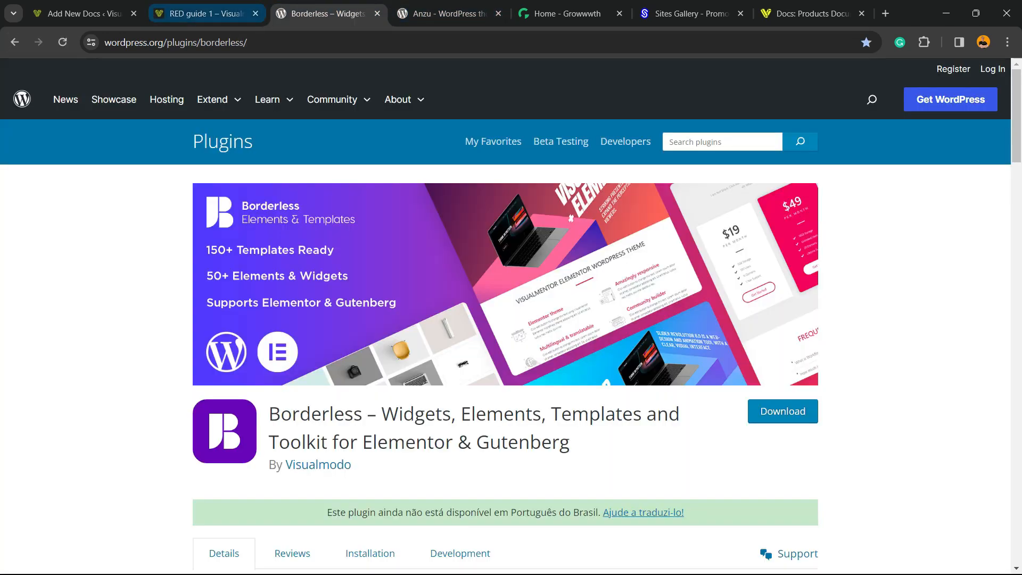
pyautogui.click(80, 14)
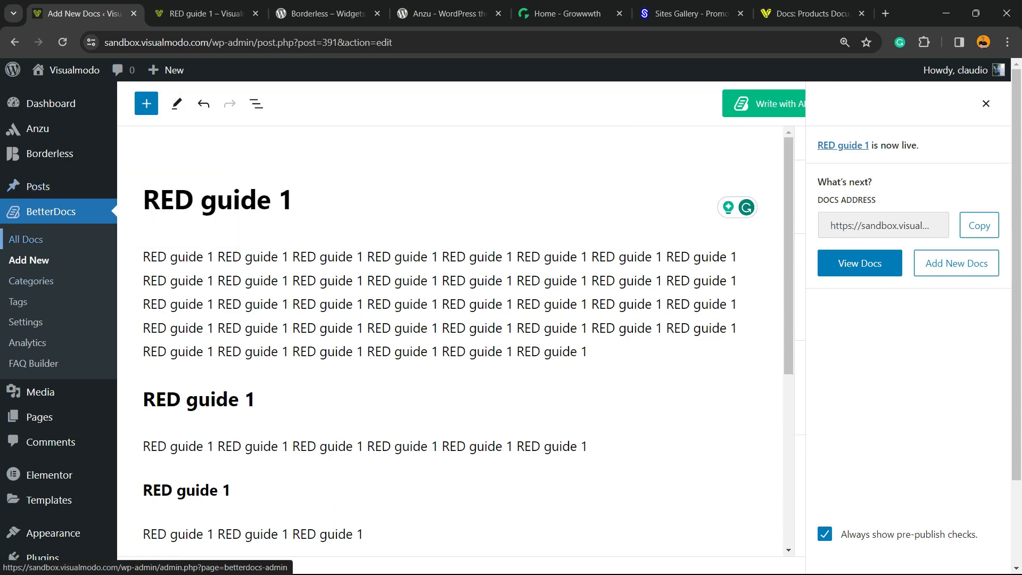
# - Create a new doc titled BLUE 1 with repeated BLUE 1 text and publish it
pyautogui.click(25, 239)
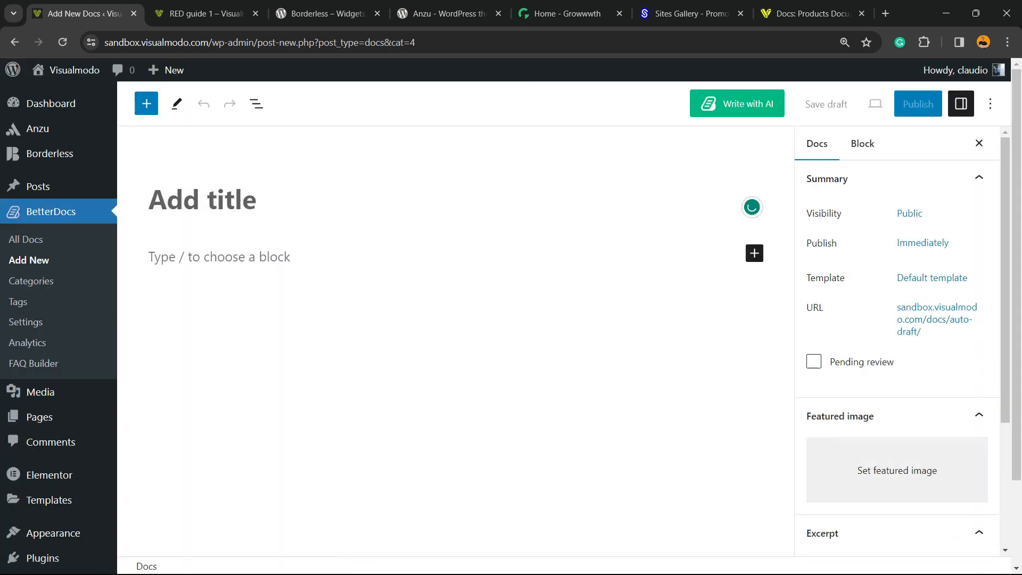
pyautogui.write('BLUE 1')
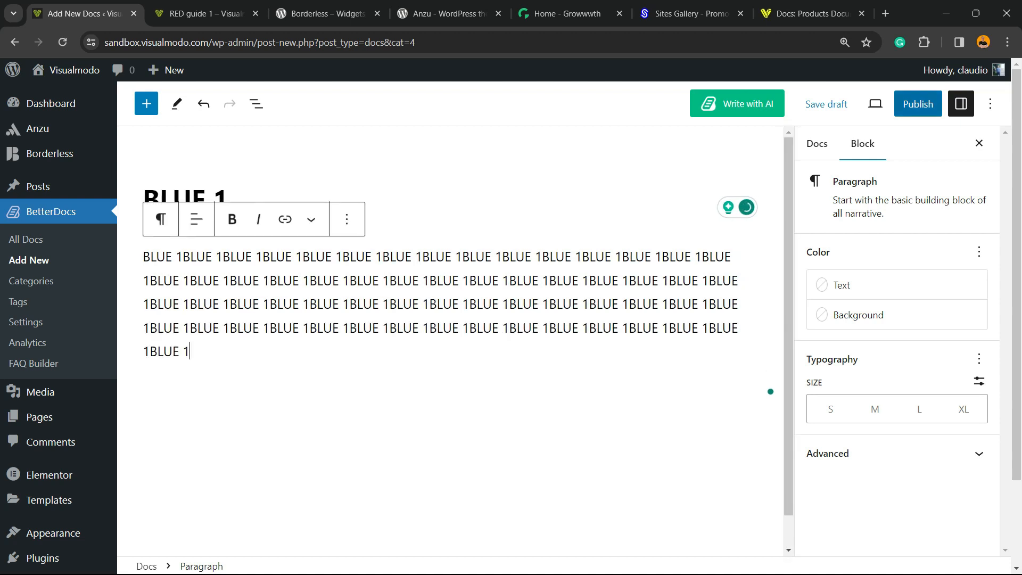
pyautogui.click(918, 104)
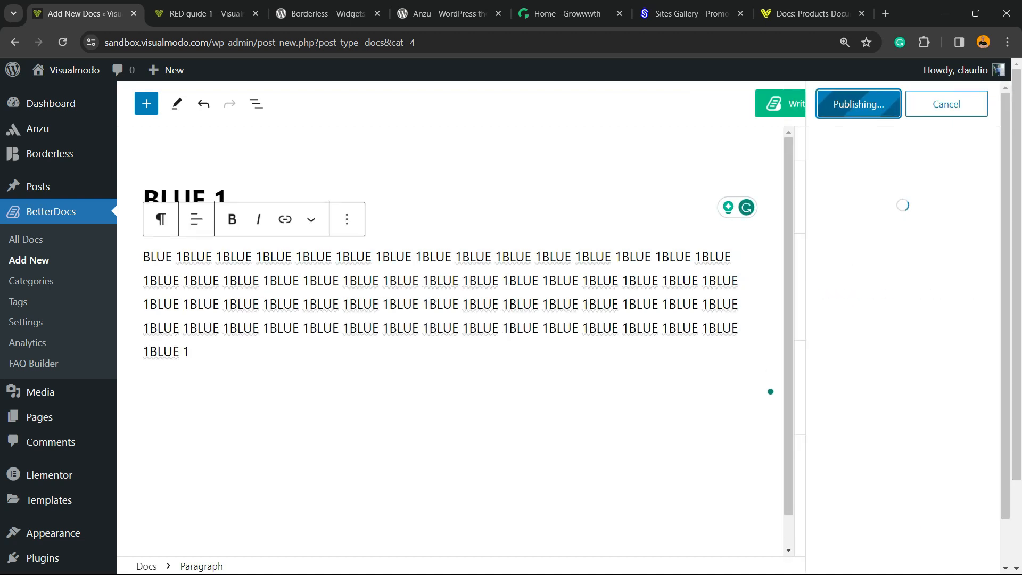
pyautogui.click(858, 104)
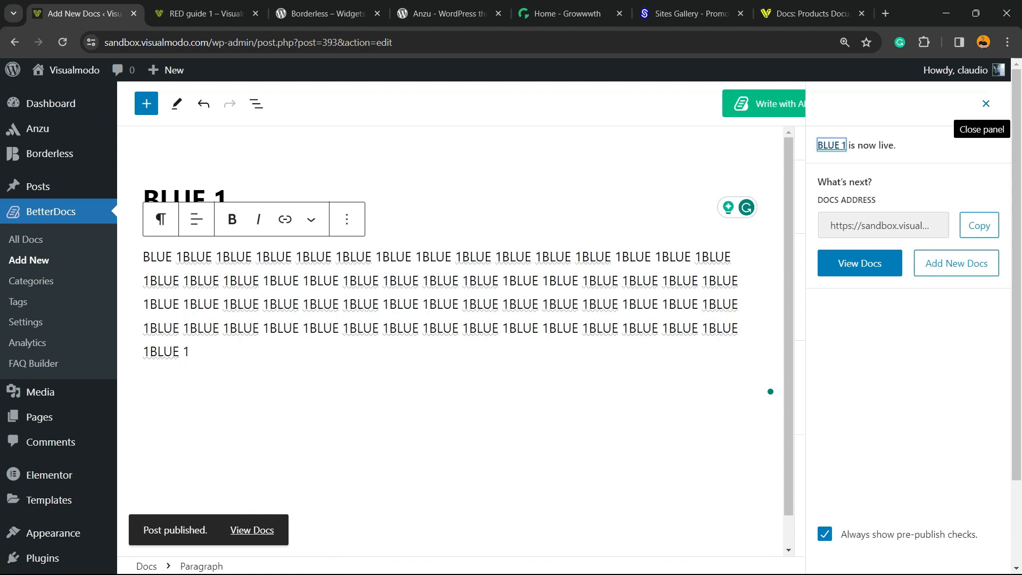
pyautogui.click(986, 104)
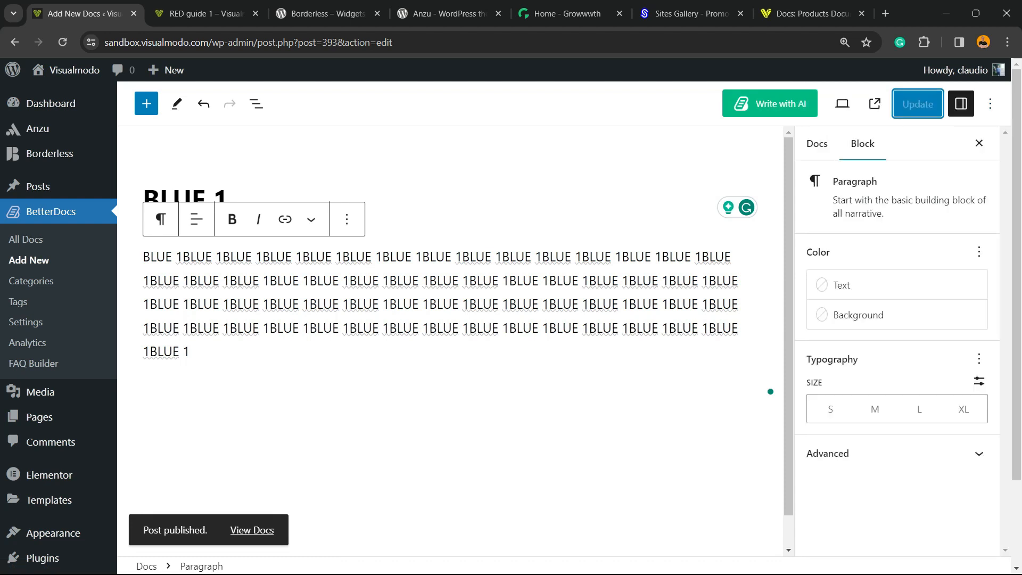
pyautogui.click(769, 103)
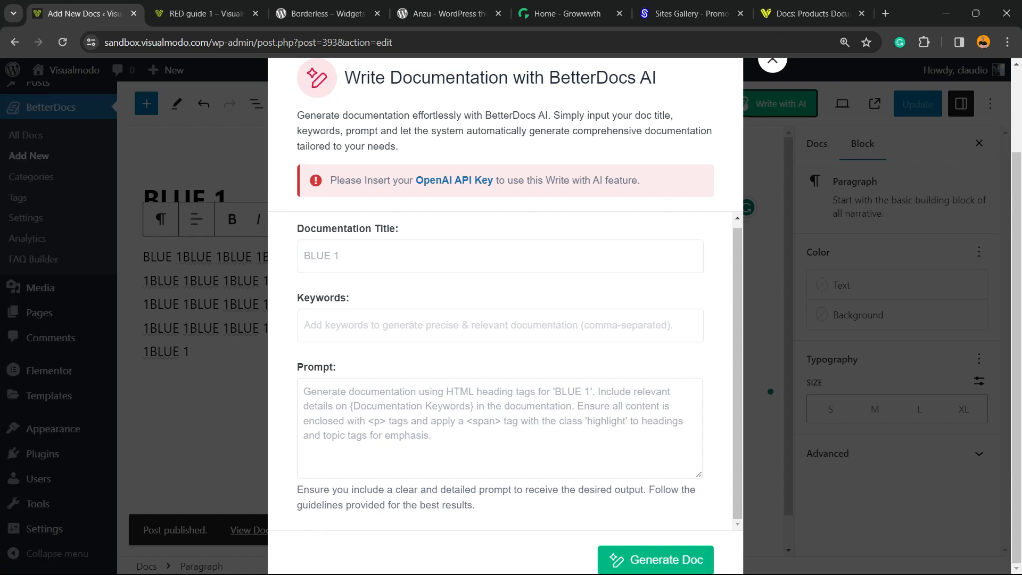
pyautogui.click(772, 59)
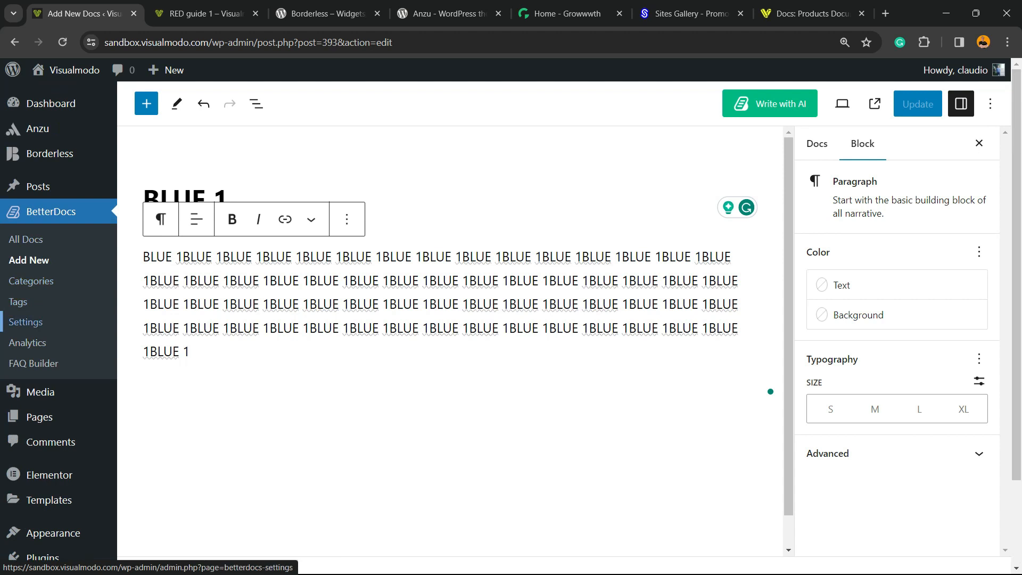
# - Check the Docs page title and docs root slug in BetterDocs General Settings
pyautogui.click(25, 321)
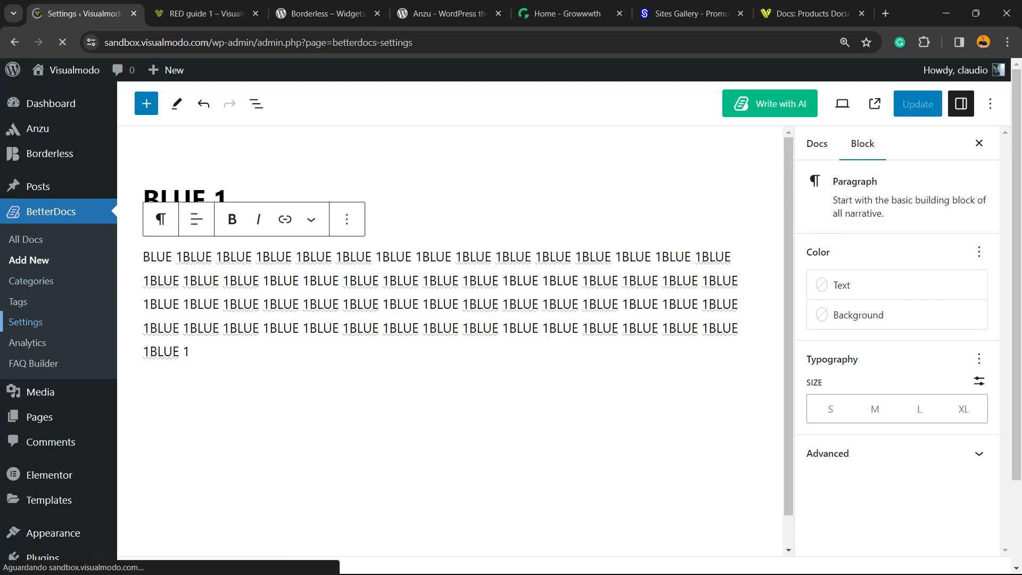
pyautogui.click(25, 321)
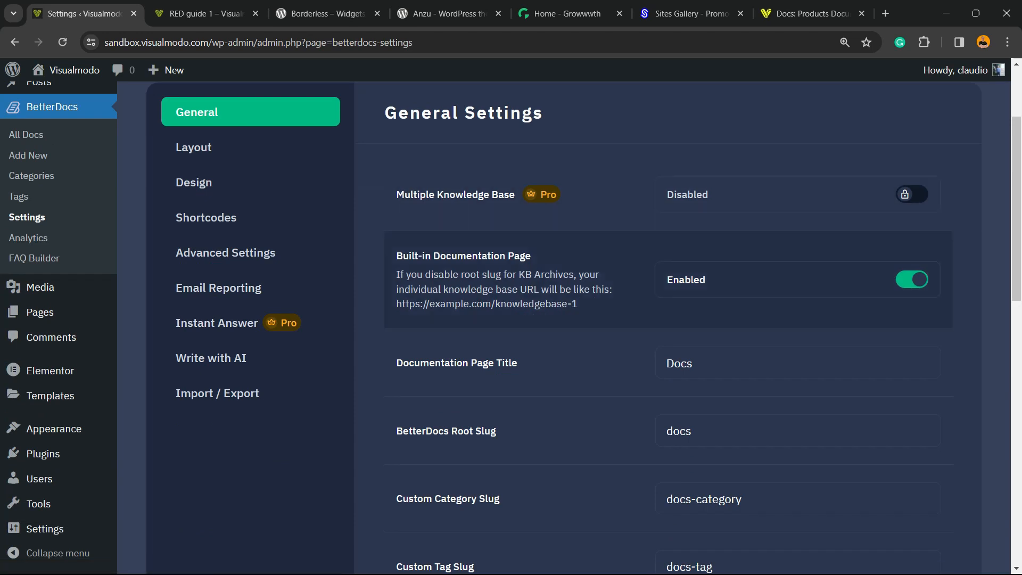
pyautogui.scroll(-3)
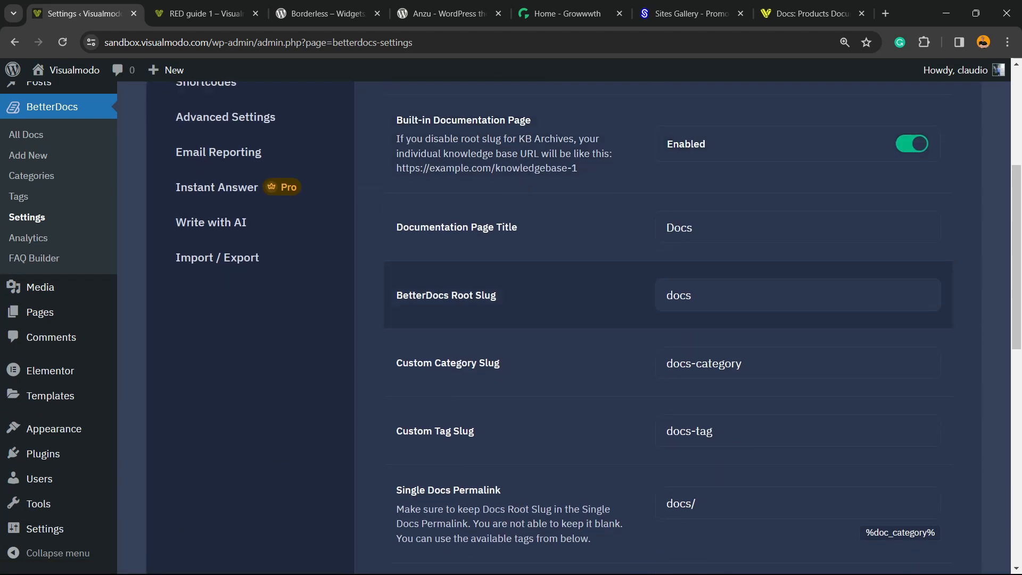
pyautogui.scroll(-3)
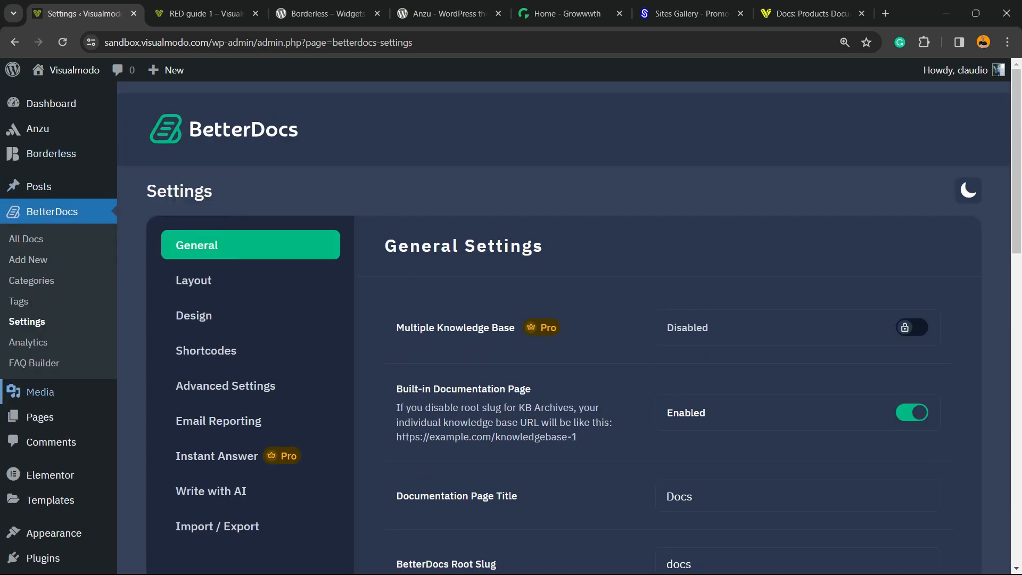
pyautogui.click(40, 417)
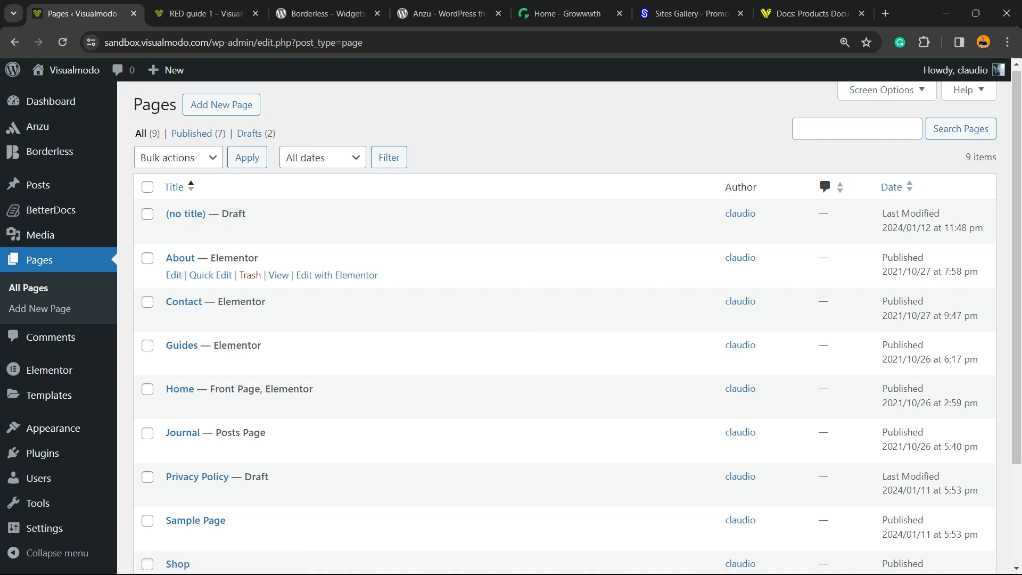
# - Scroll through the list of nine site pages
pyautogui.scroll(-3)
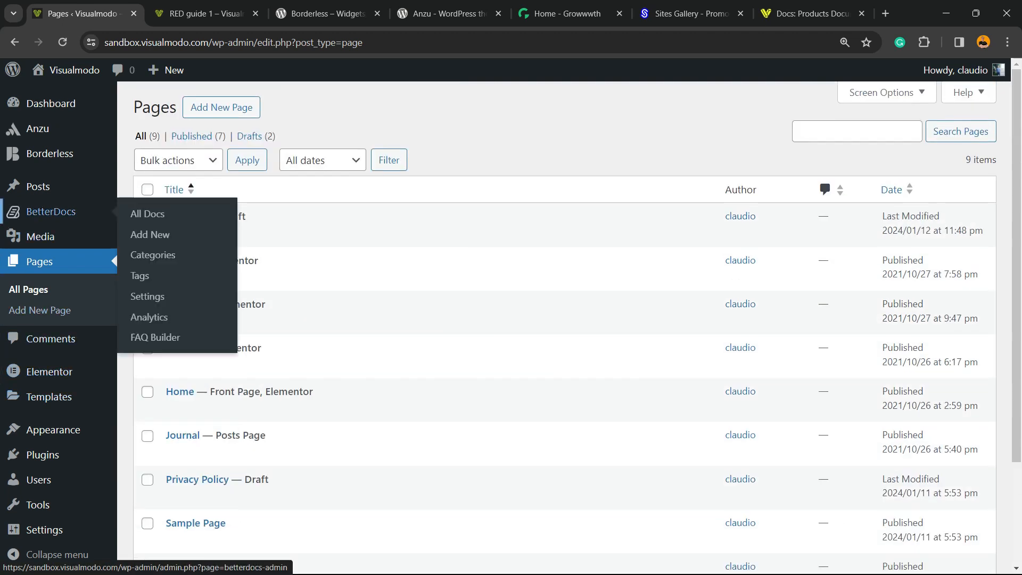
pyautogui.moveTo(150, 235)
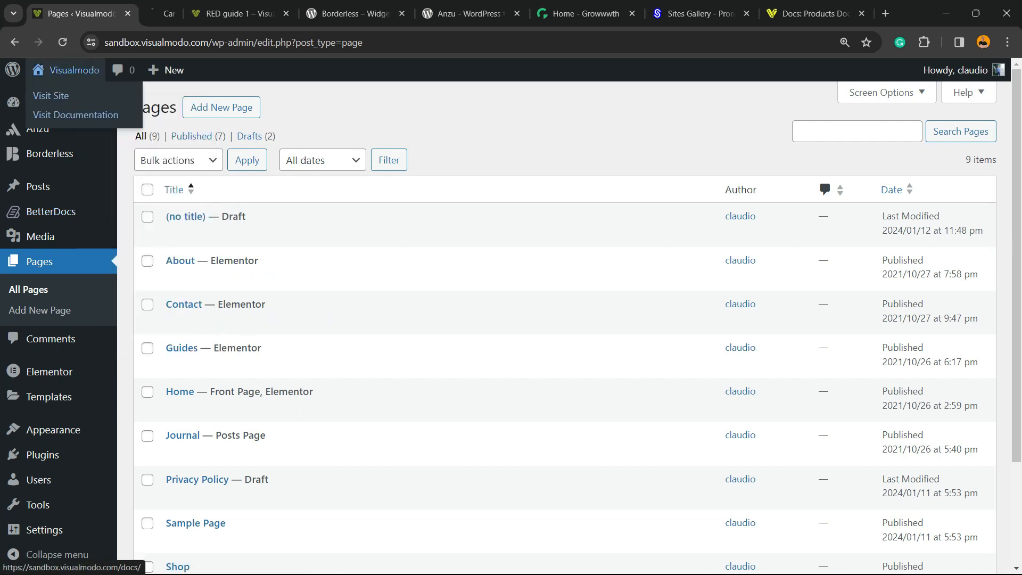
# - Load sandbox.visualmodo.com/docs to verify the RED and BLUE boards with one doc each
pyautogui.click(50, 95)
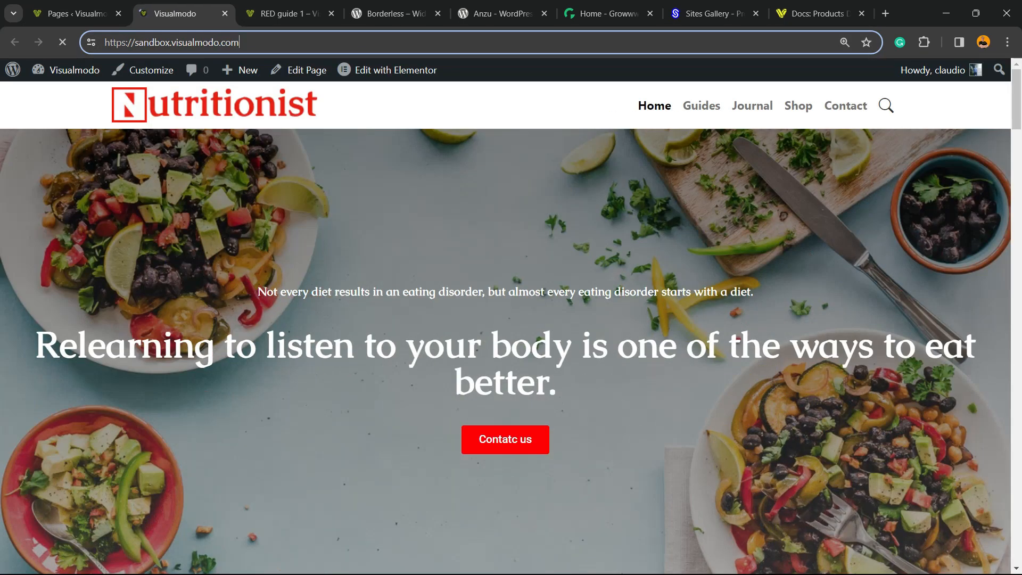
pyautogui.write('login/')
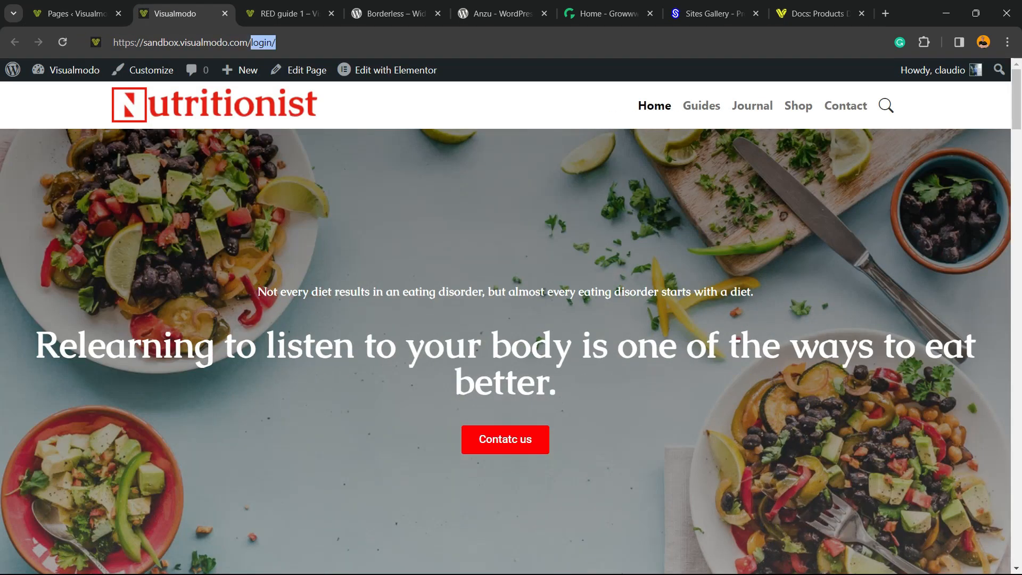
pyautogui.write('/docs')
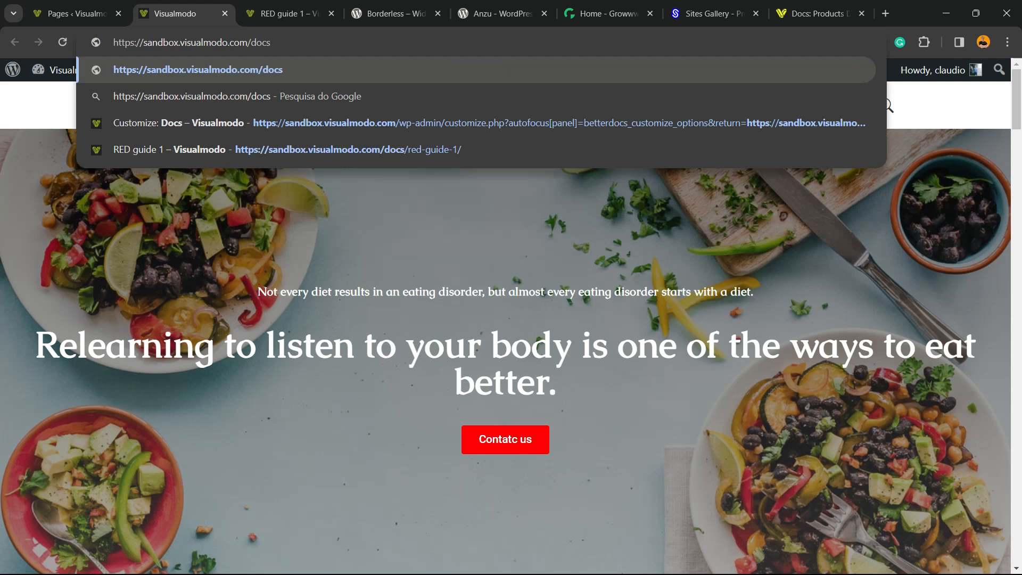
pyautogui.press('Enter')
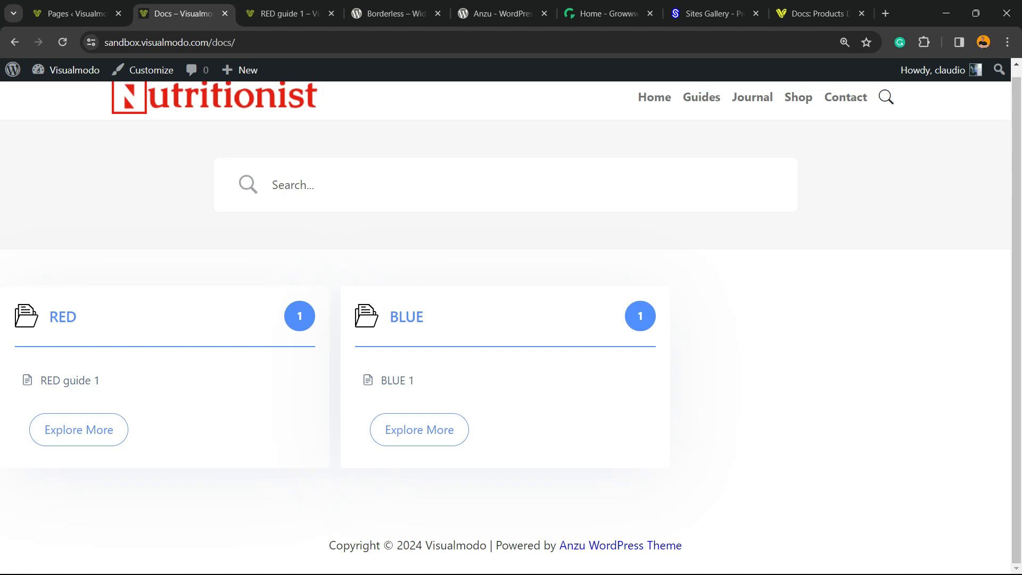
pyautogui.click(169, 42)
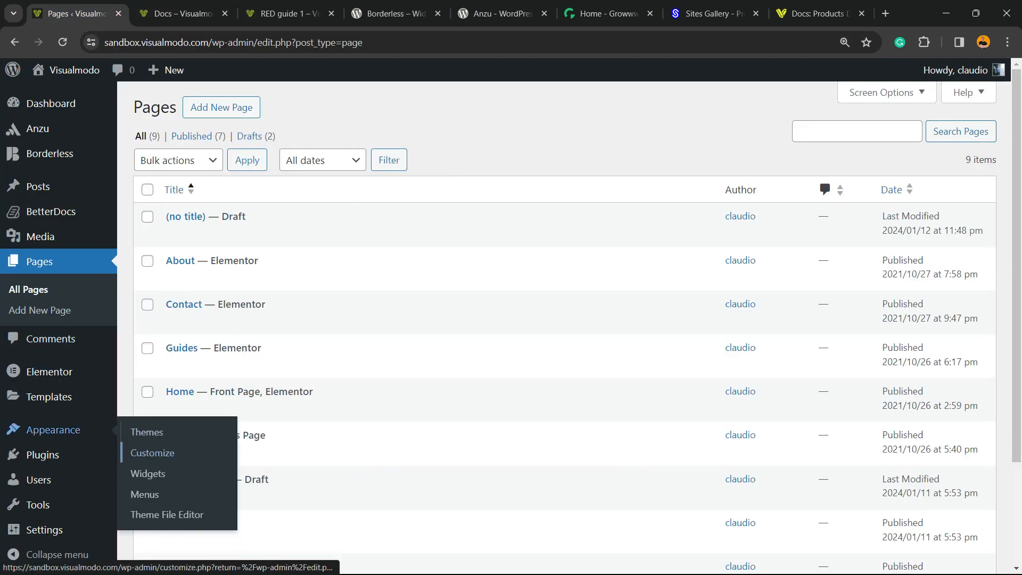
pyautogui.moveTo(144, 495)
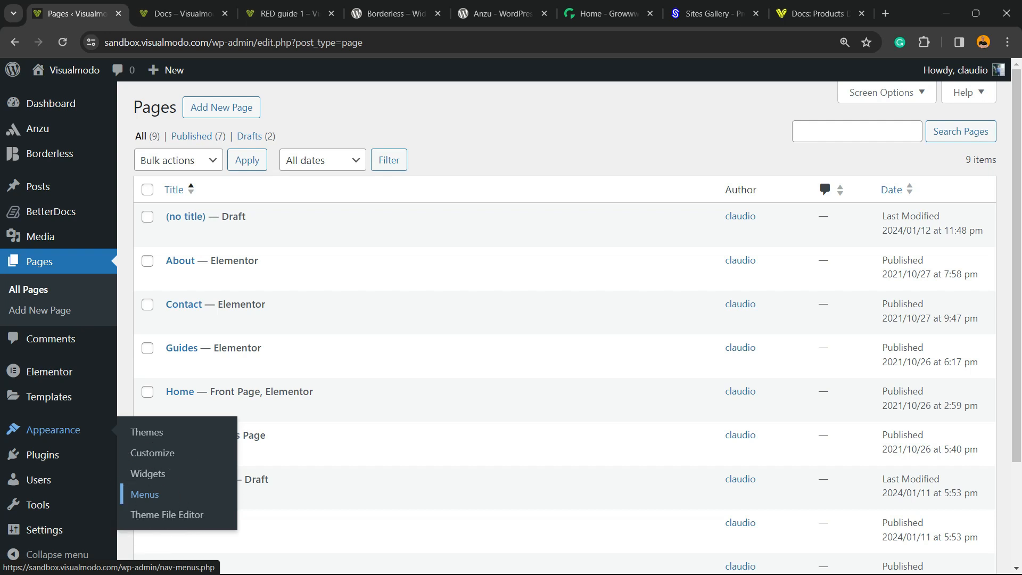
# - Add a 'Documentaion' custom link to visualmodo.com/docs/ in the Main menu and save
pyautogui.click(144, 495)
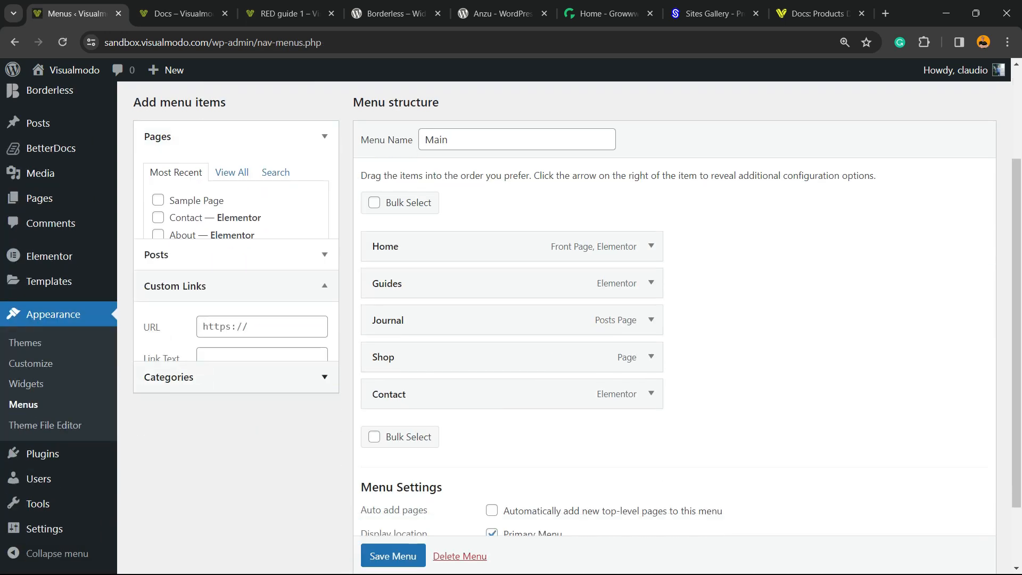
pyautogui.write('visualmodo.com/docs/')
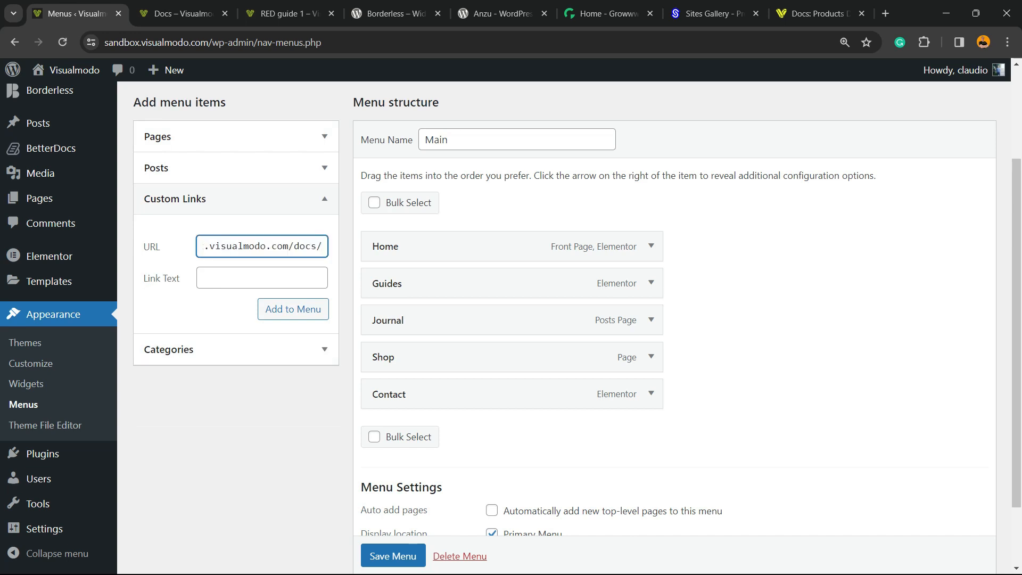
pyautogui.write('DOcu')
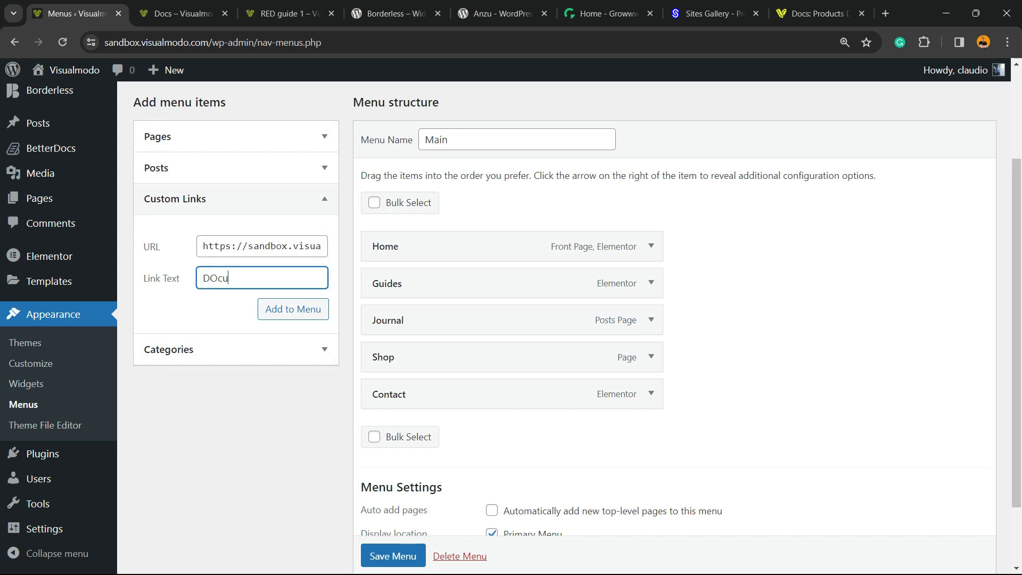
pyautogui.write('mentaio')
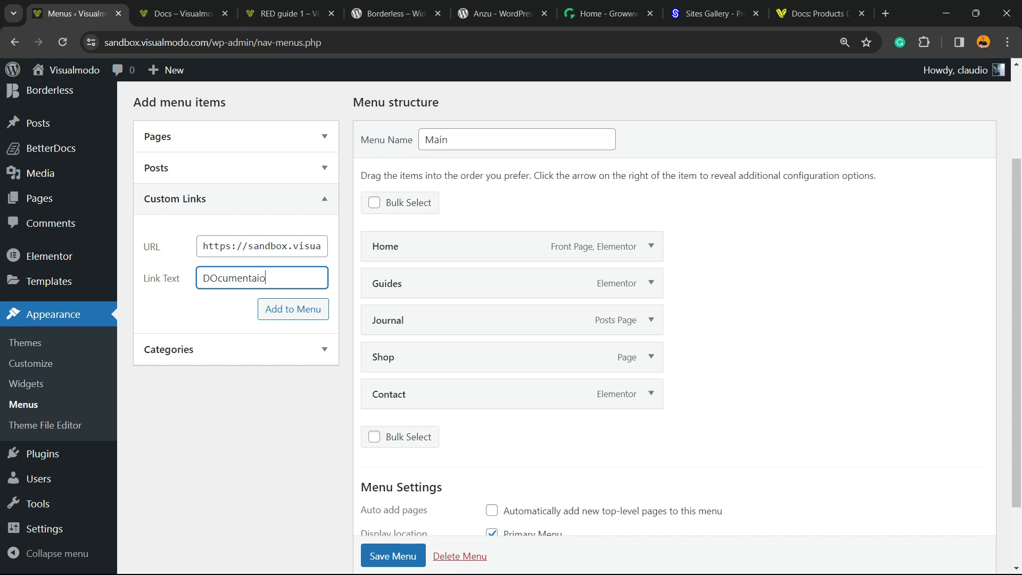
pyautogui.write('n')
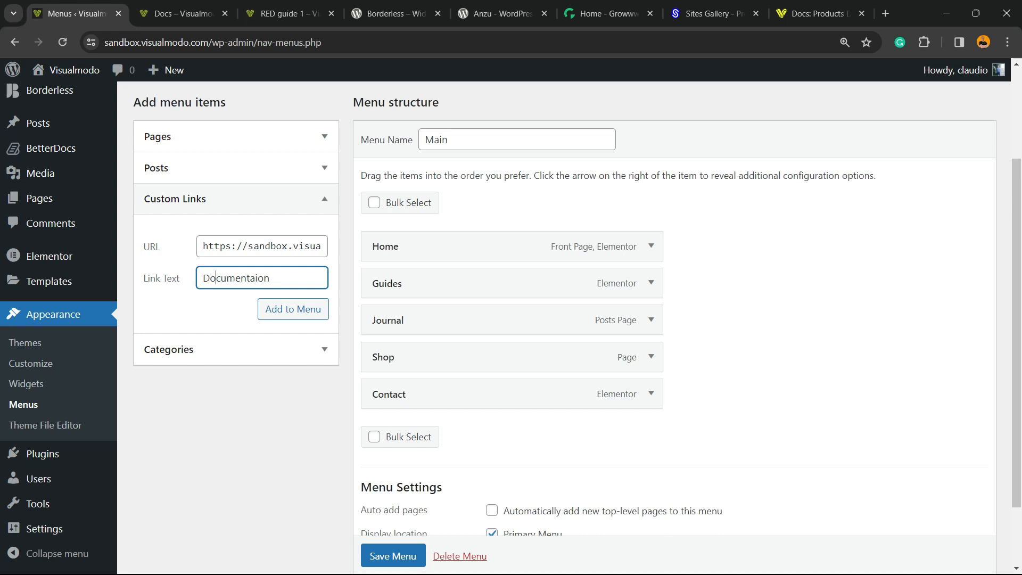
pyautogui.click(293, 309)
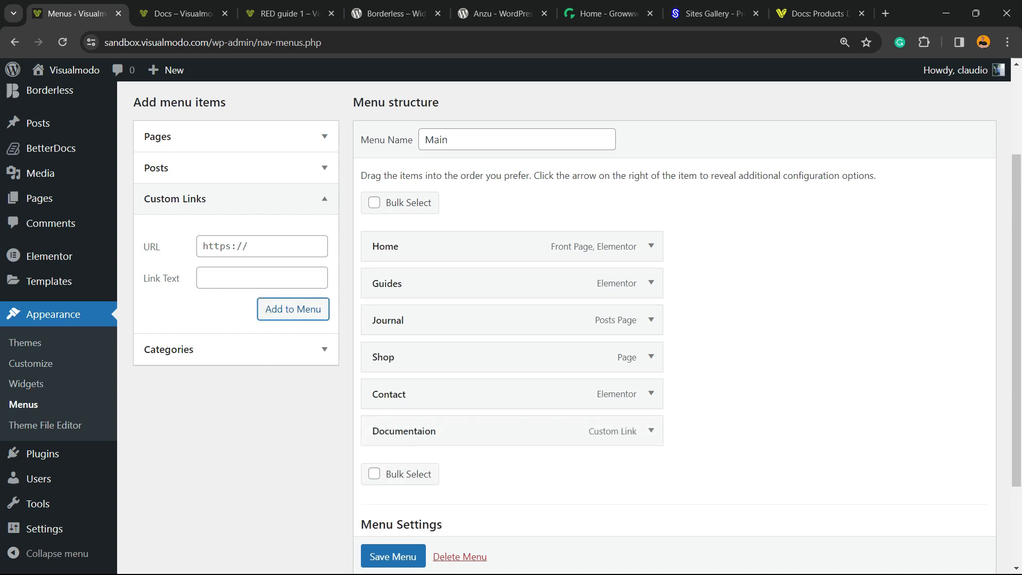
pyautogui.click(393, 556)
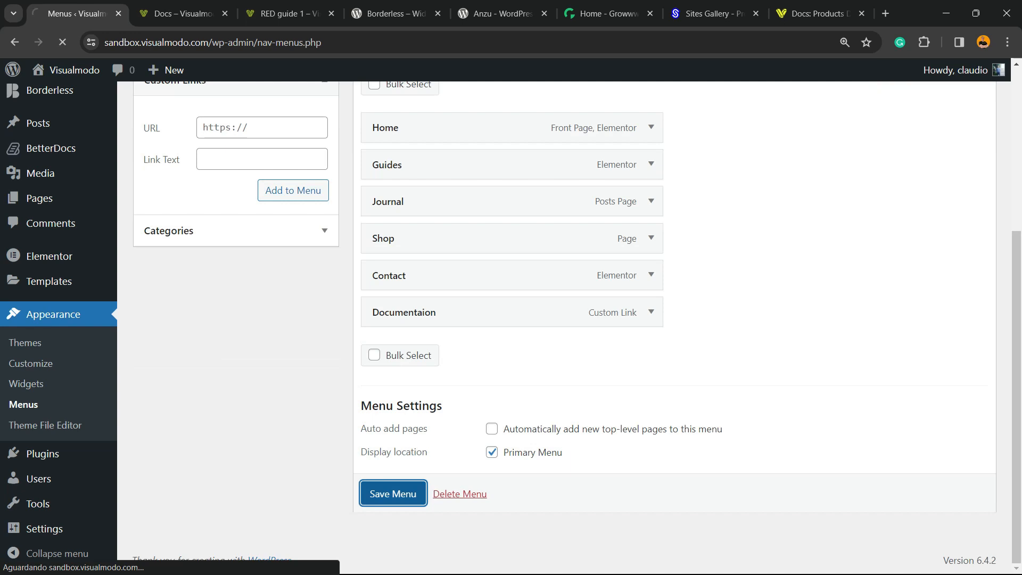
pyautogui.click(186, 14)
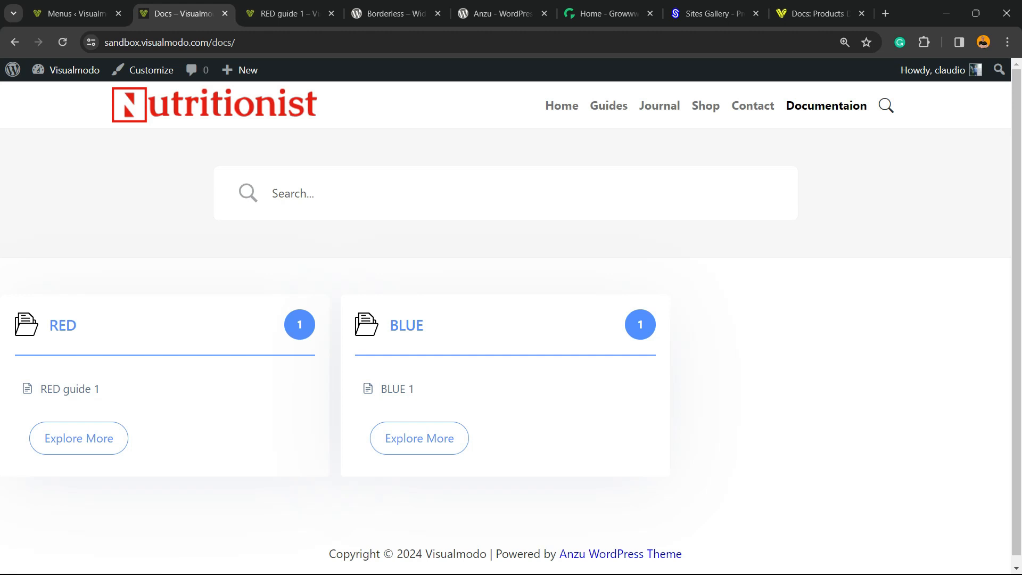
# - Open and scroll the BLUE 1 doc page, then switch to the Borderless plugin page
pyautogui.click(397, 389)
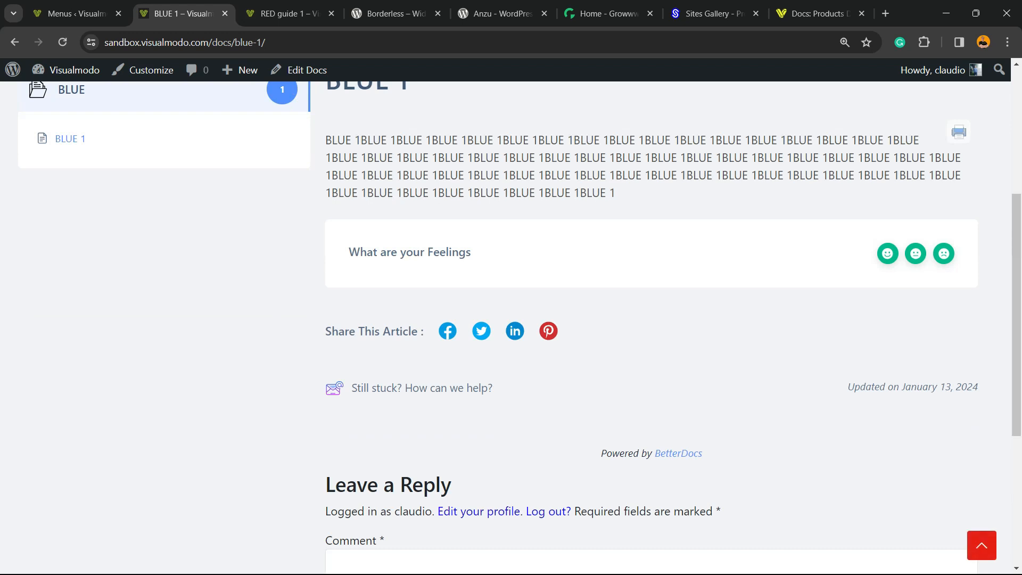
pyautogui.scroll(-3)
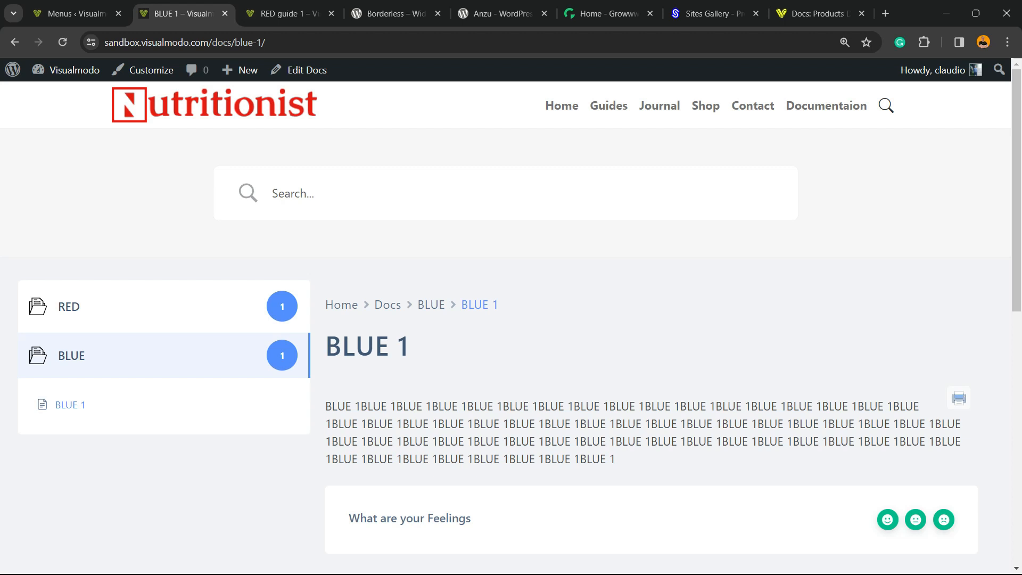
pyautogui.click(286, 13)
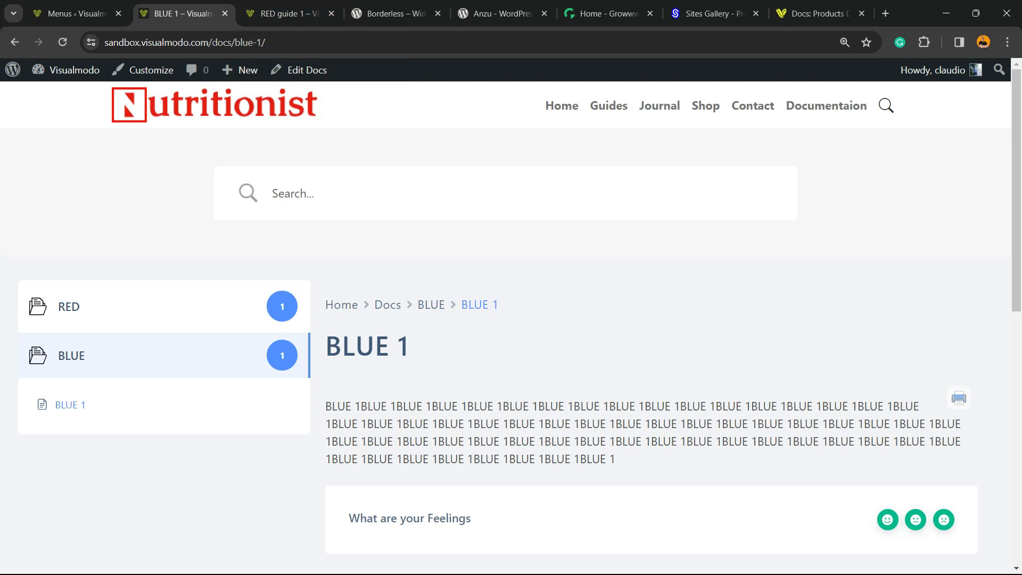
pyautogui.click(394, 13)
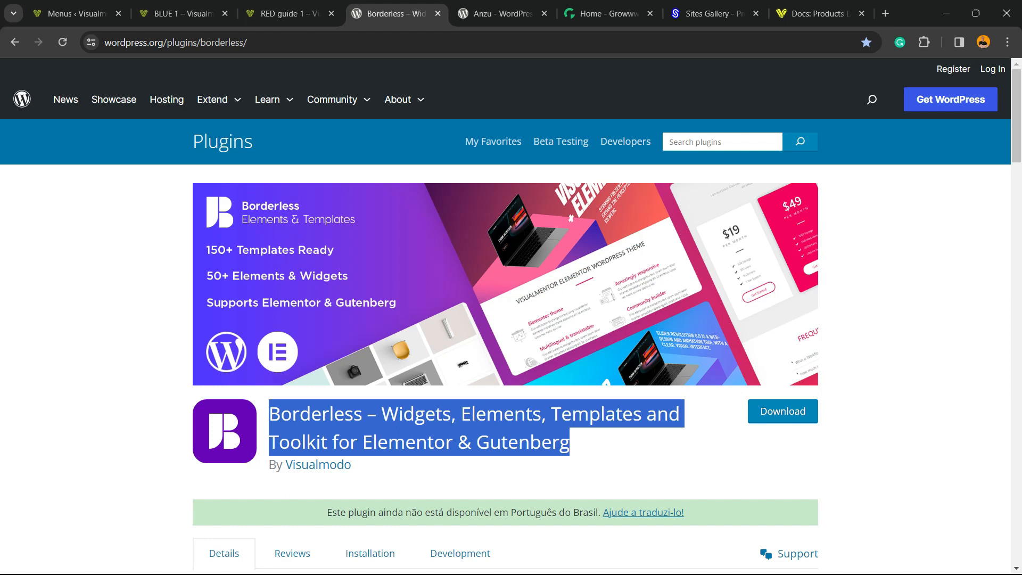
# - View the Anzu theme page, then the Growwwth home page
pyautogui.click(501, 14)
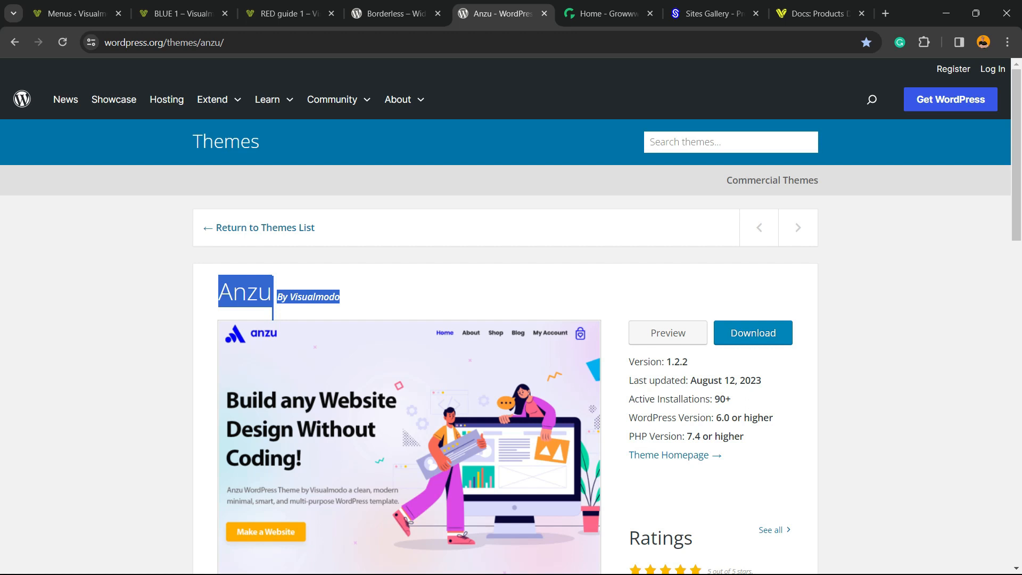
pyautogui.click(611, 13)
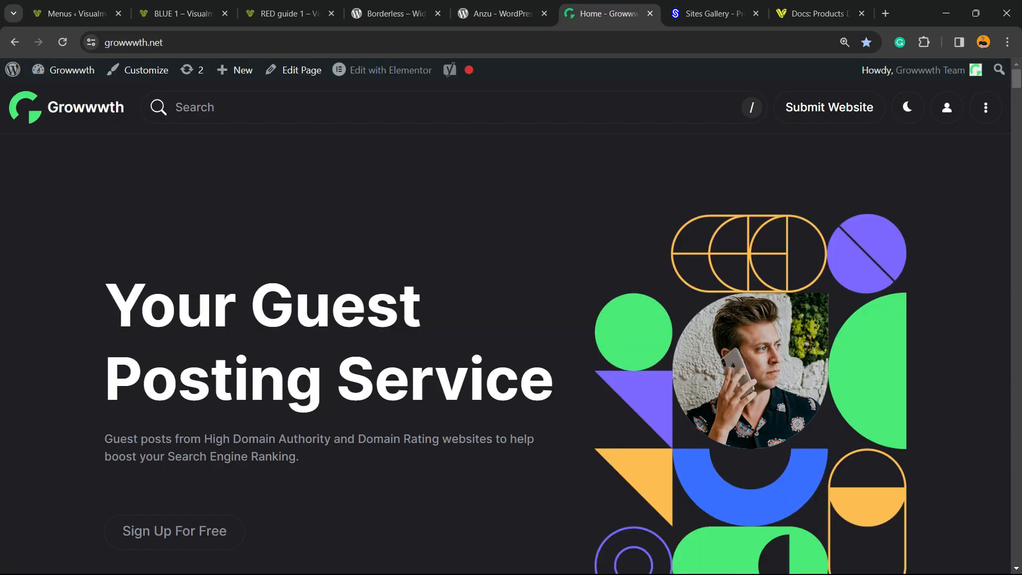
# - Browse Growwwth's site listings and the Sites Gallery showcase, then bring up Visualmodo Docs
pyautogui.scroll(-3)
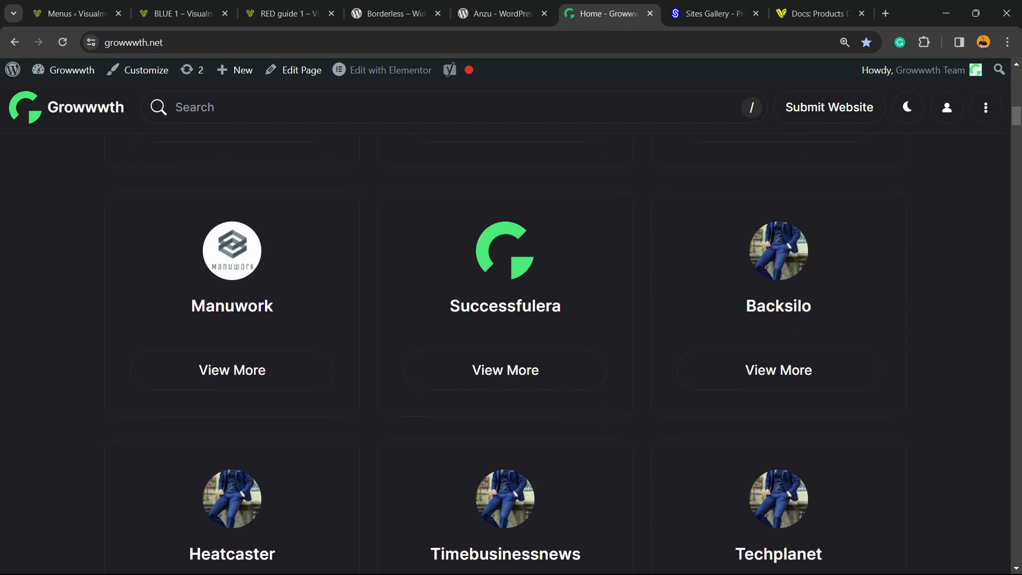
pyautogui.scroll(-3)
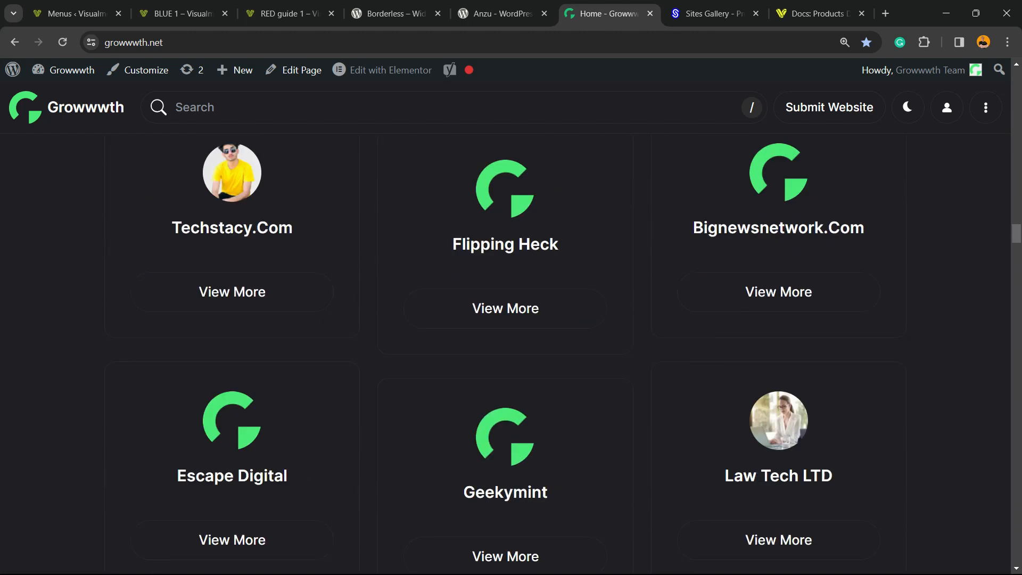
pyautogui.click(710, 14)
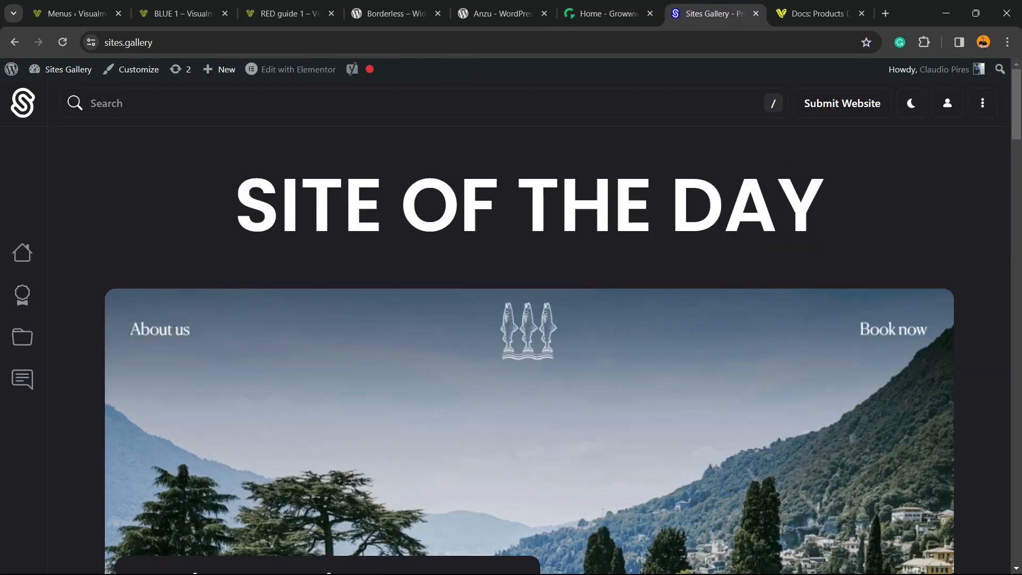
pyautogui.scroll(-3)
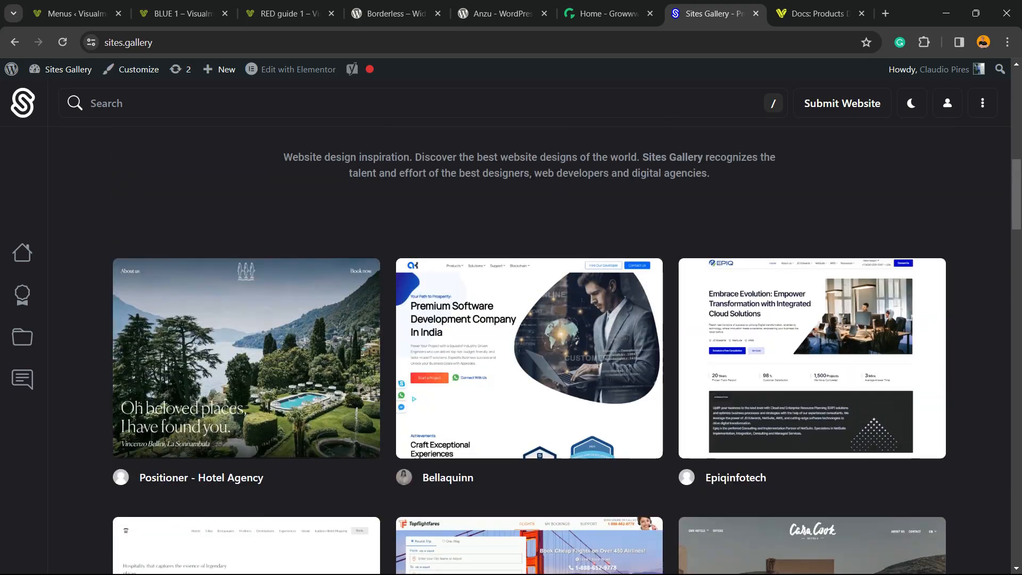
pyautogui.scroll(-3)
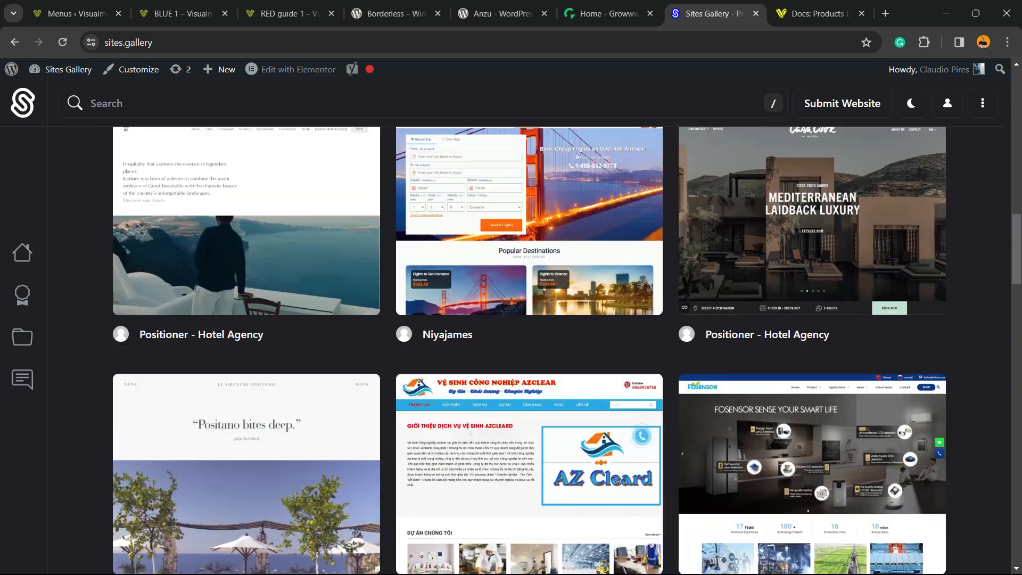
pyautogui.scroll(3)
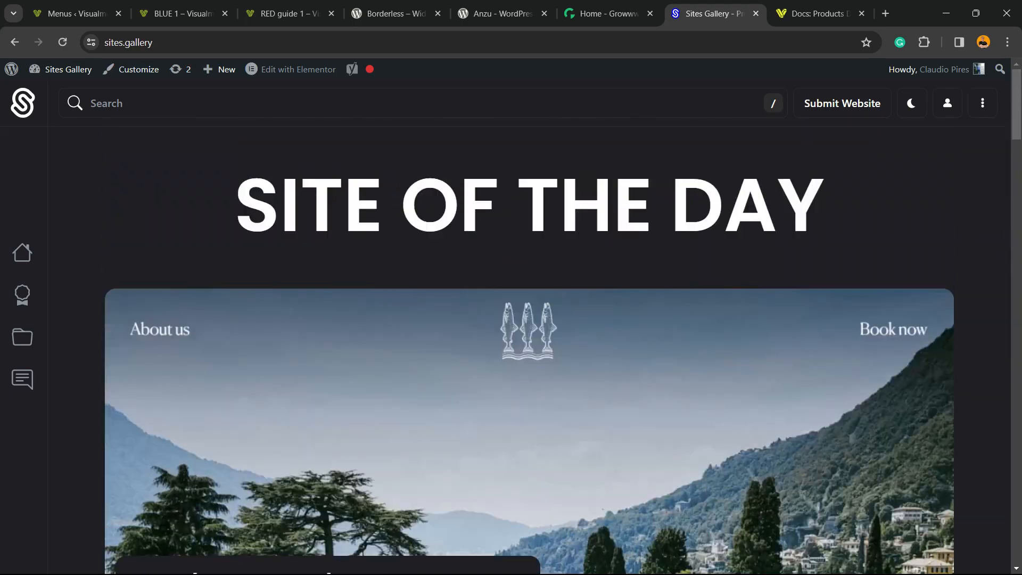
pyautogui.click(817, 14)
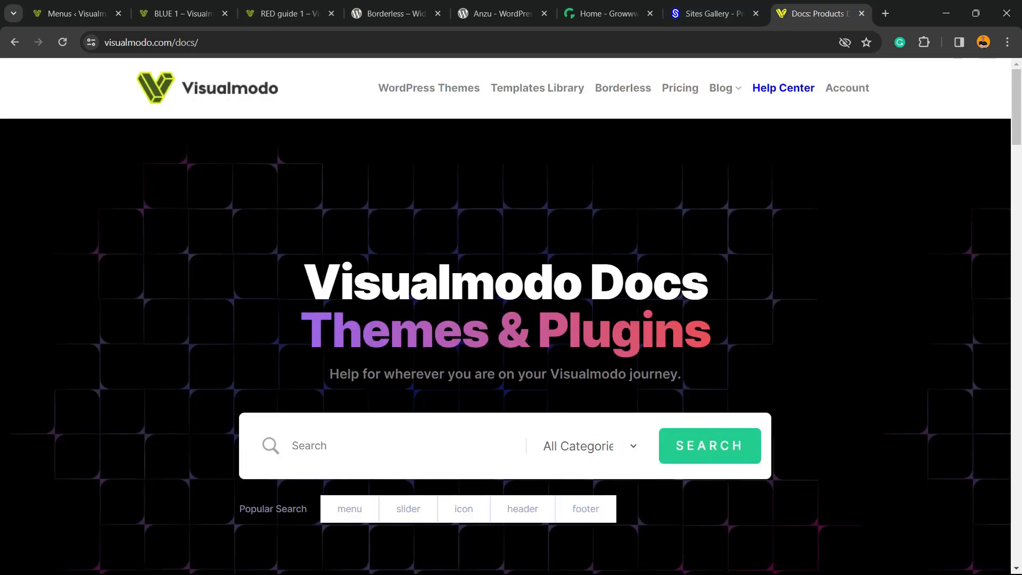
# - Browse Visualmodo's Templates Library, scrolling past Pizzeria, Hospital and knowledgebase to Franchise and Bistro
pyautogui.click(536, 88)
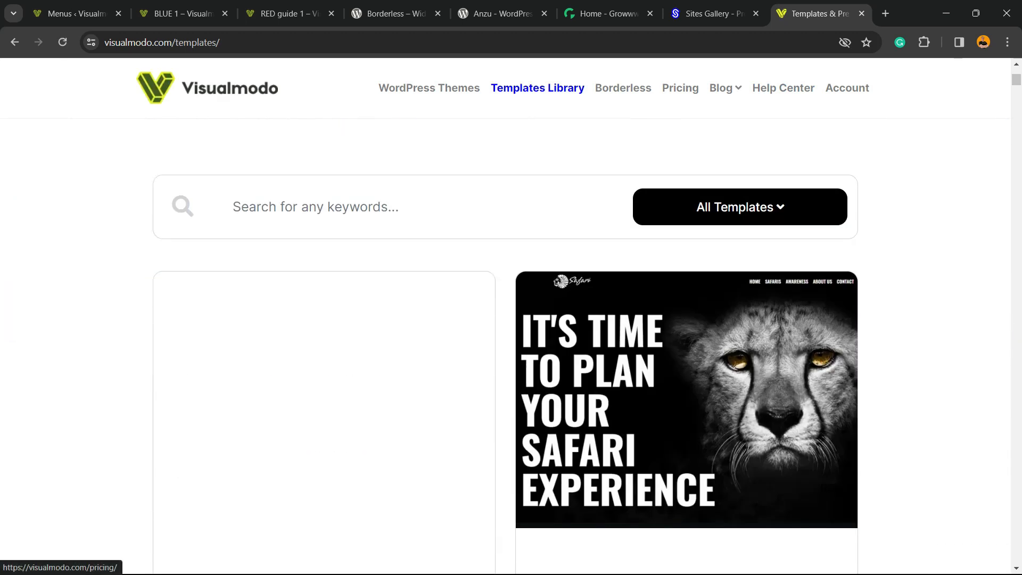
pyautogui.scroll(-3)
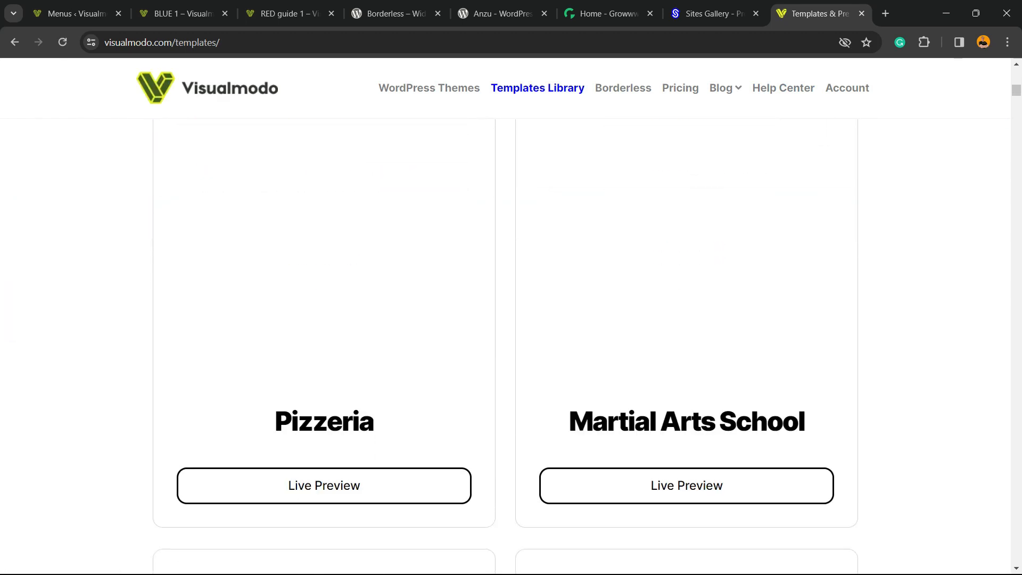
pyautogui.scroll(-3)
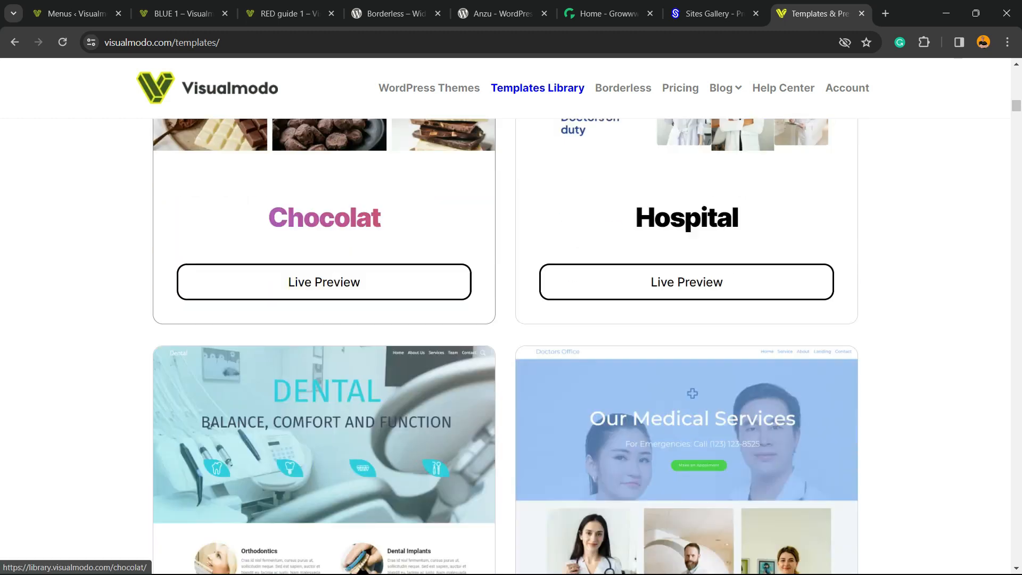
pyautogui.scroll(-3)
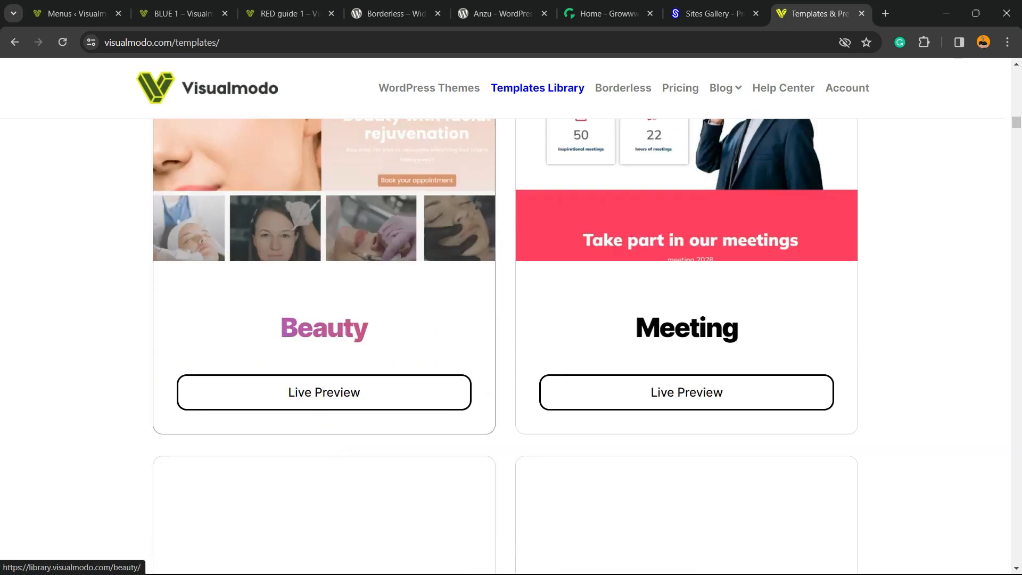
pyautogui.scroll(-3)
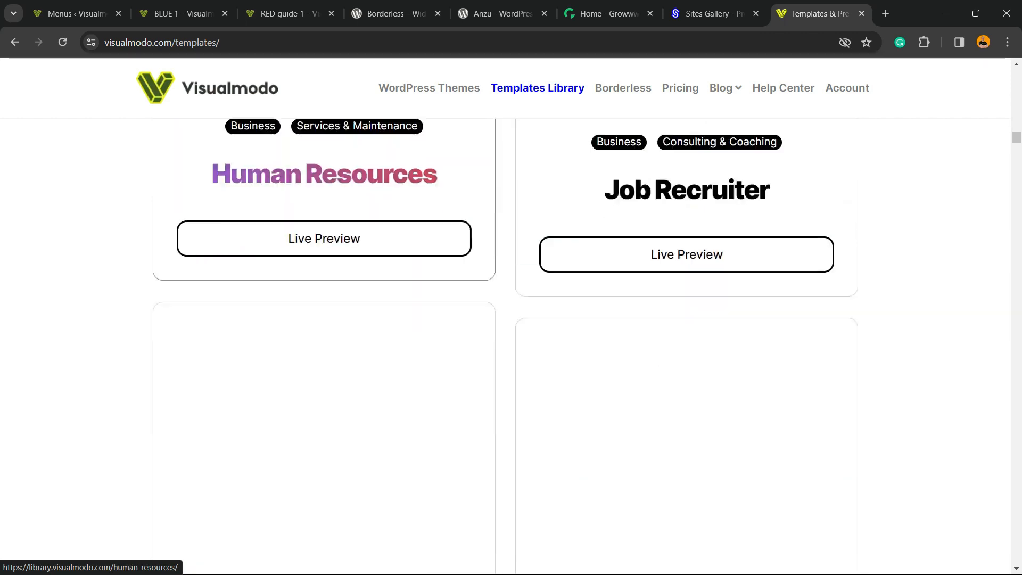
pyautogui.scroll(-3)
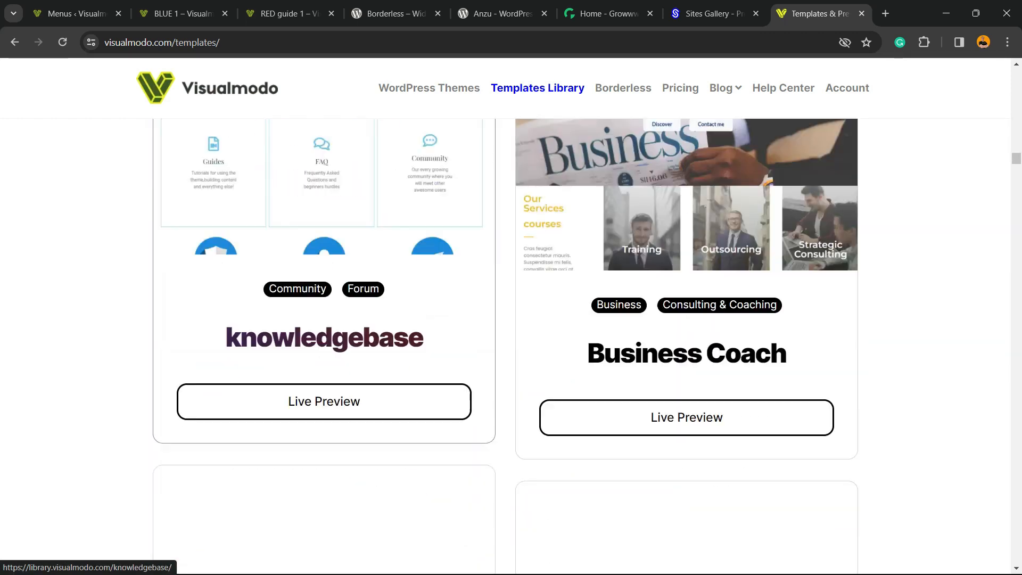
pyautogui.scroll(-3)
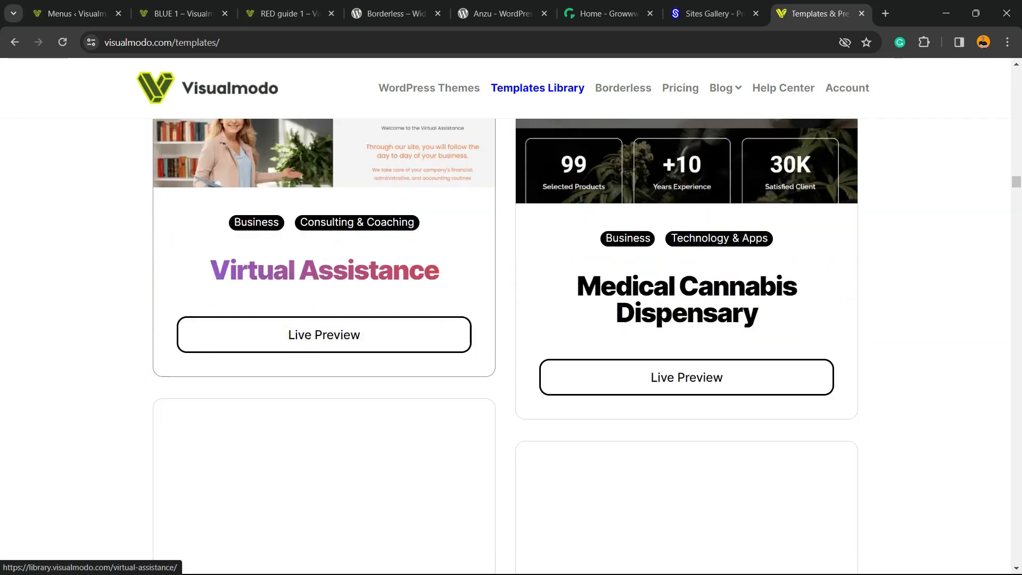
pyautogui.scroll(-3)
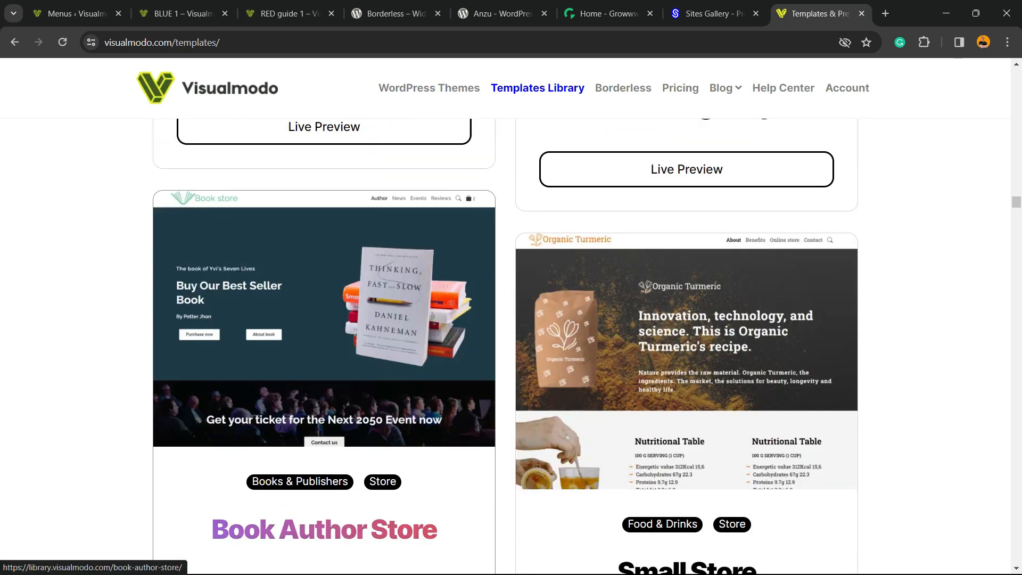
pyautogui.scroll(-3)
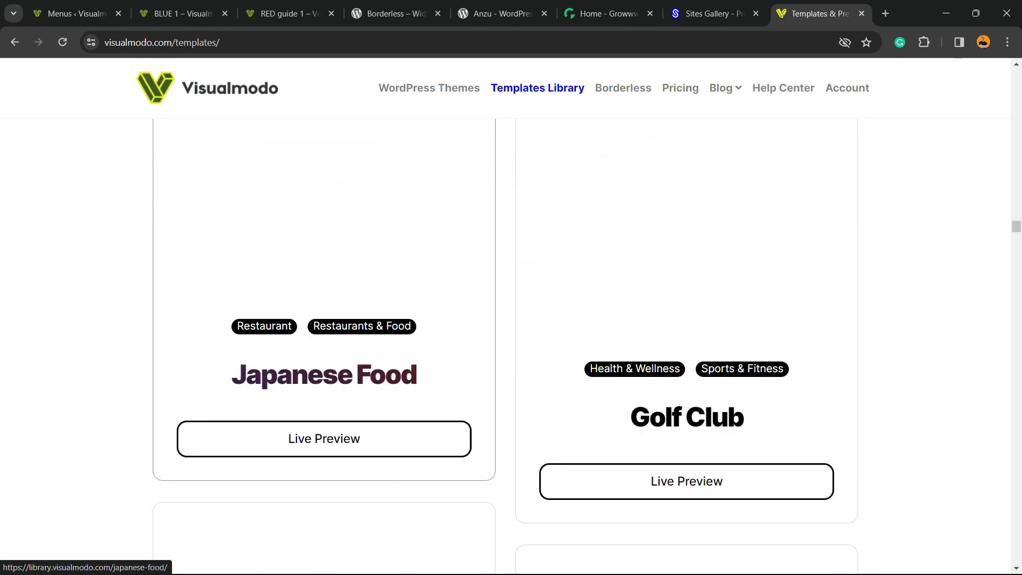
pyautogui.scroll(-3)
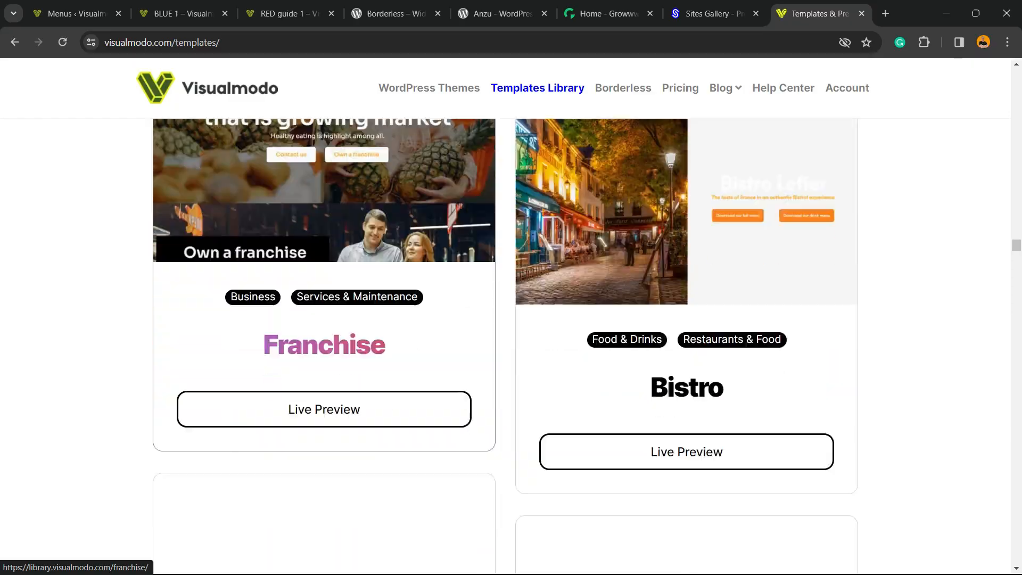